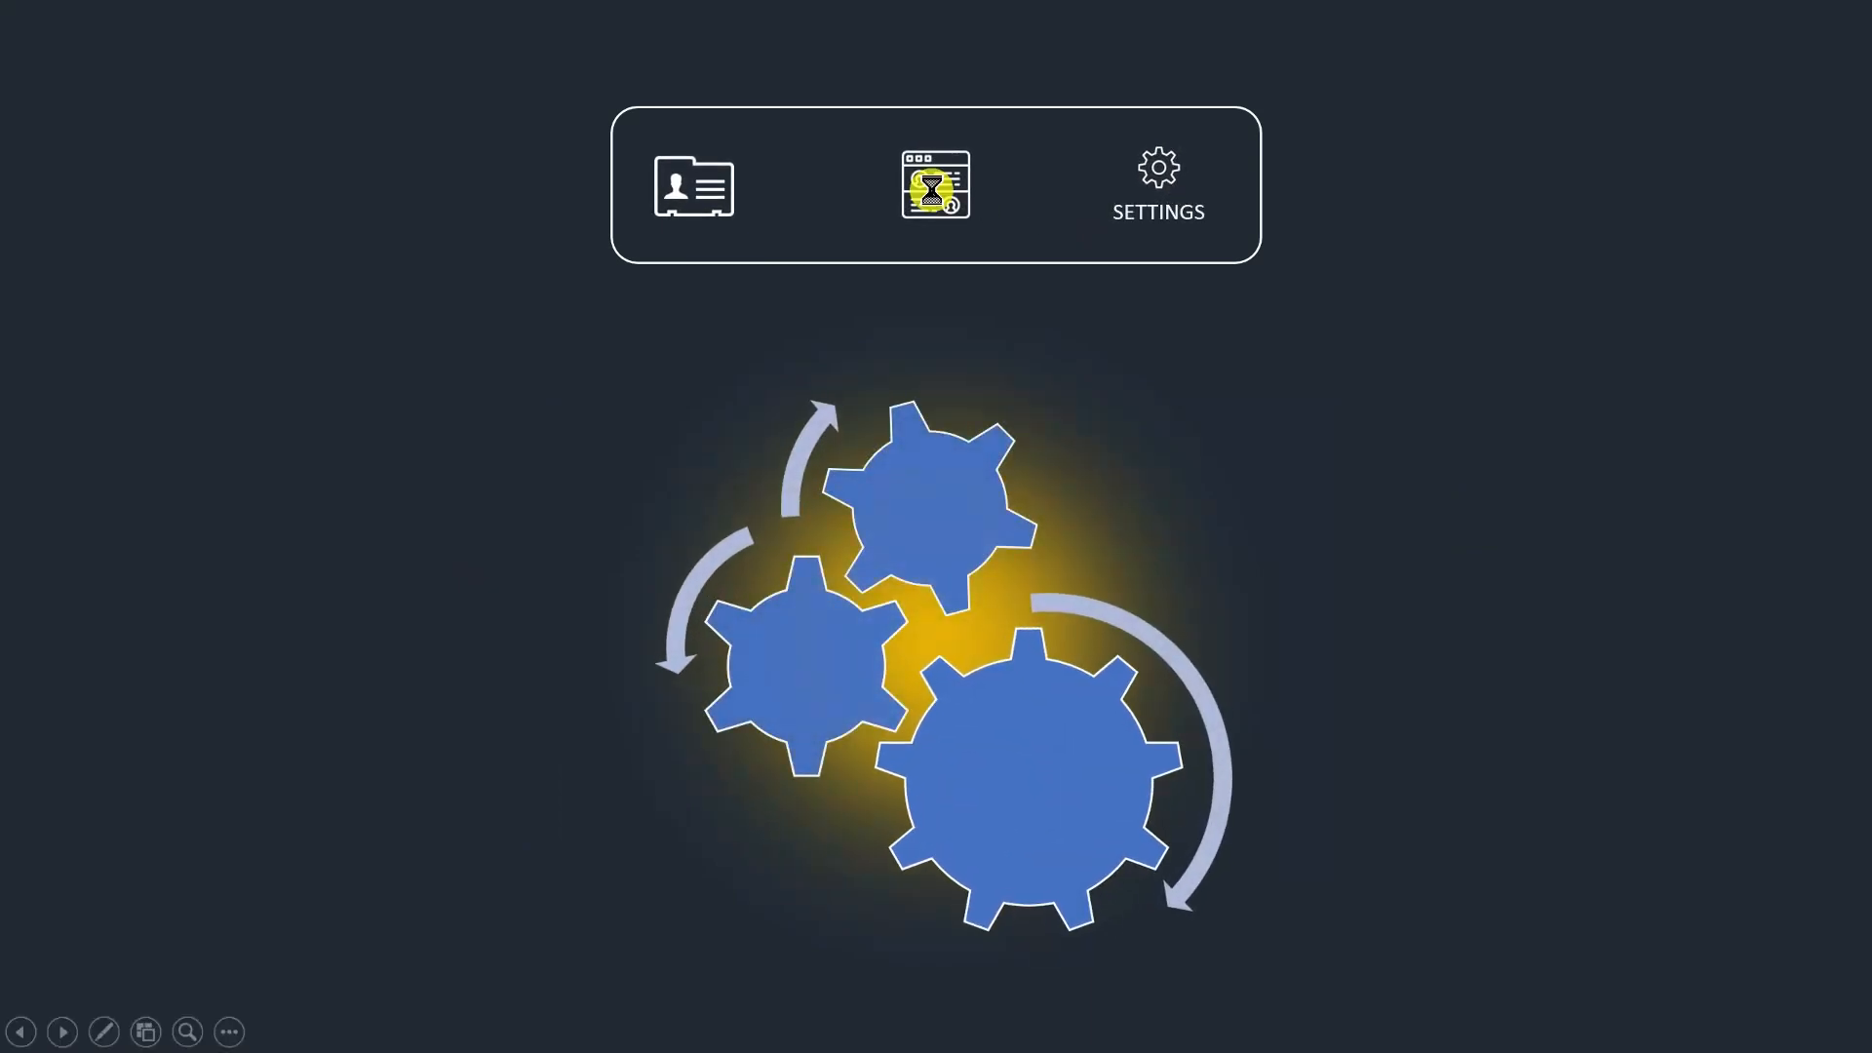
Fill the blank slide's background with solid dark navy at 0% transparency.
{"action": "left_click", "coordinate": [935, 182]}
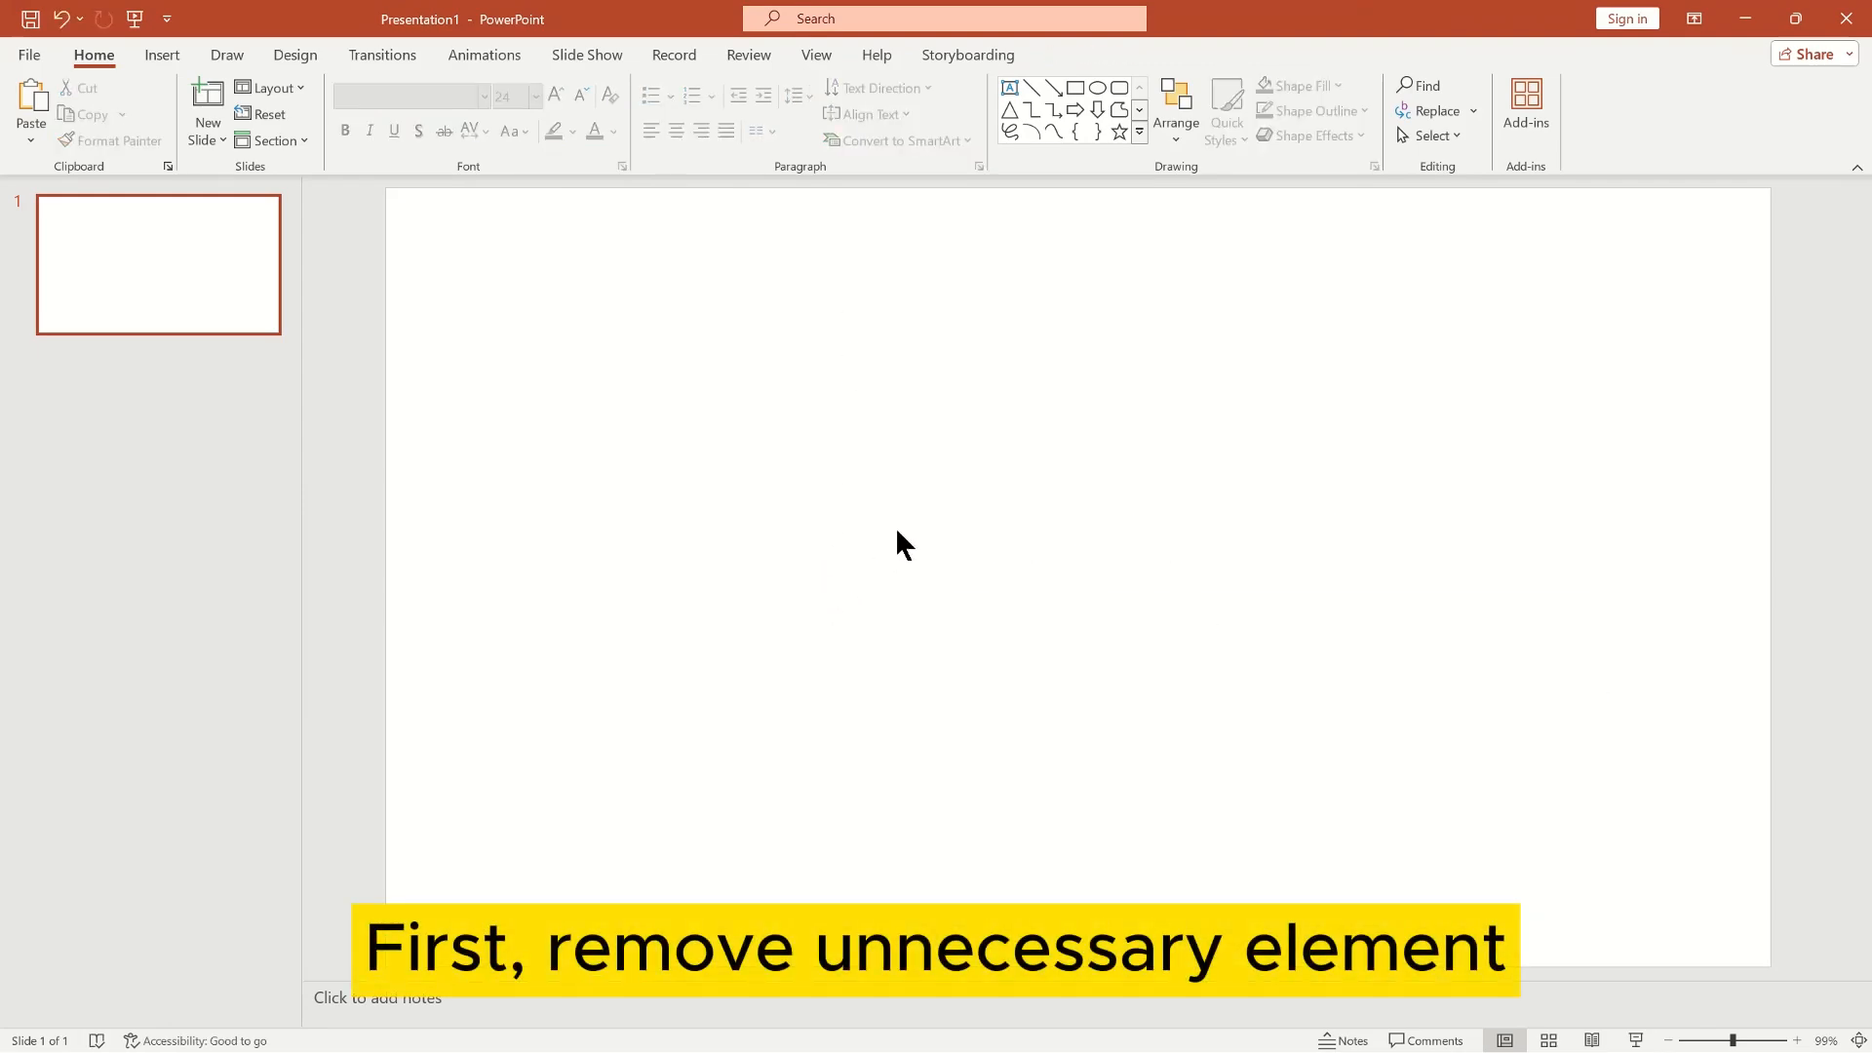
{"action": "right_click", "coordinate": [901, 543]}
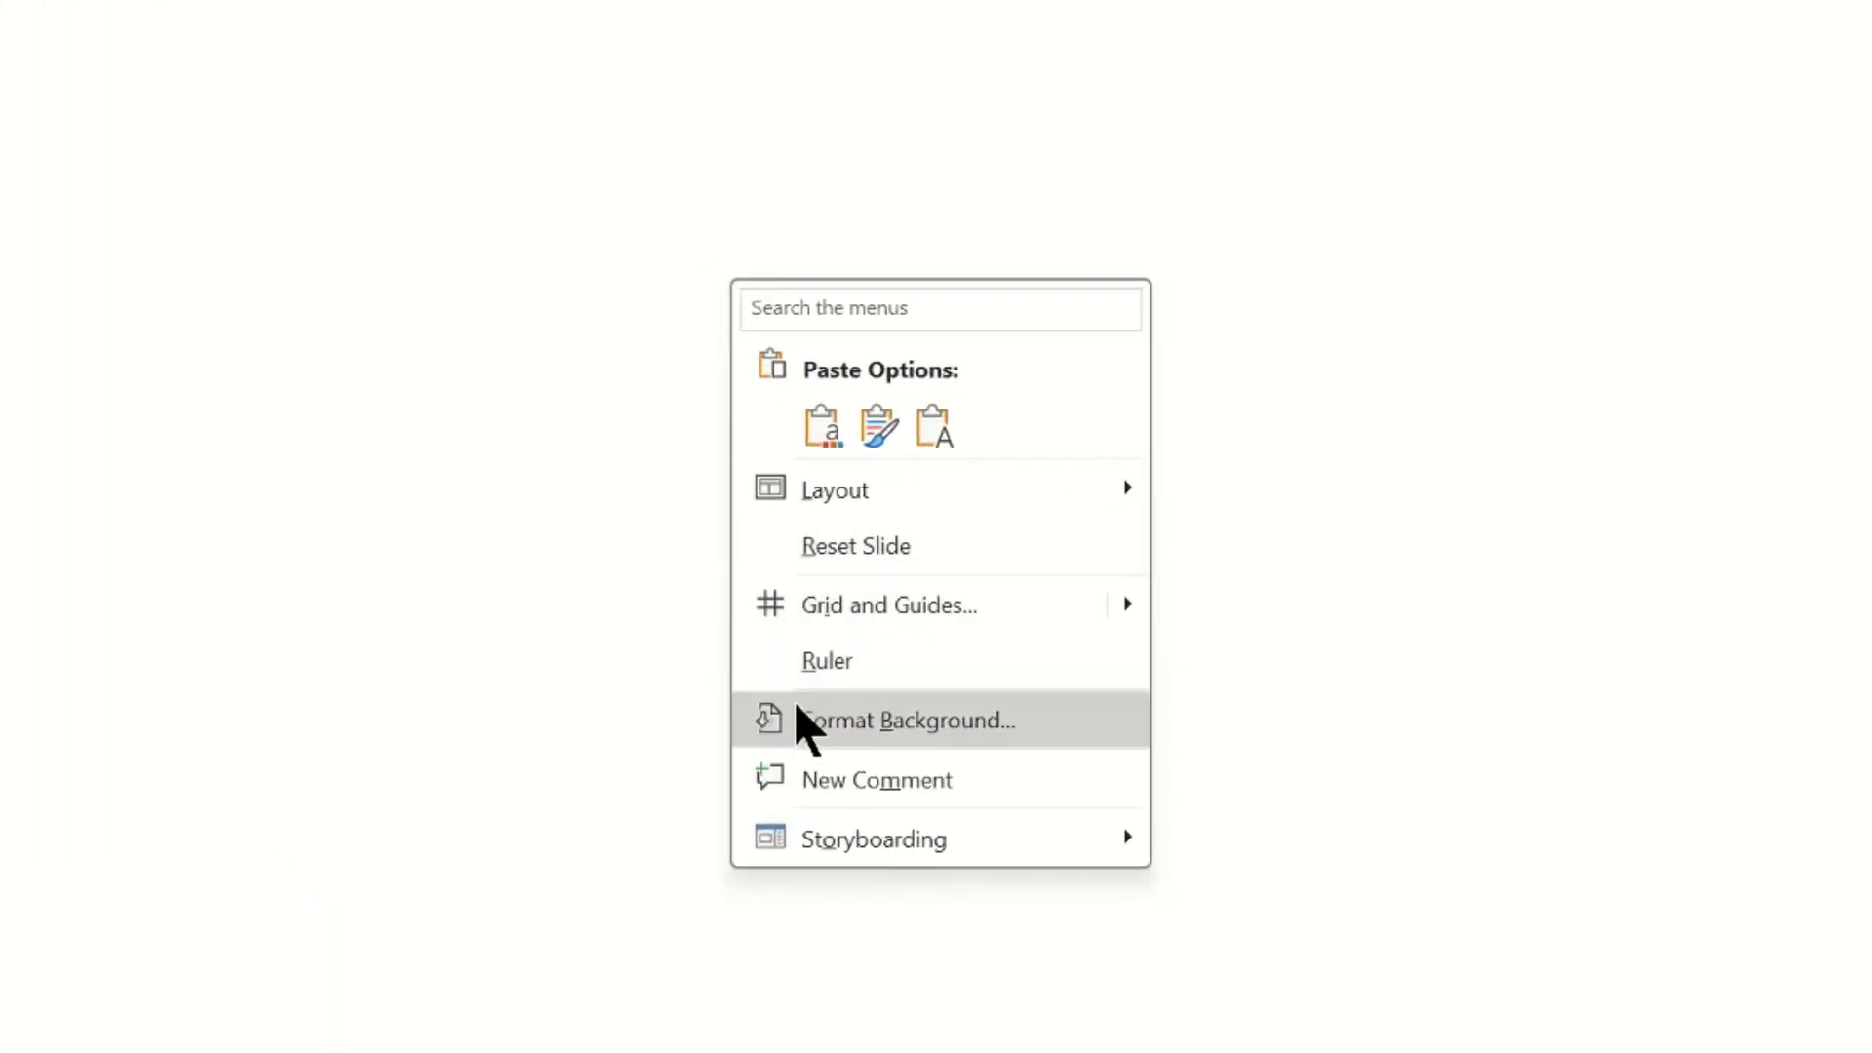
{"action": "left_click", "coordinate": [905, 719]}
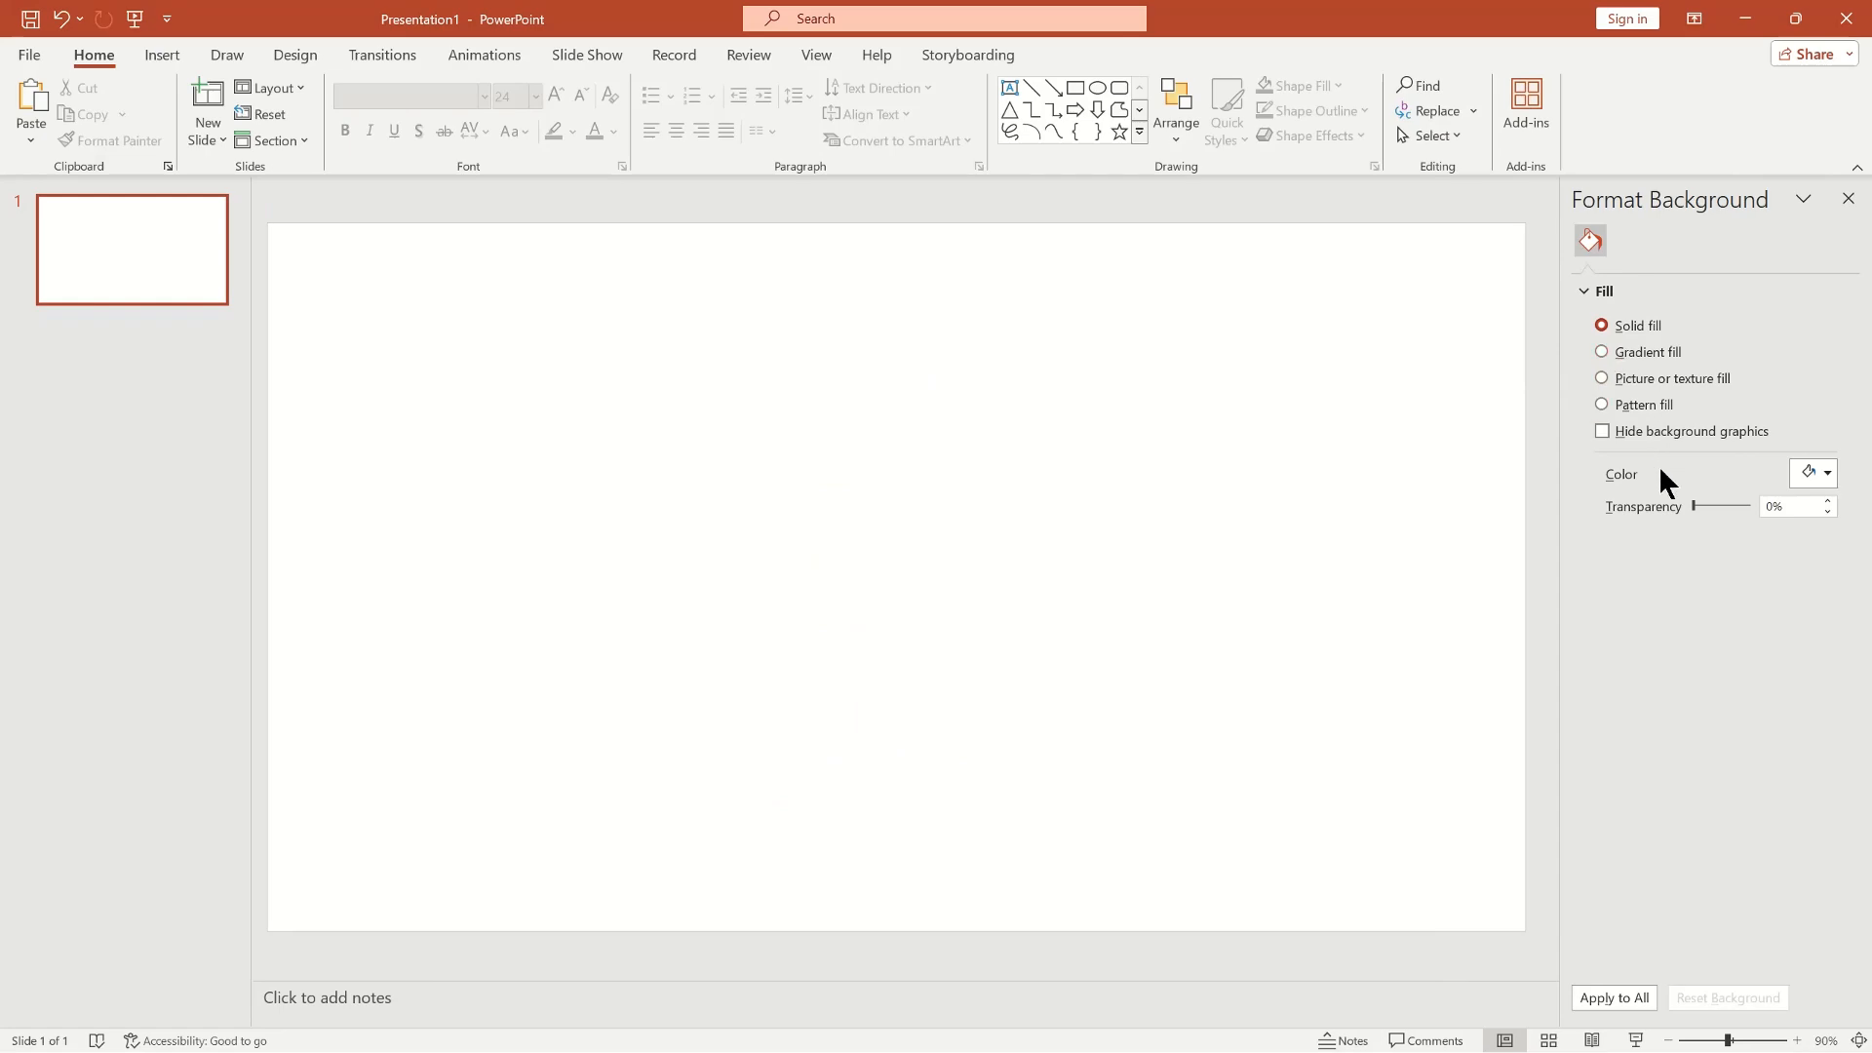
{"action": "left_click", "coordinate": [1804, 472]}
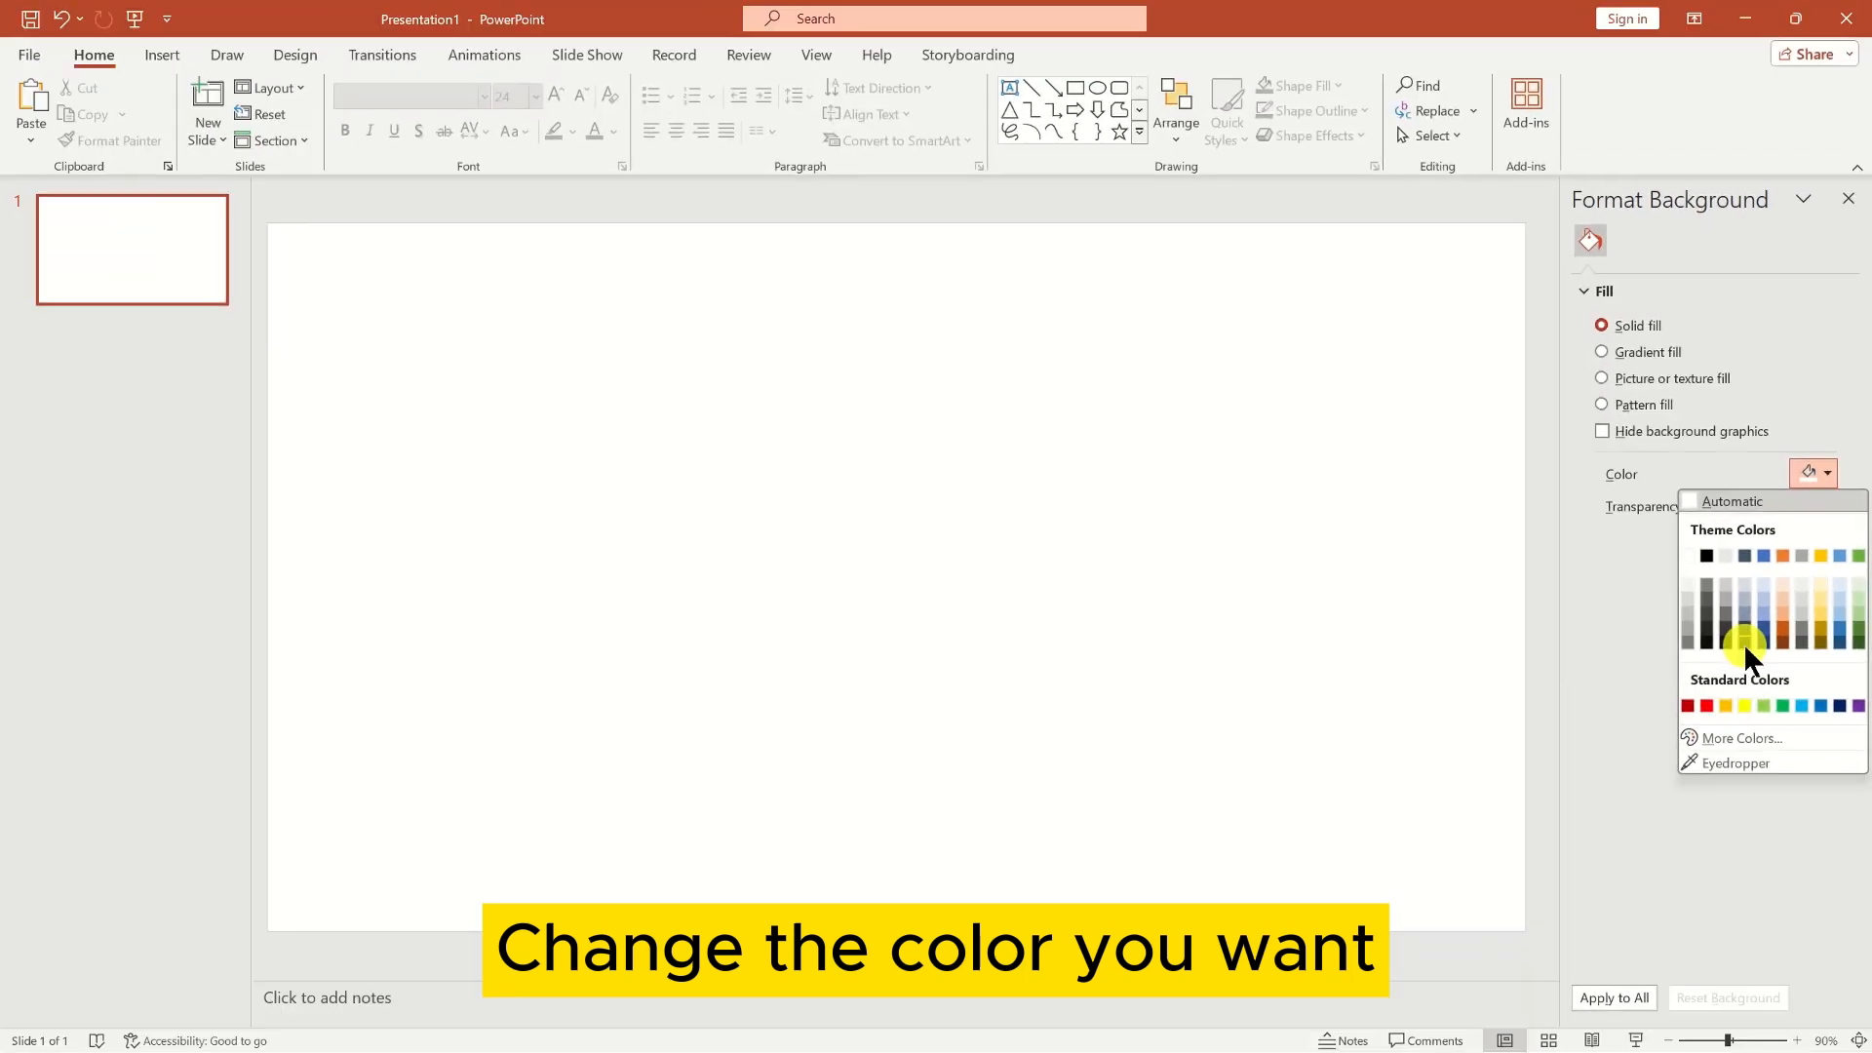
{"action": "left_click", "coordinate": [1746, 642]}
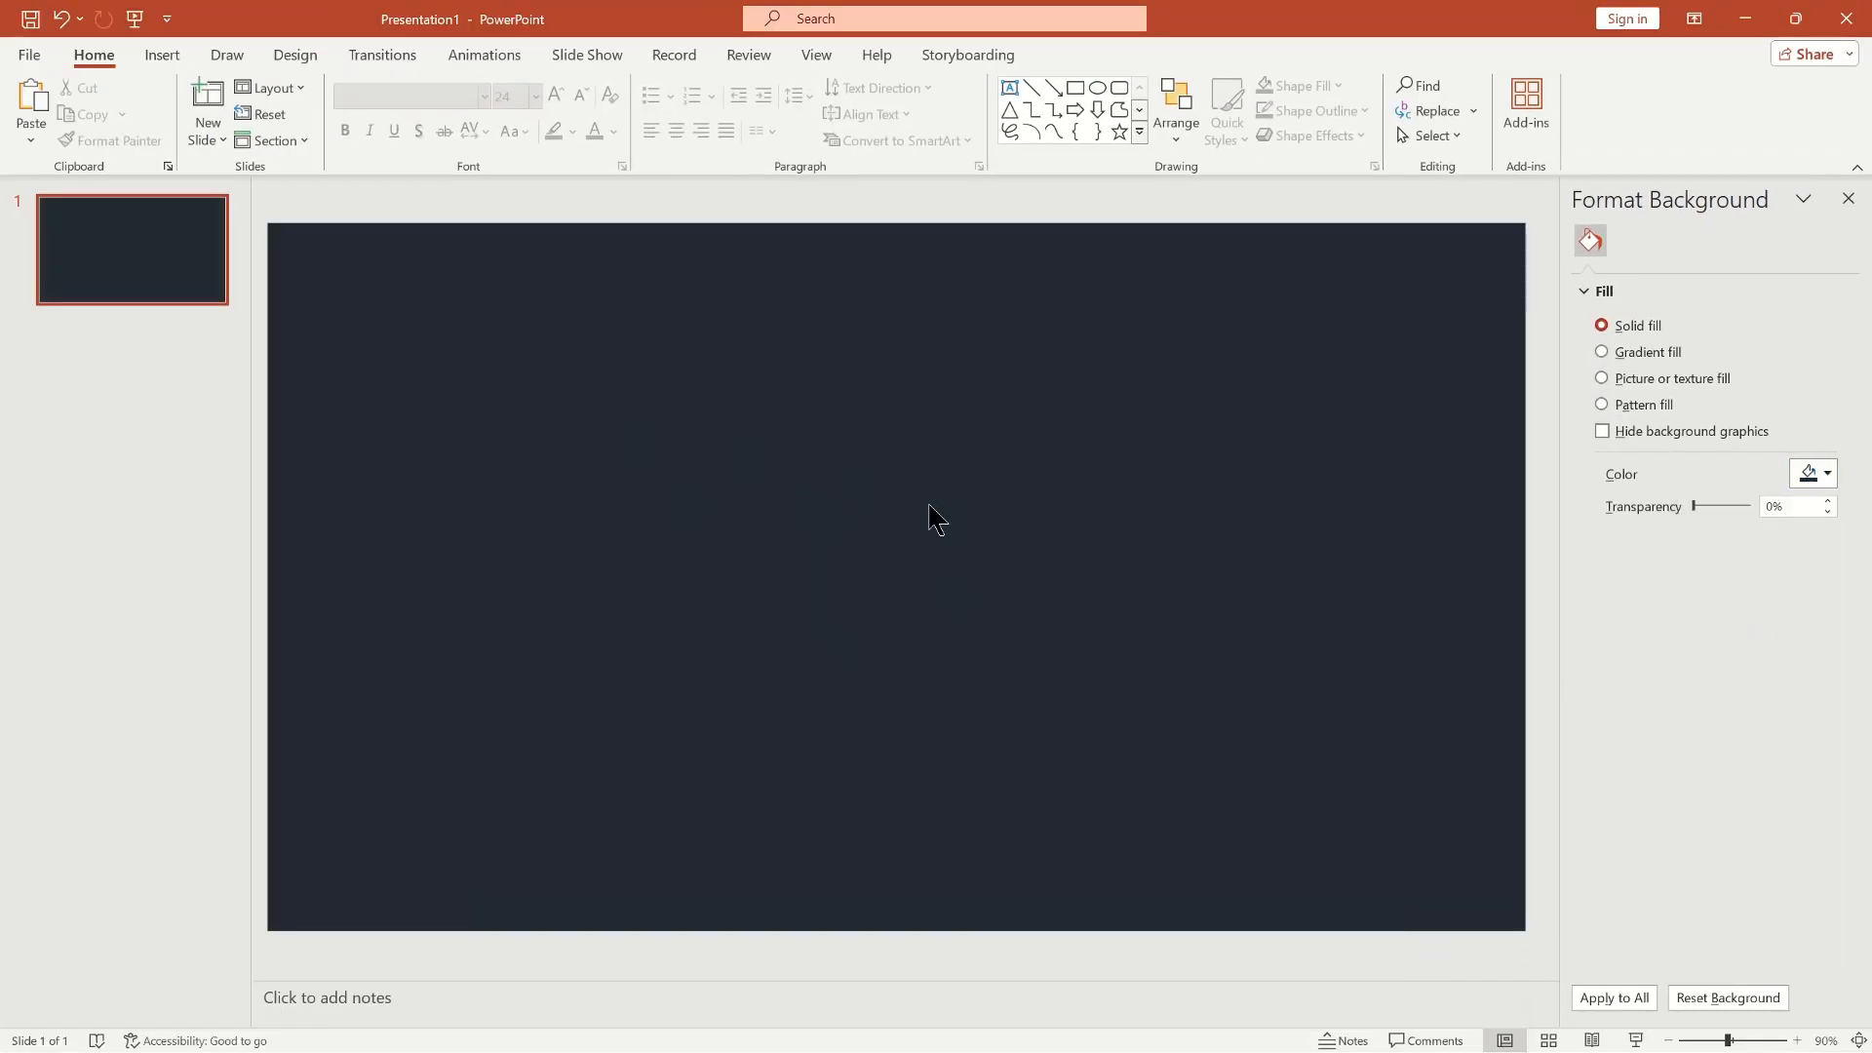
{"action": "left_click_drag", "start_coordinate": [1691, 506], "coordinate": [1709, 506]}
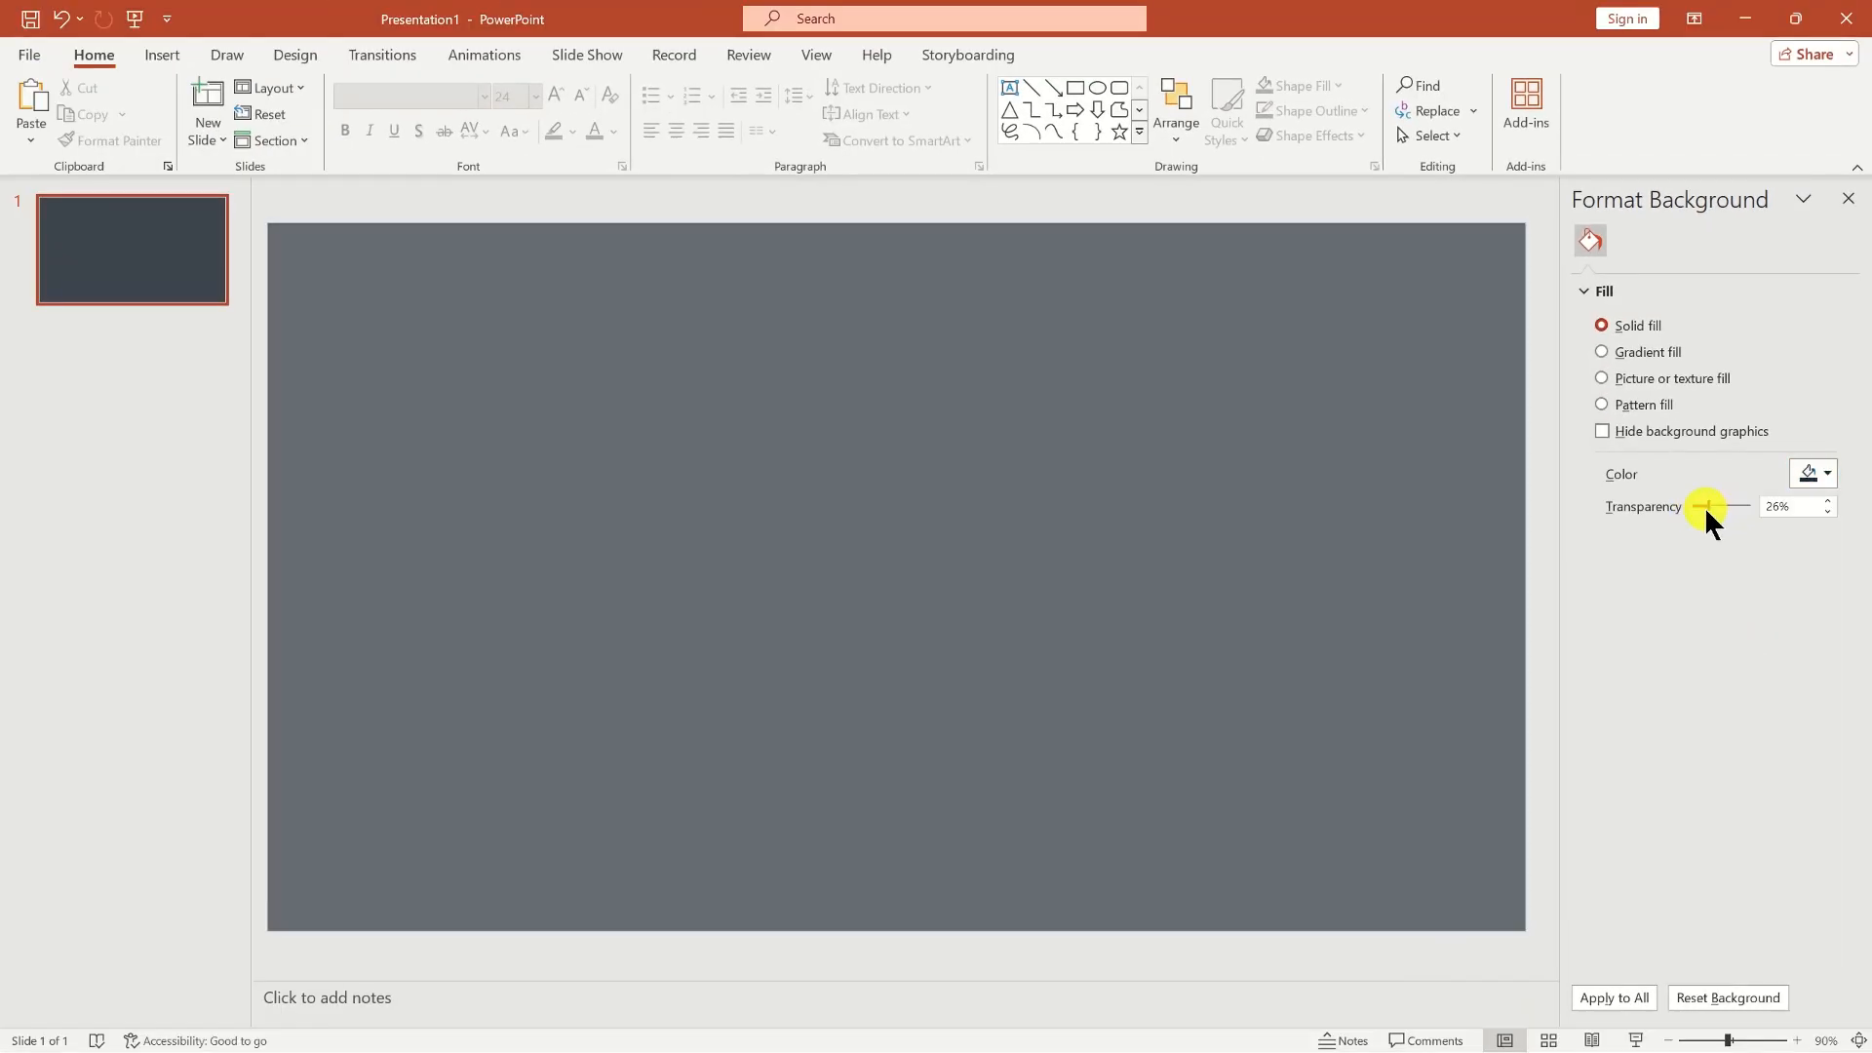
{"action": "left_click_drag", "start_coordinate": [1707, 506], "coordinate": [1693, 506]}
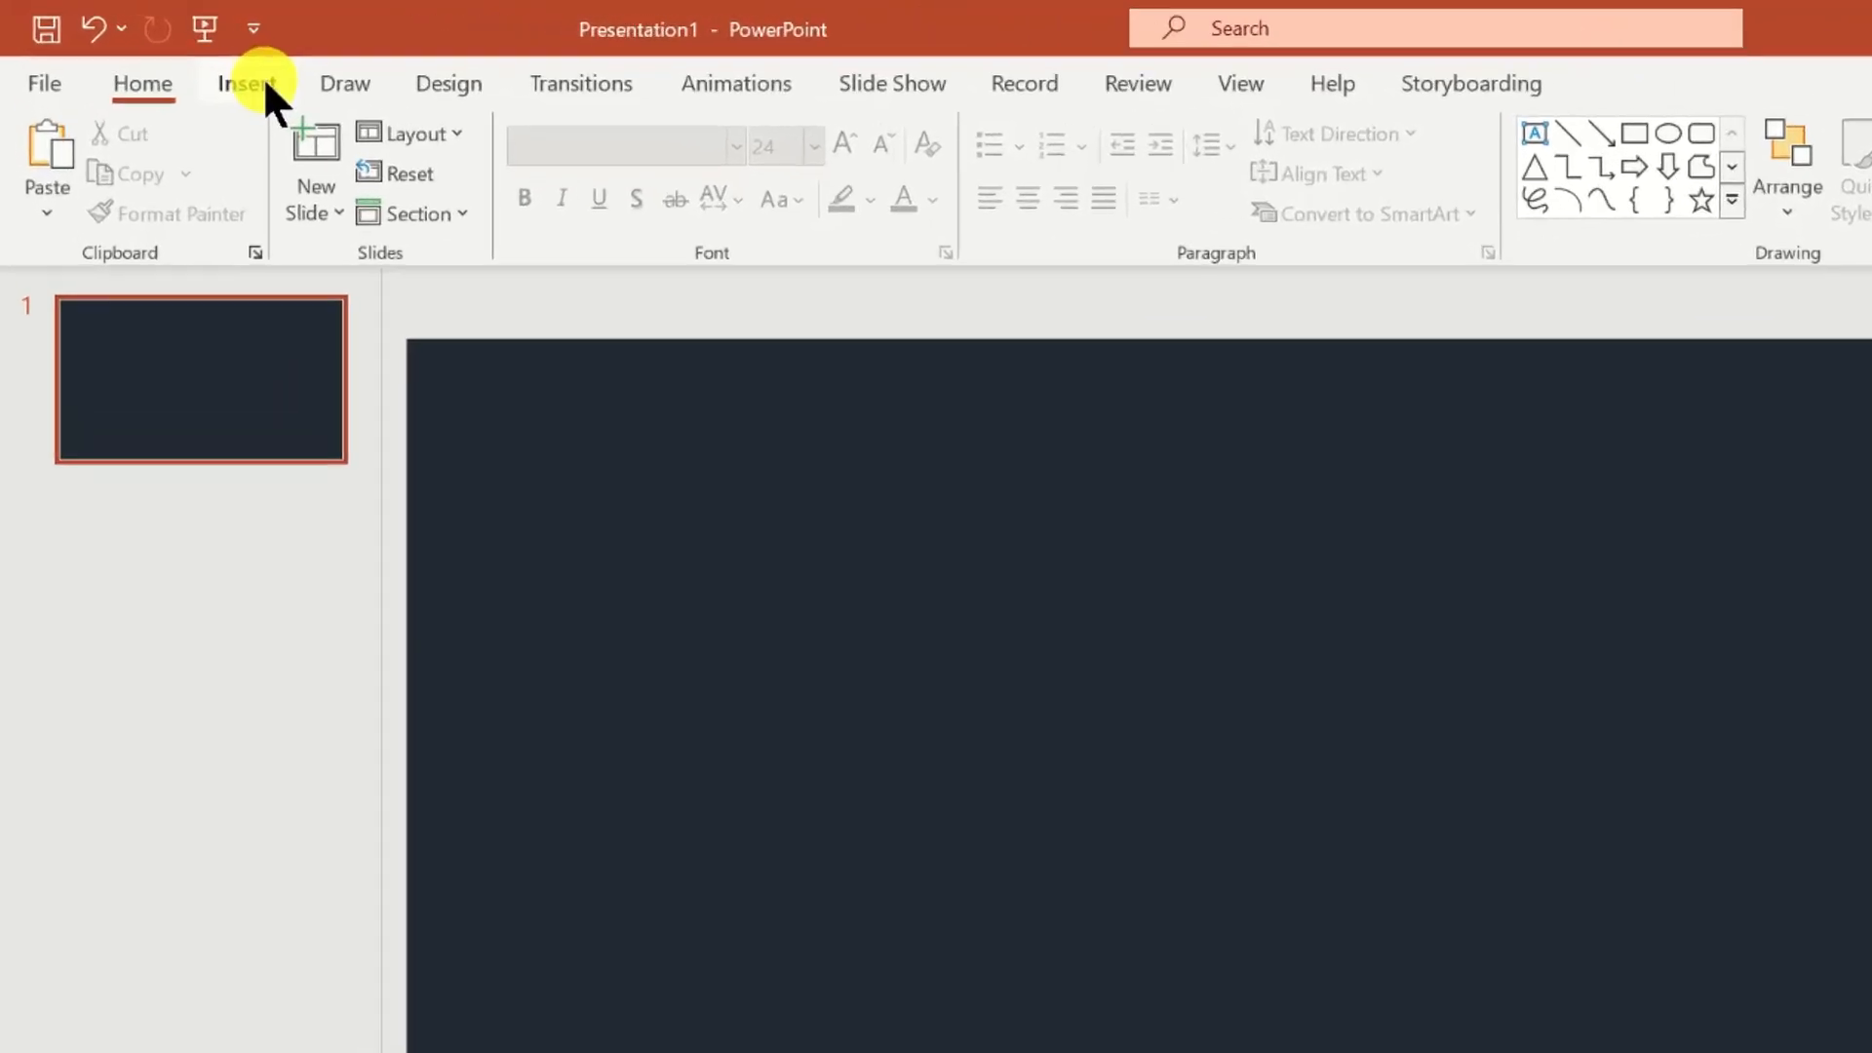
Add a bold white 138 pt 'WELCOME' text box centred on the slide.
{"action": "left_click", "coordinate": [247, 84]}
{"action": "type", "text": "WELCOME"}
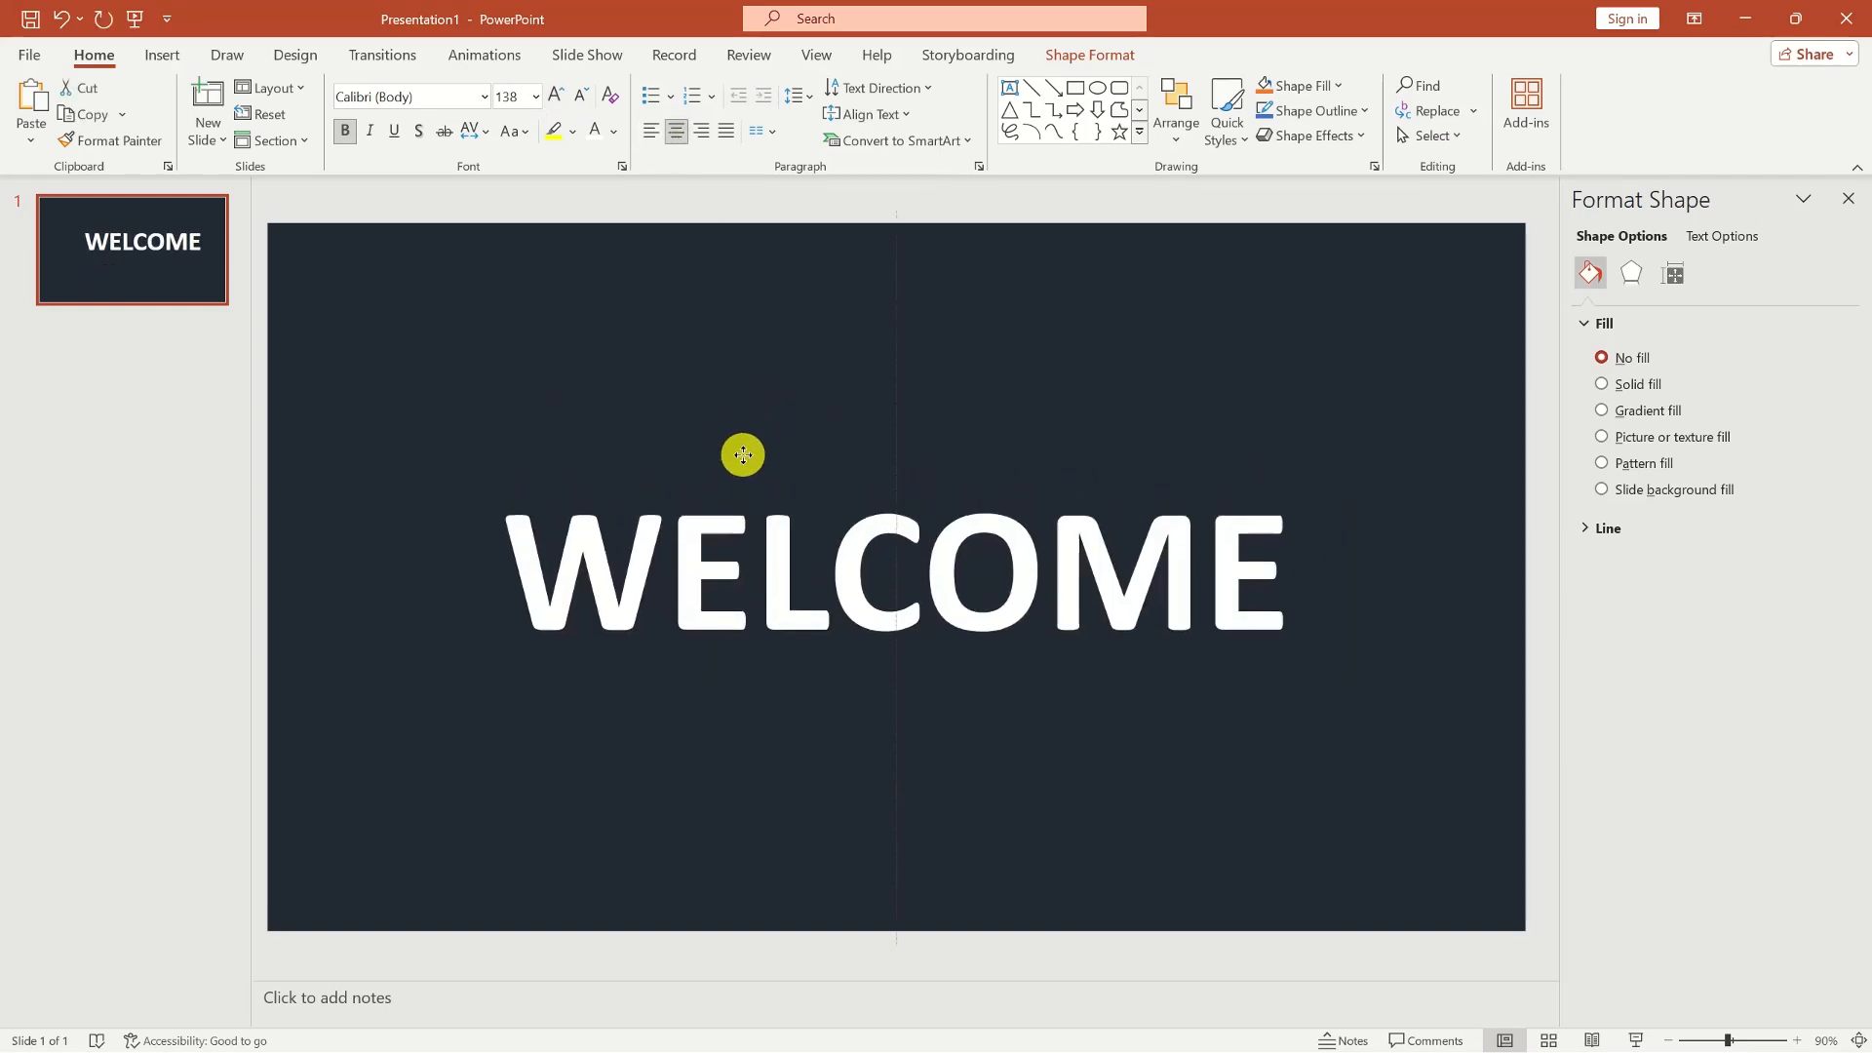
{"action": "left_click", "coordinate": [743, 456]}
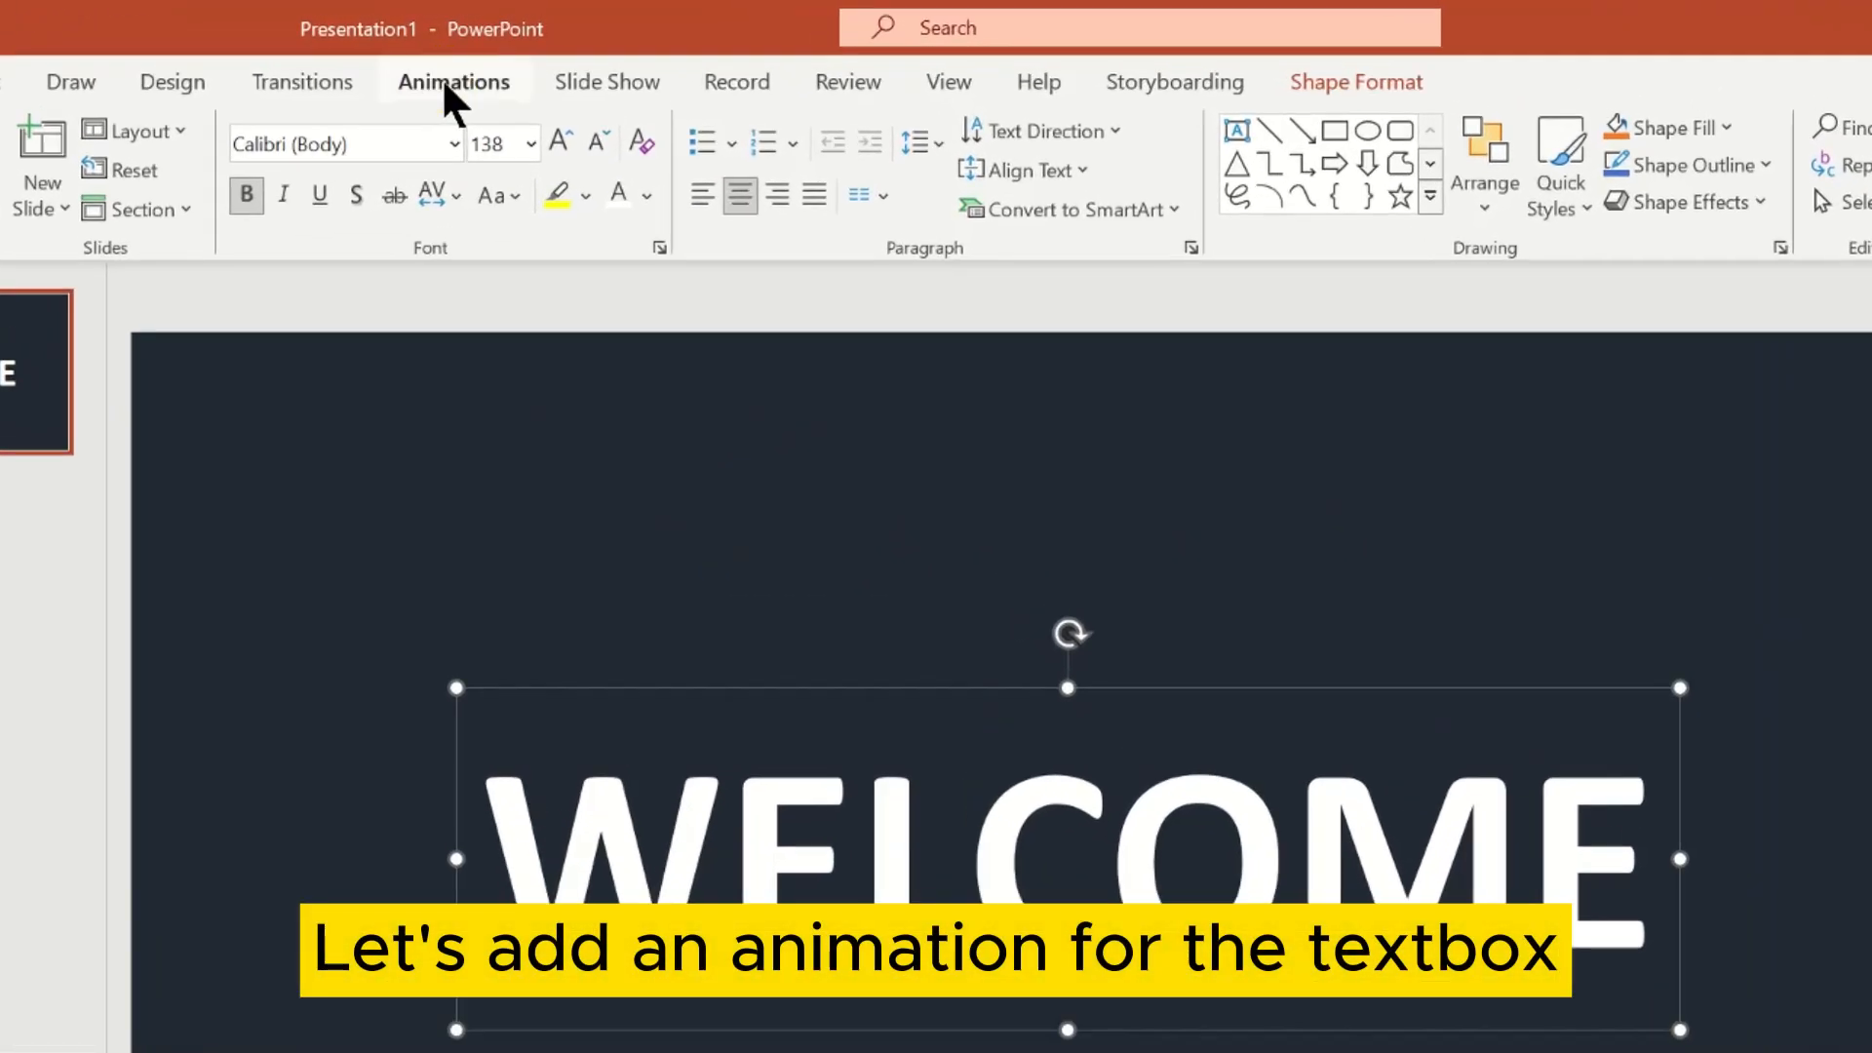
Give the WELCOME text box an entrance animation starting With Previous.
{"action": "left_click", "coordinate": [453, 82]}
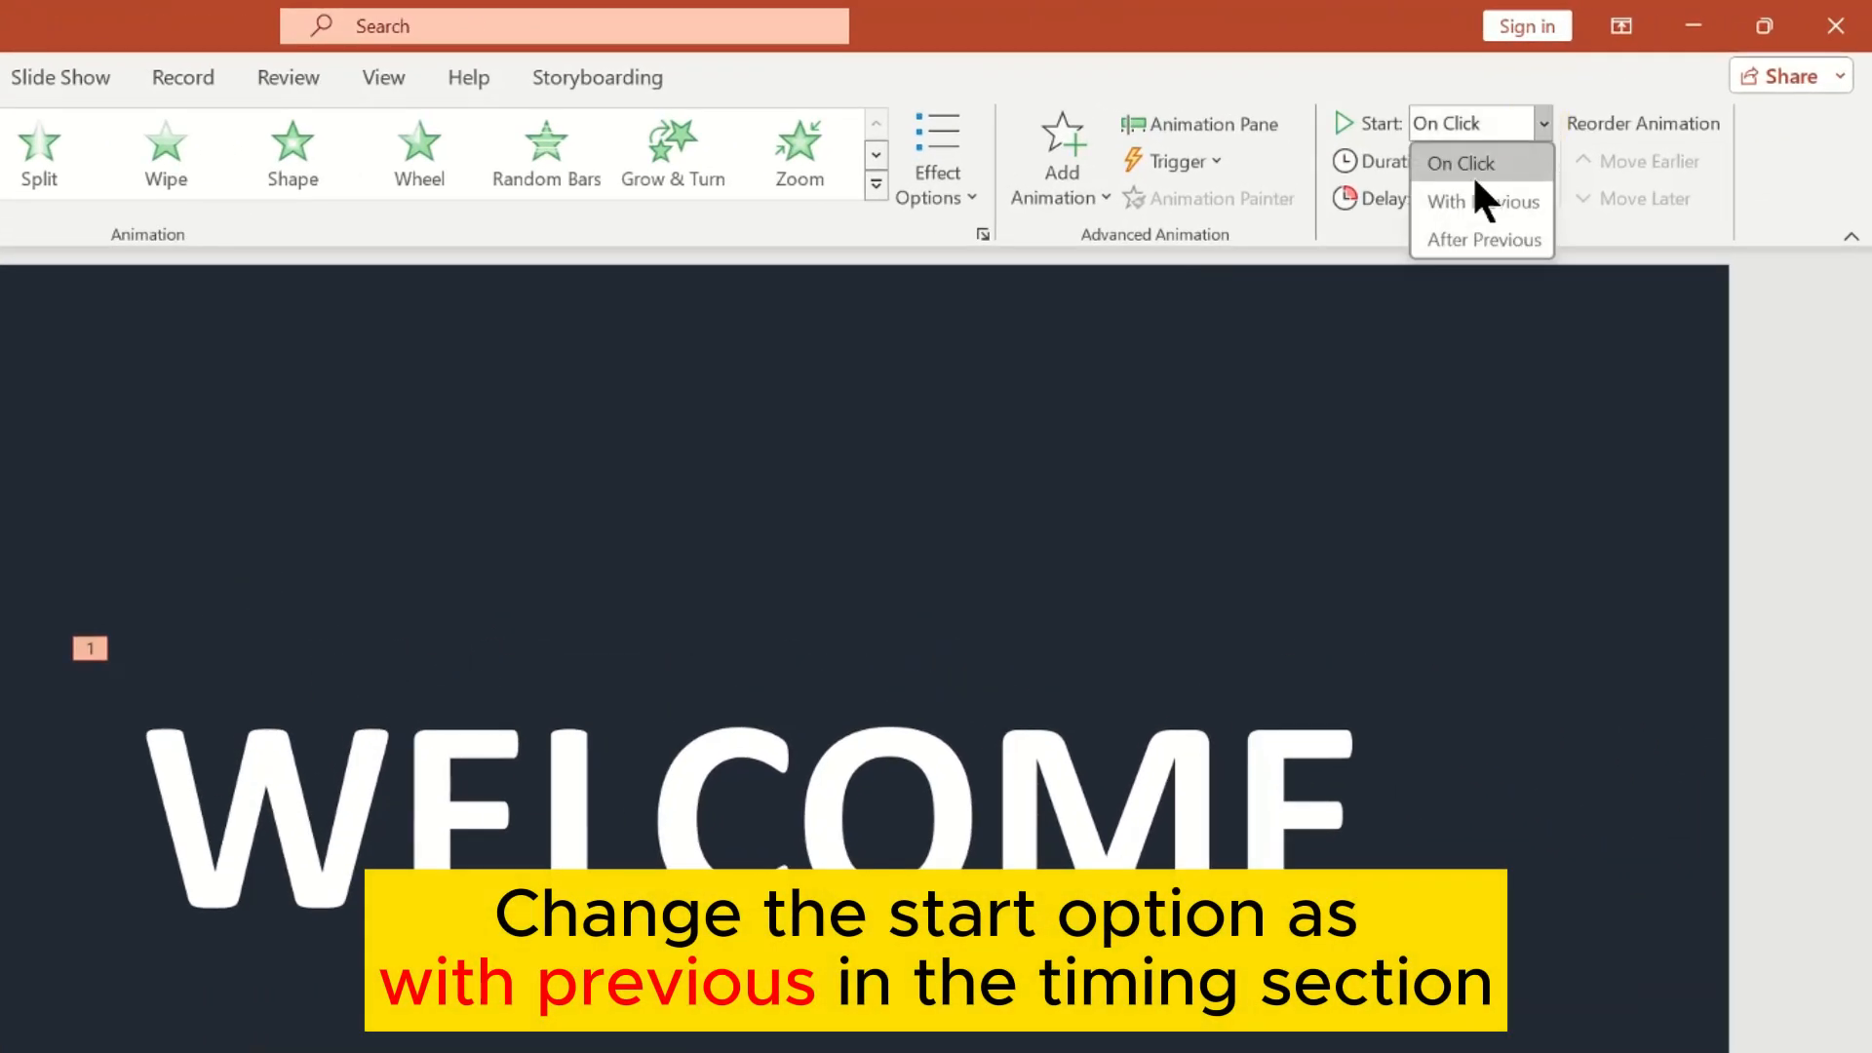
{"action": "left_click", "coordinate": [1445, 201]}
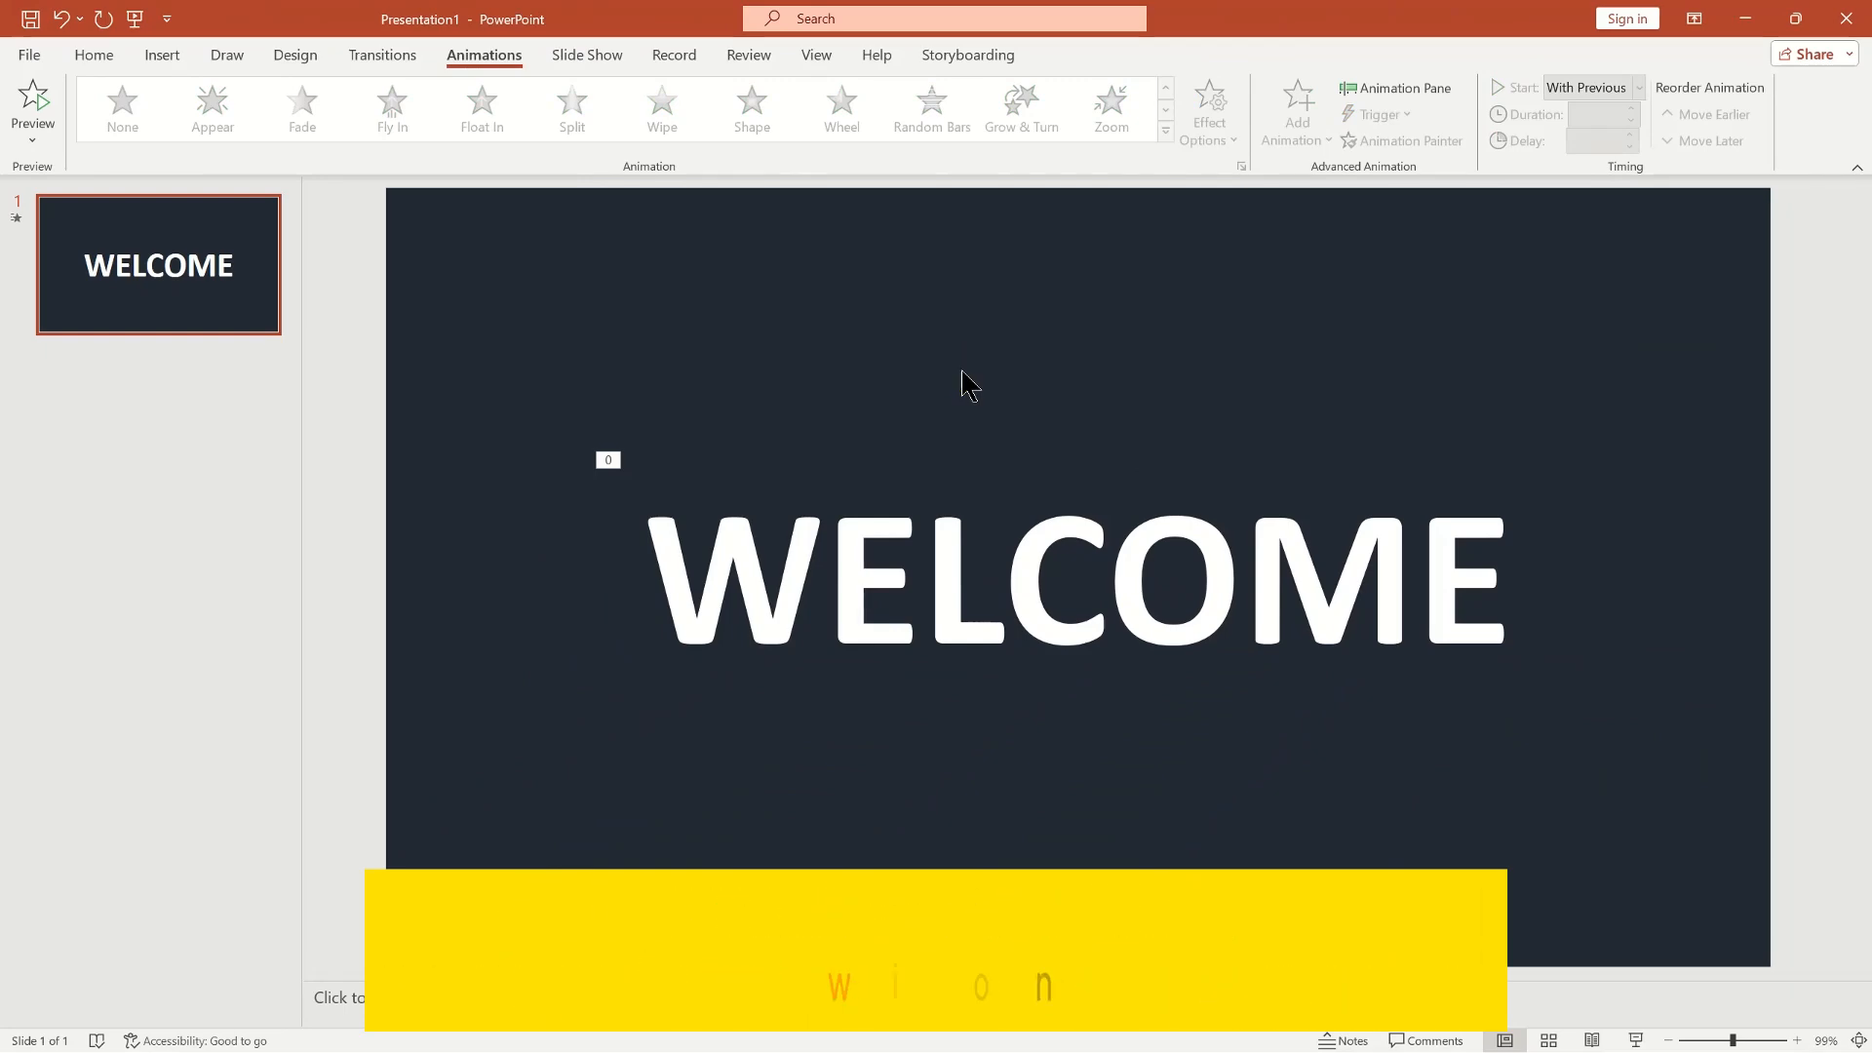
{"action": "left_click", "coordinate": [301, 107]}
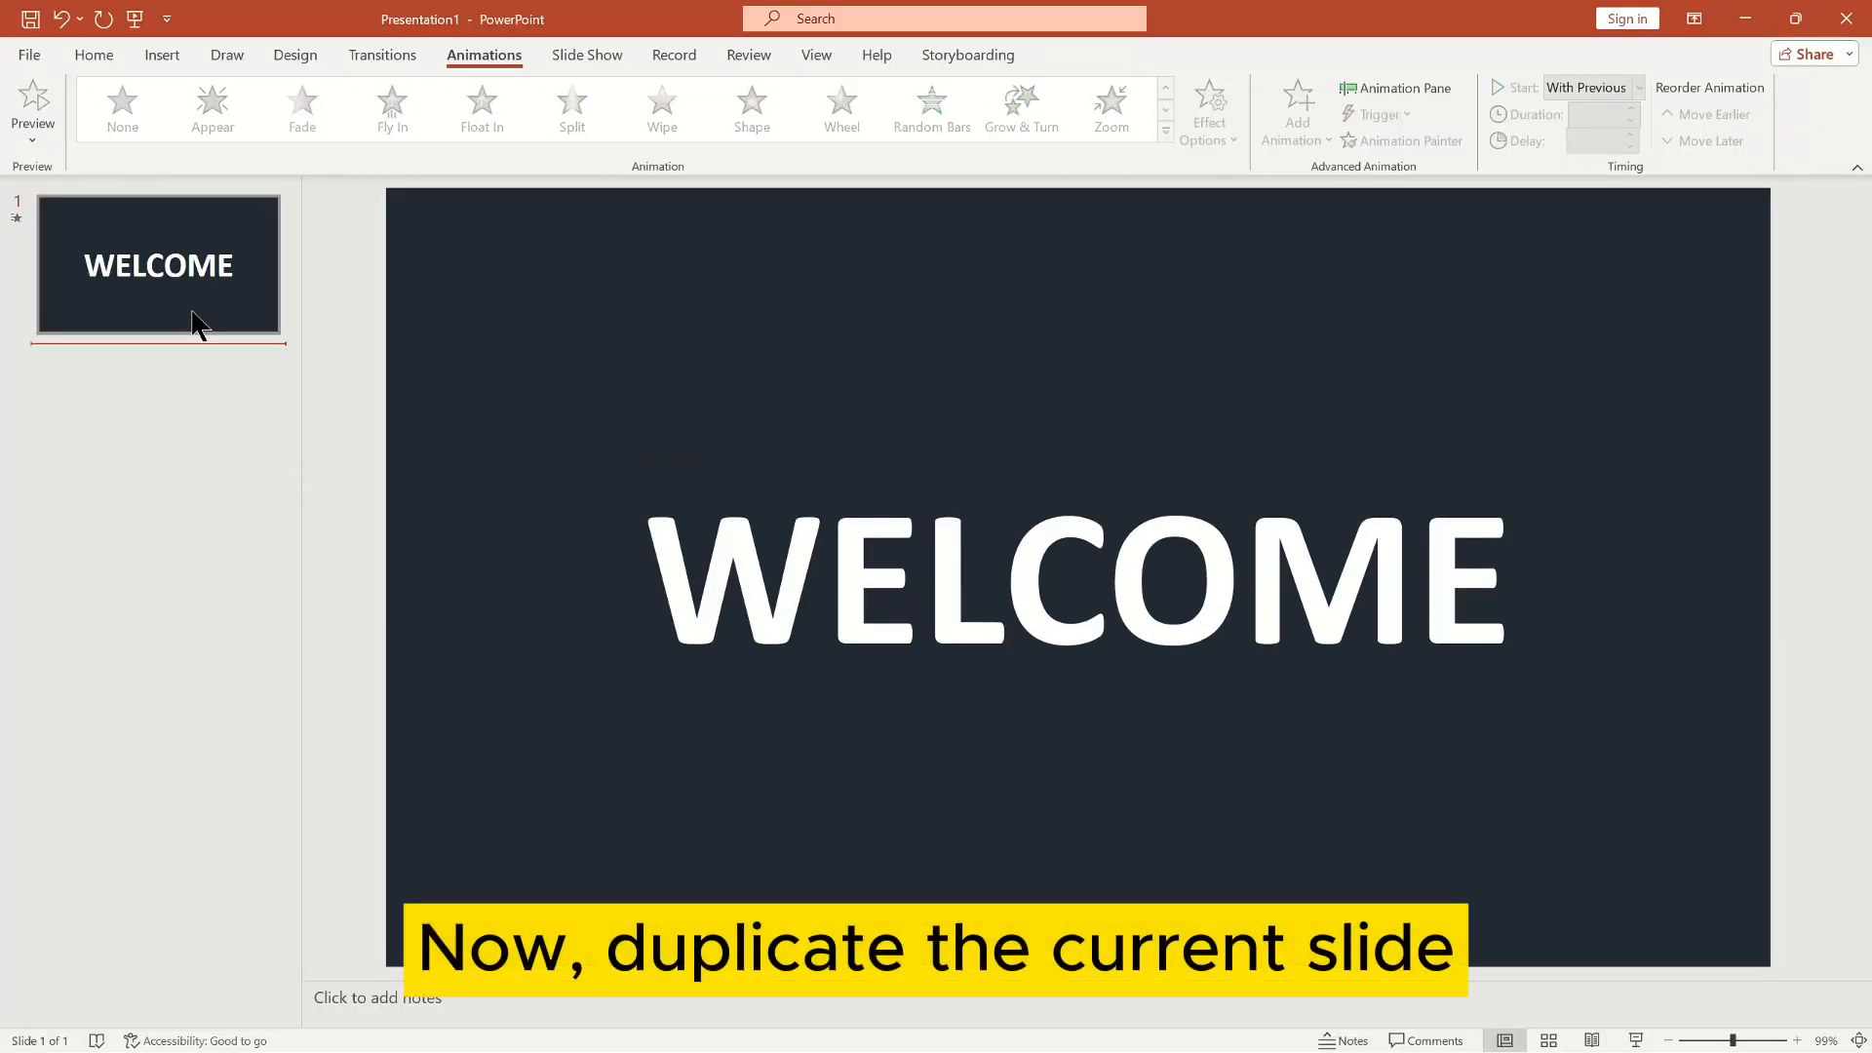
Duplicate slide 1 into an empty dark navy slide 2.
{"action": "right_click", "coordinate": [159, 265]}
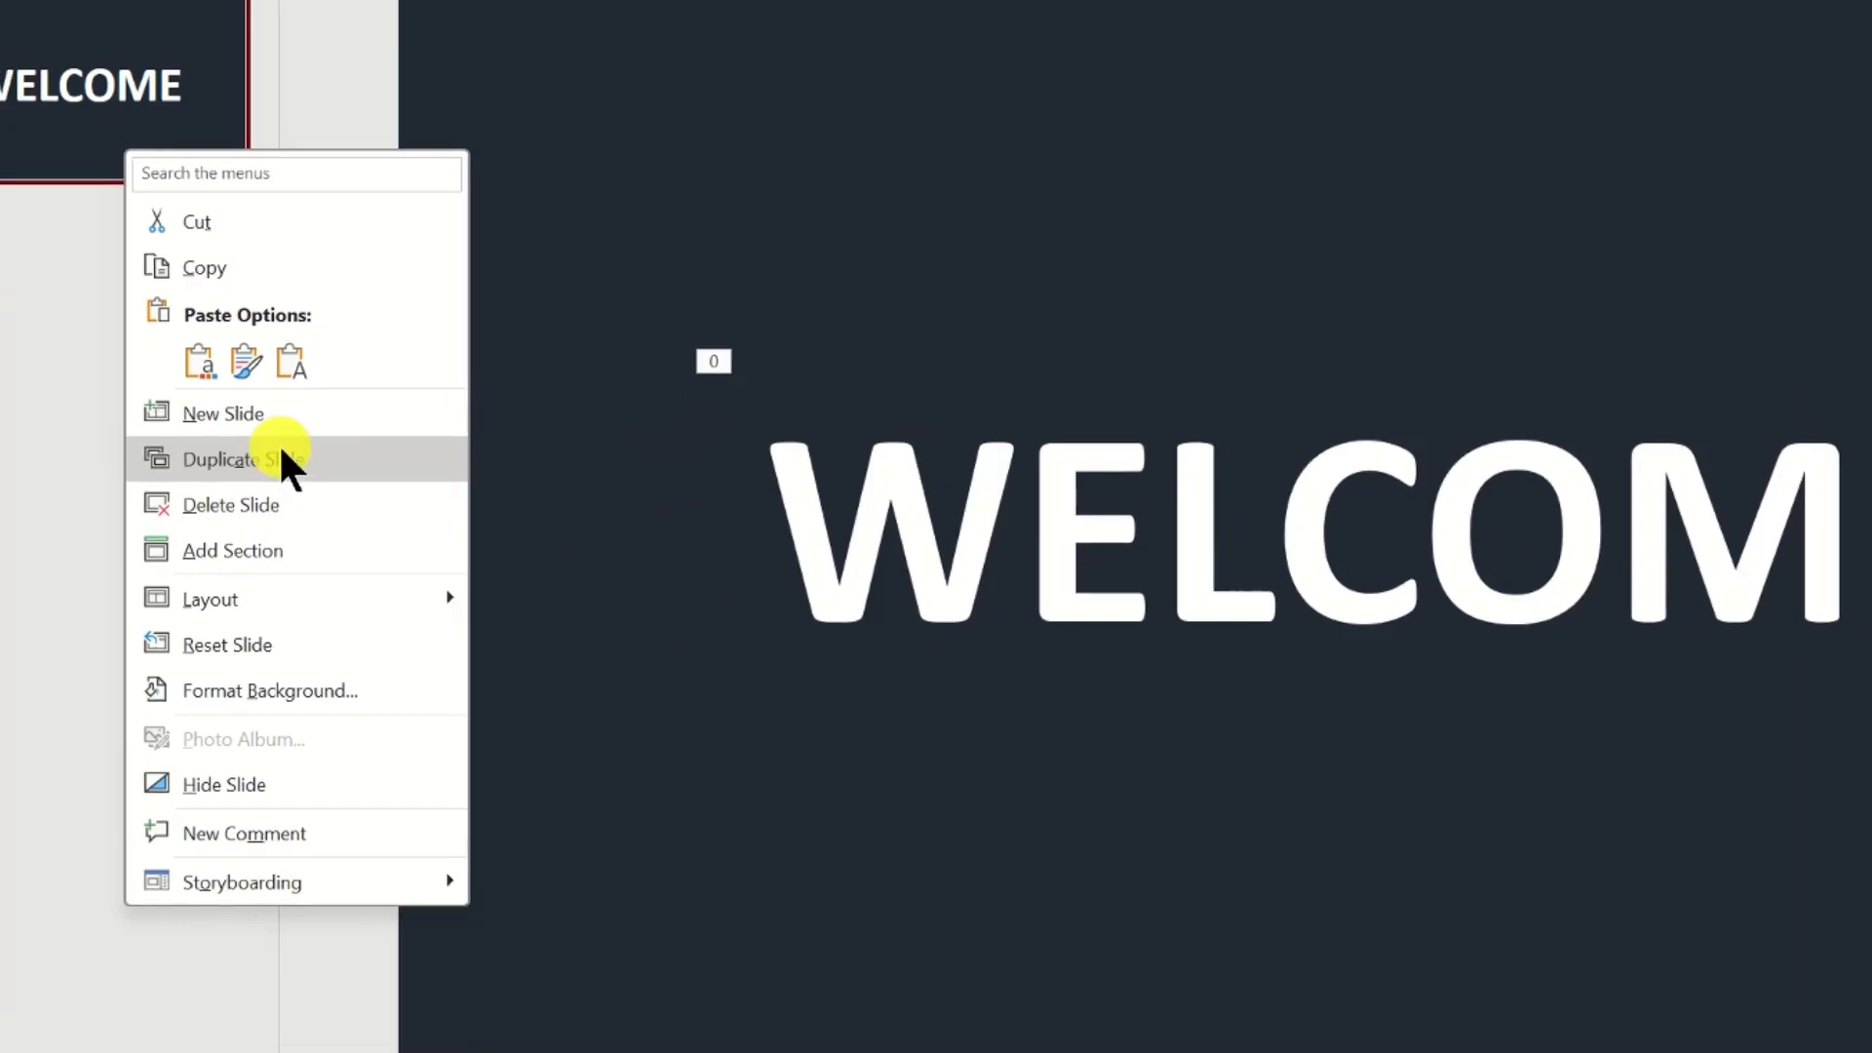
{"action": "left_click", "coordinate": [239, 459]}
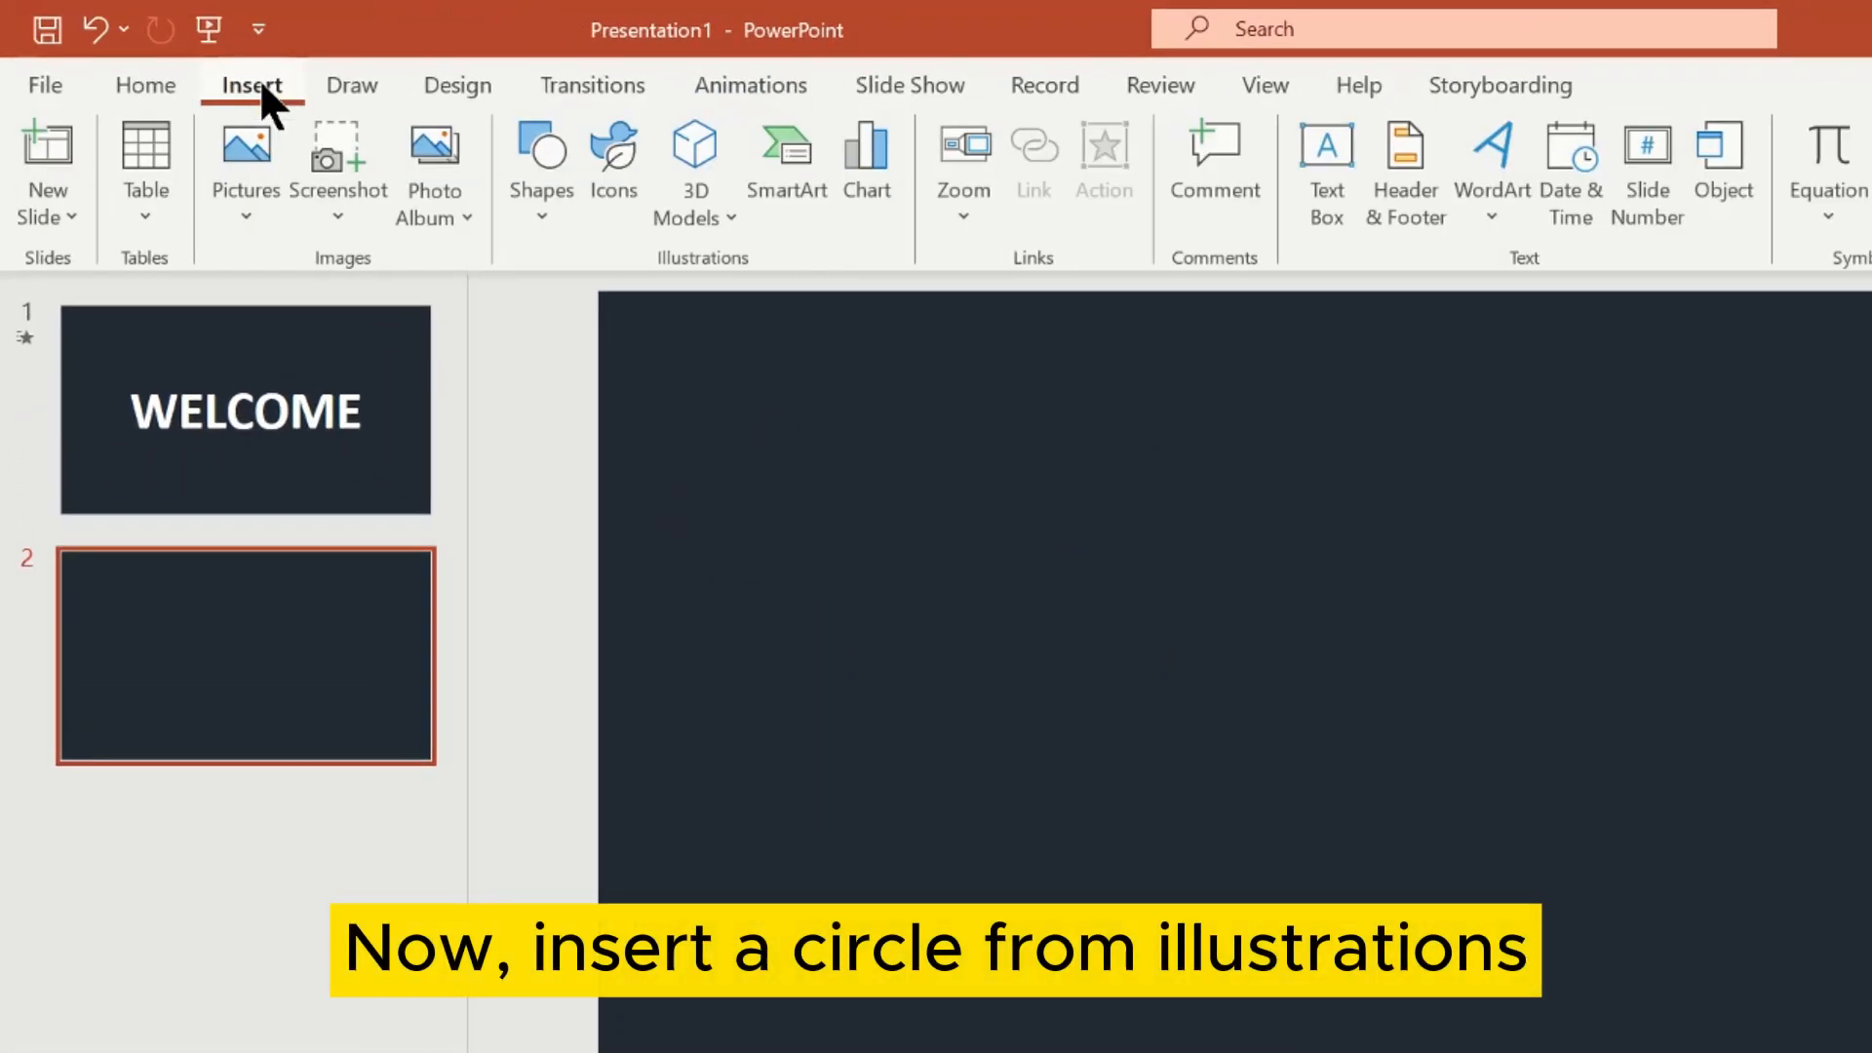
Draw a large circle on slide 2 and fill it solid bright cyan.
{"action": "left_click", "coordinate": [539, 166]}
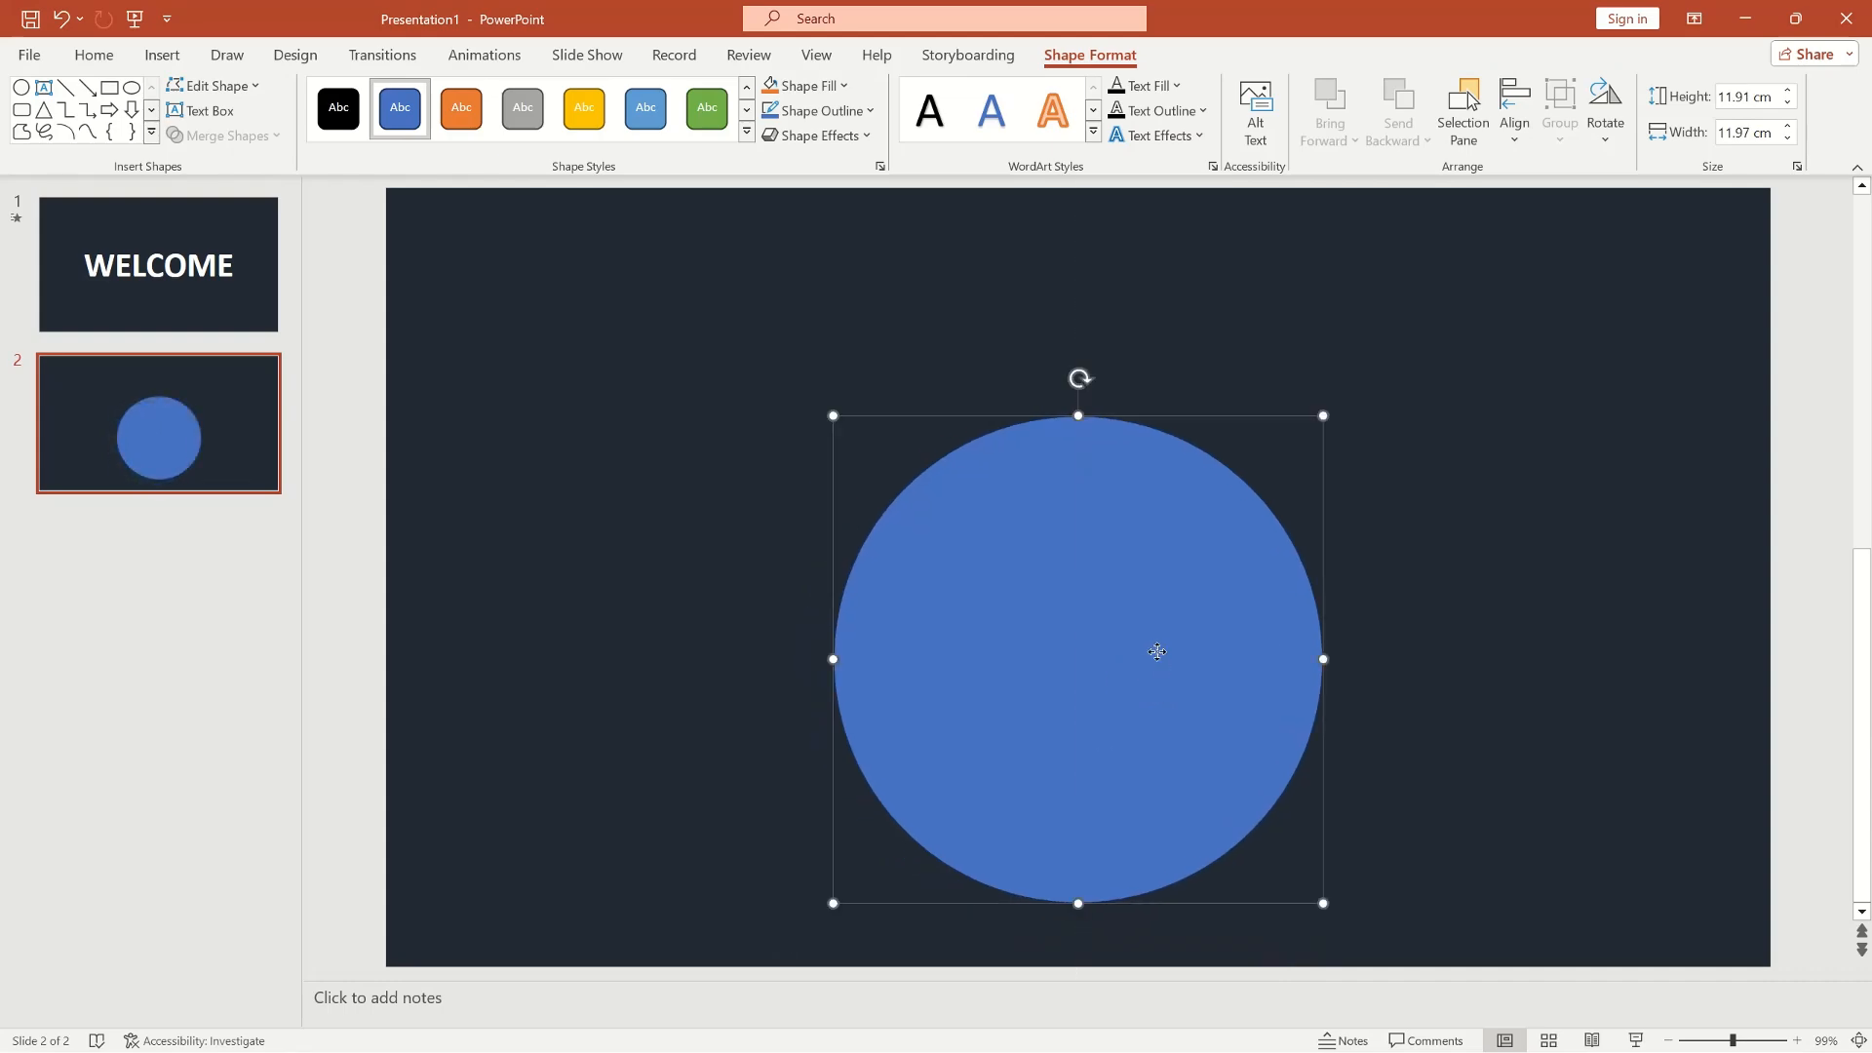
{"action": "right_click", "coordinate": [1074, 651]}
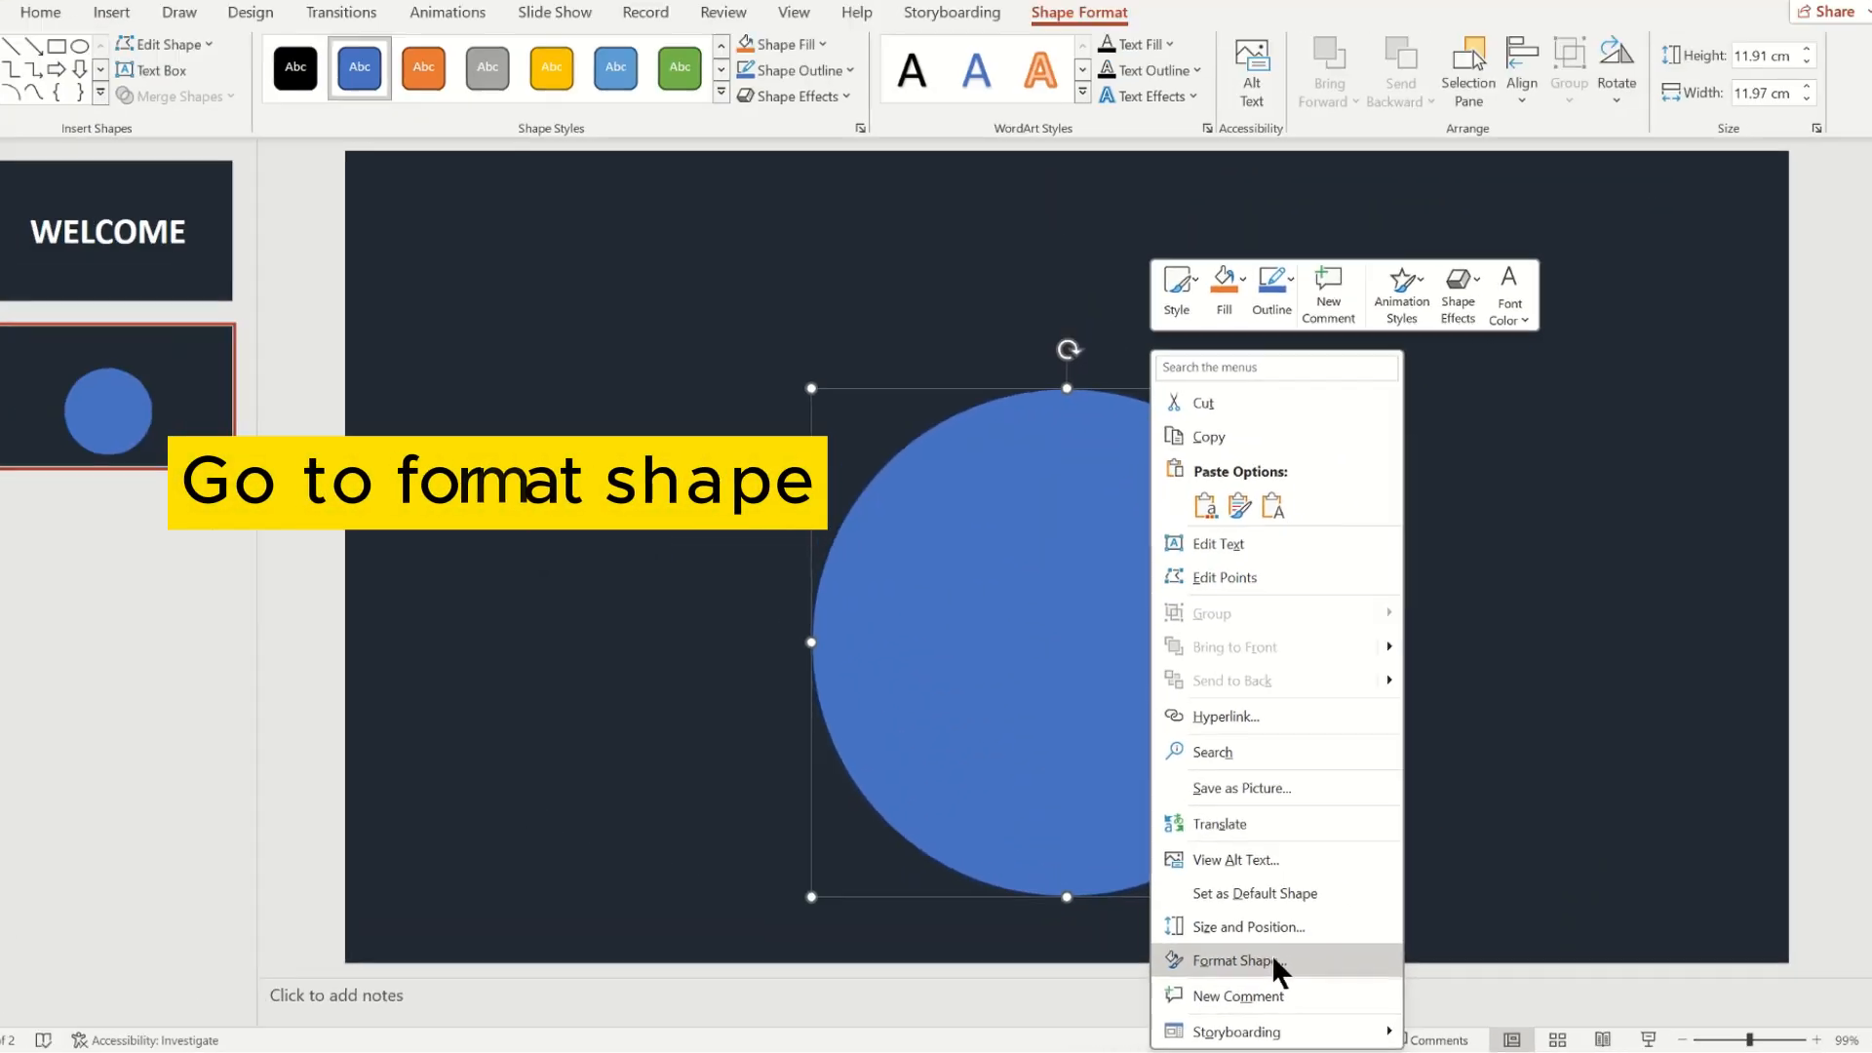
{"action": "left_click", "coordinate": [1234, 960]}
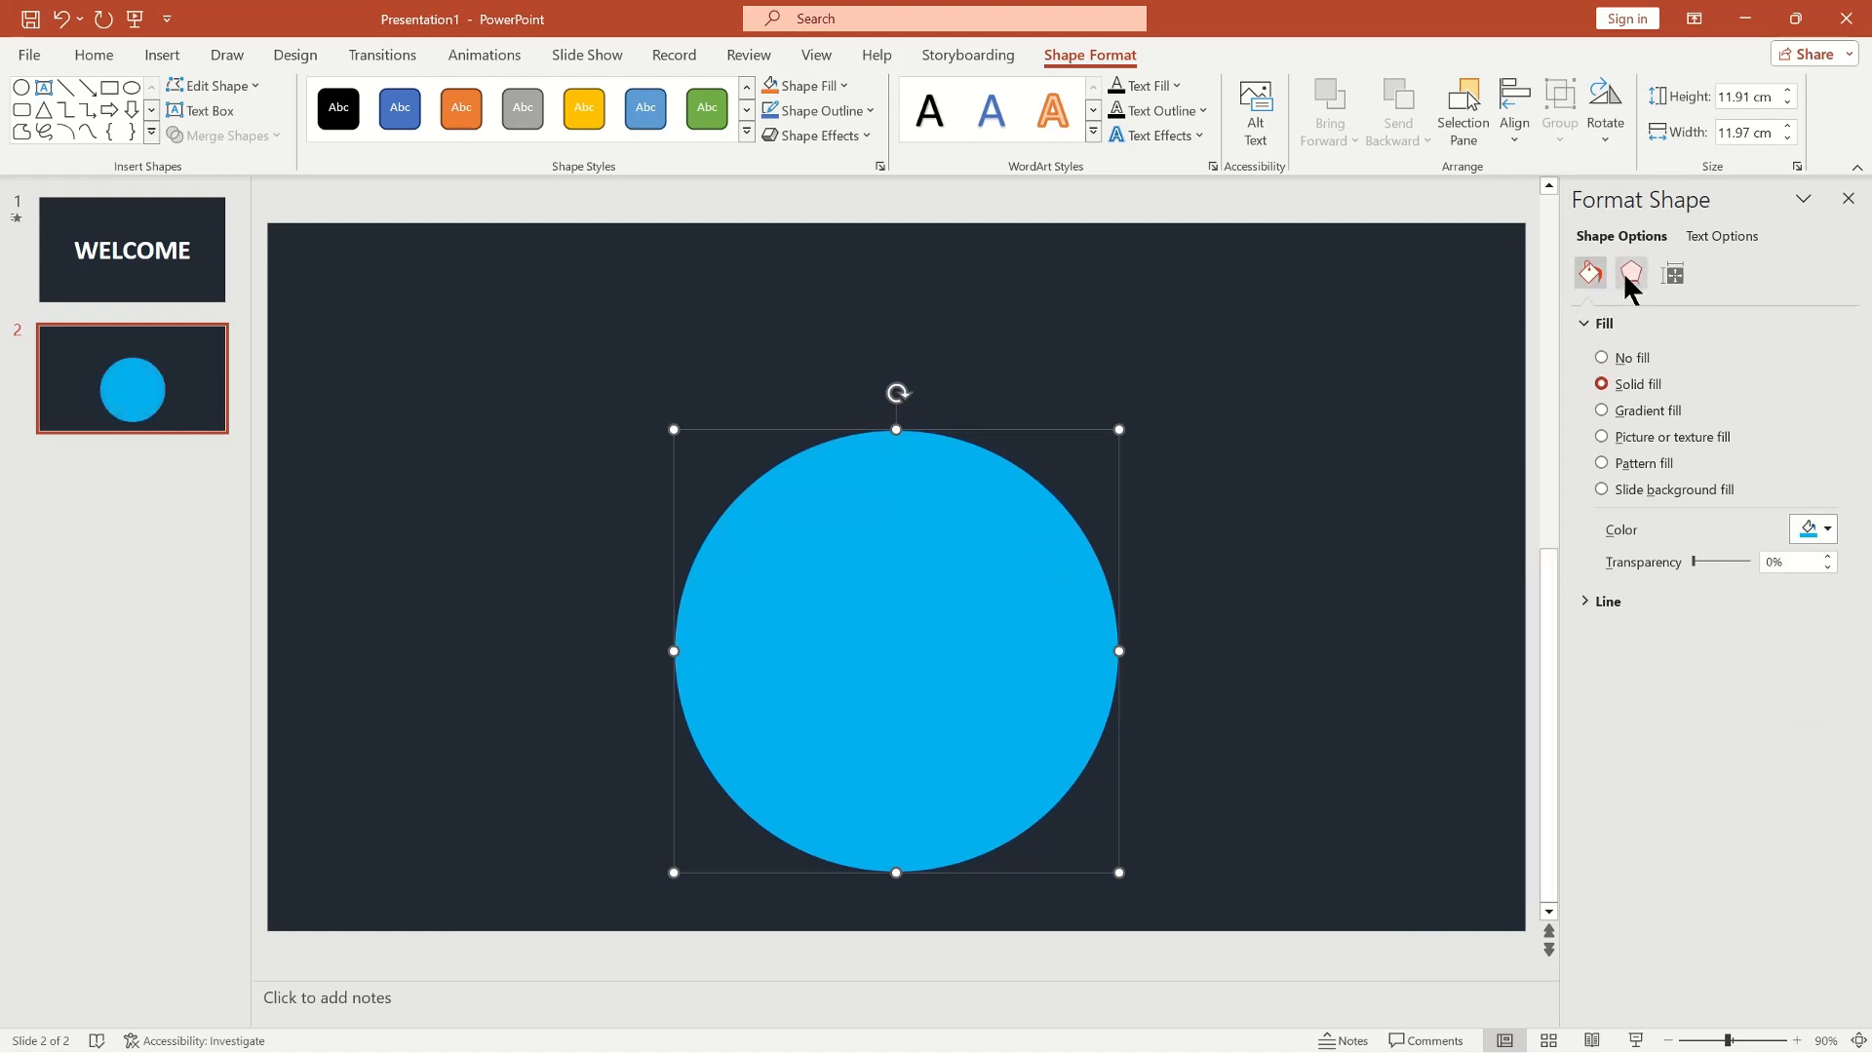
{"action": "left_click", "coordinate": [1631, 272]}
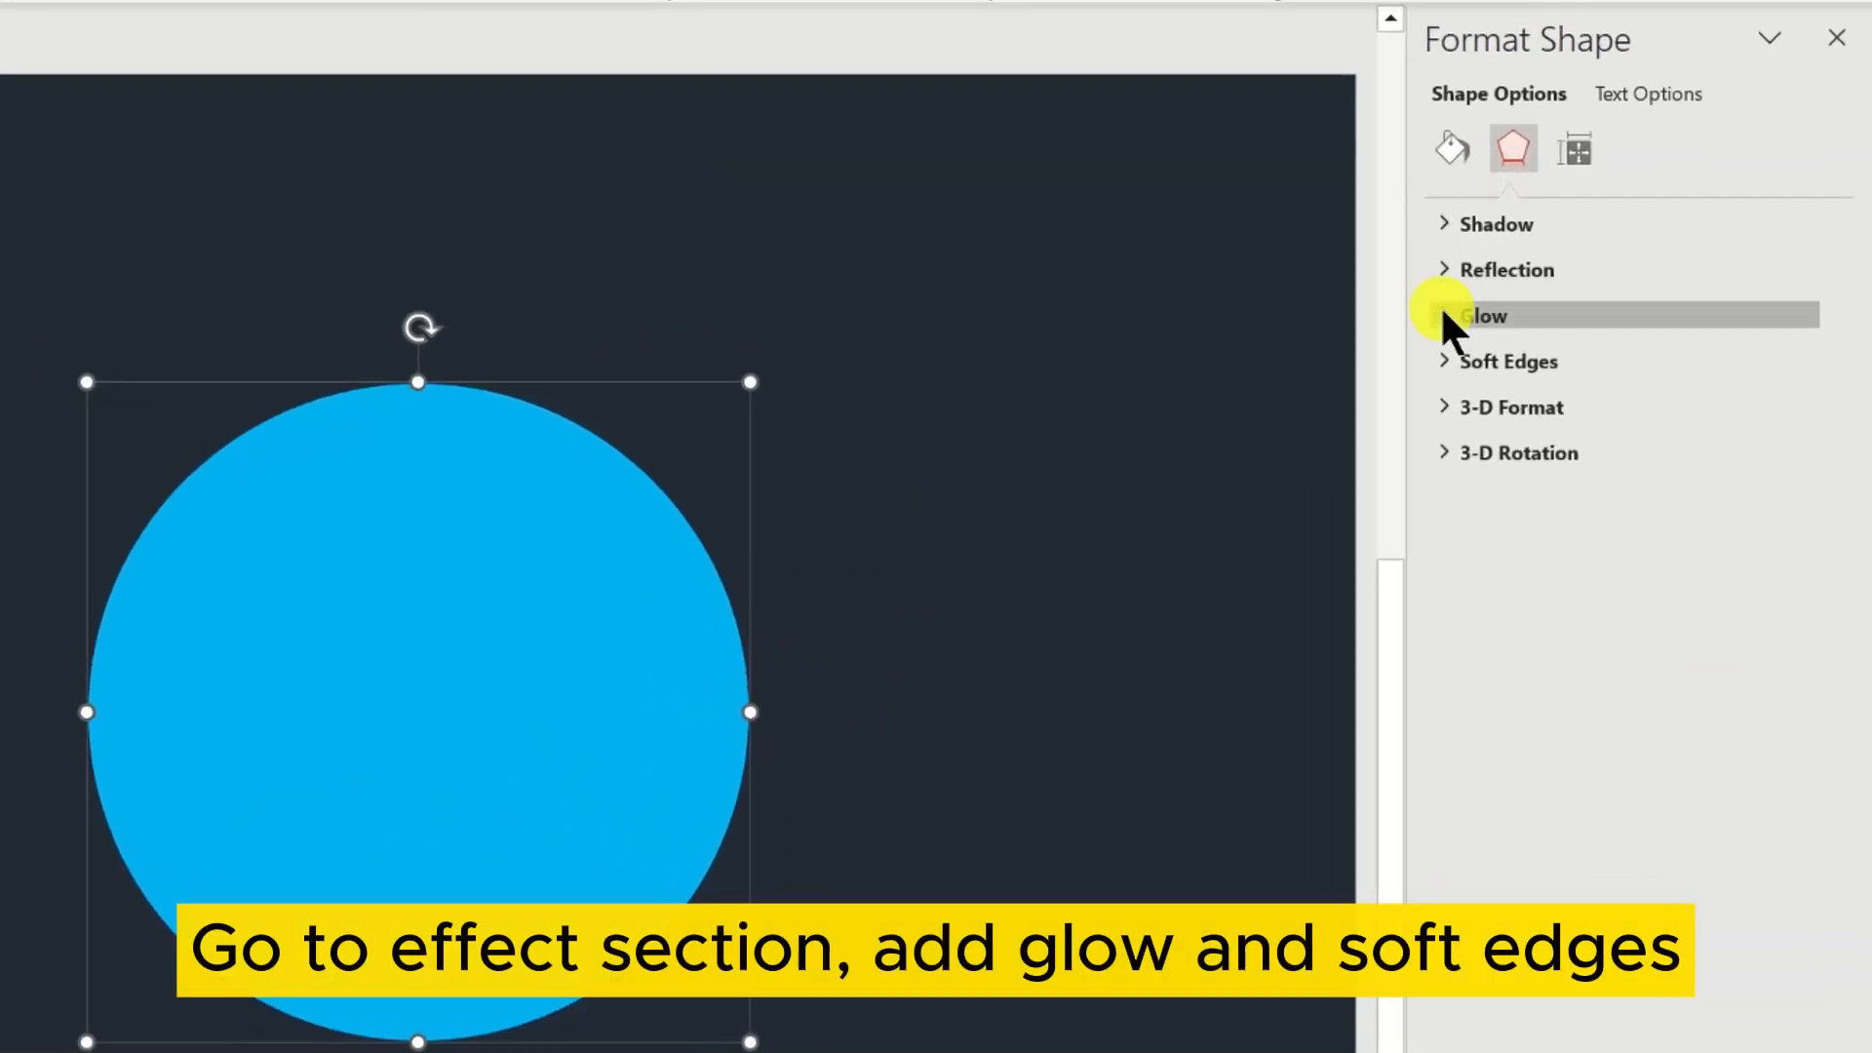
Give the cyan circle a large semi-transparent glow and 100 pt soft edges.
{"action": "left_click", "coordinate": [1484, 315]}
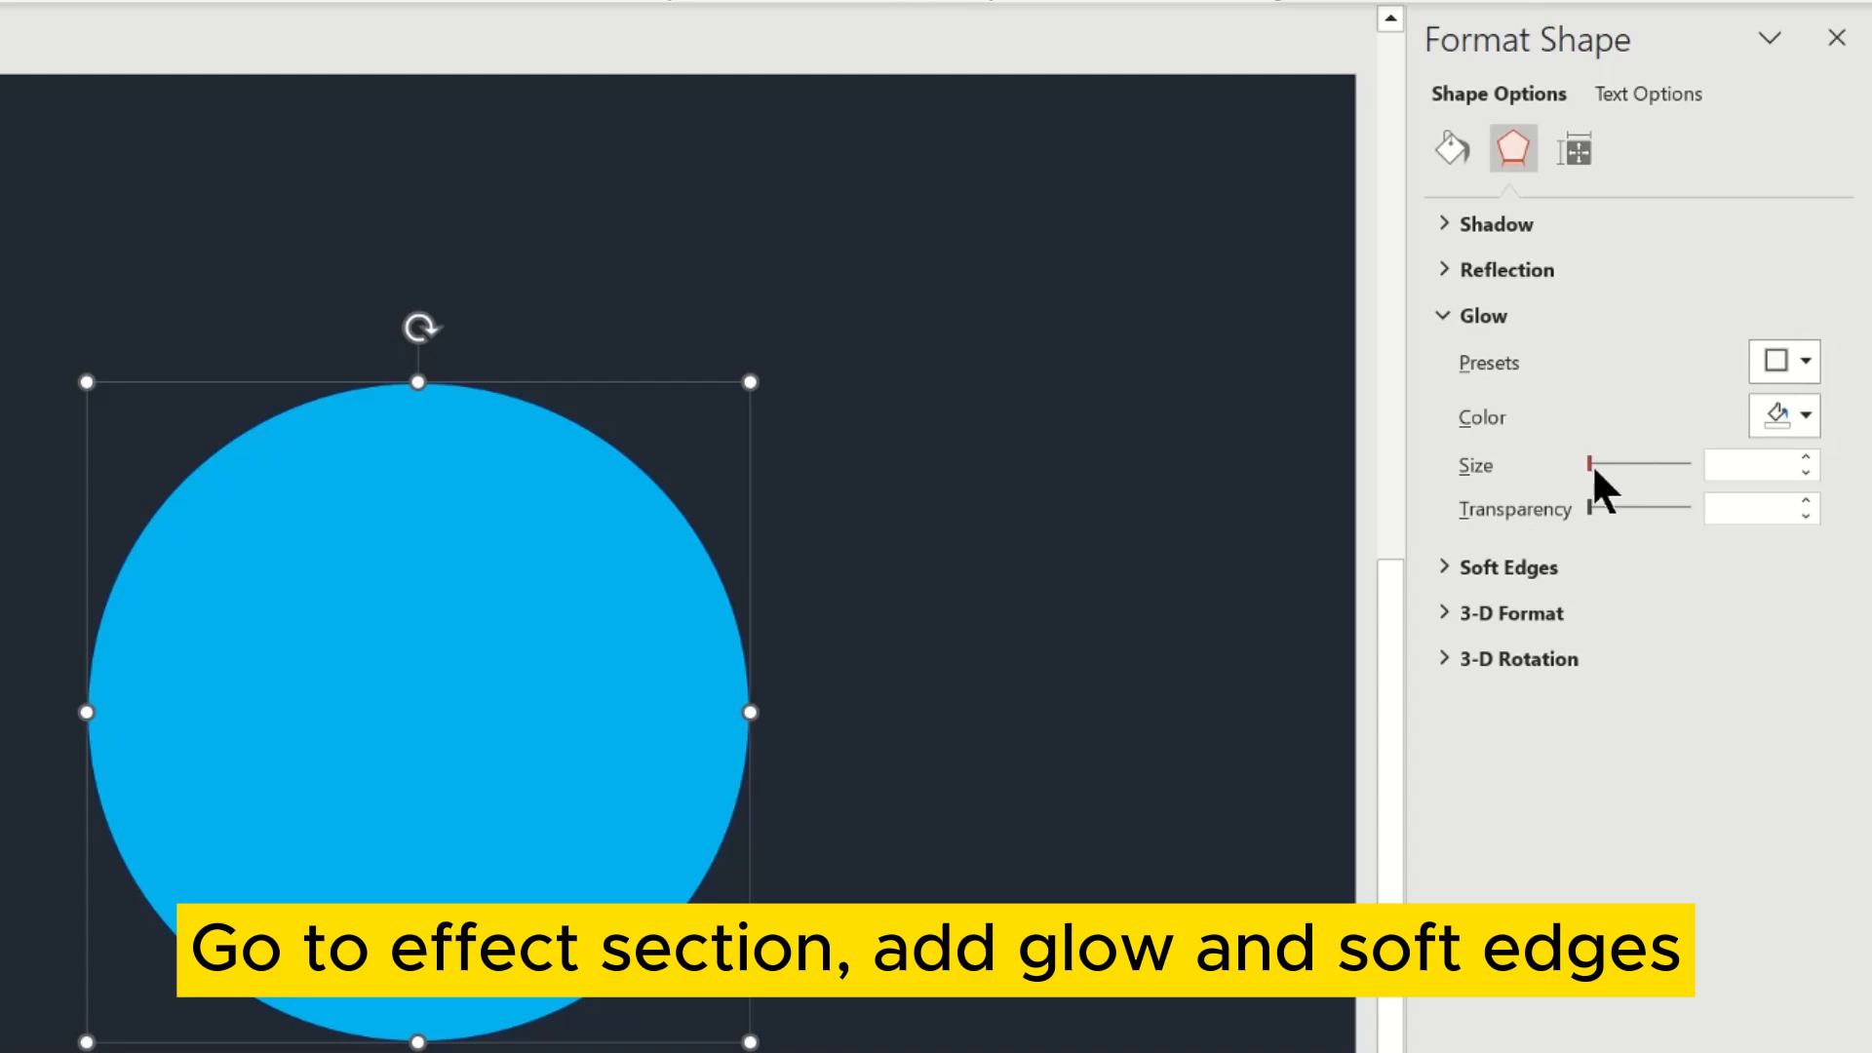
{"action": "left_click_drag", "start_coordinate": [1612, 469], "coordinate": [1665, 469]}
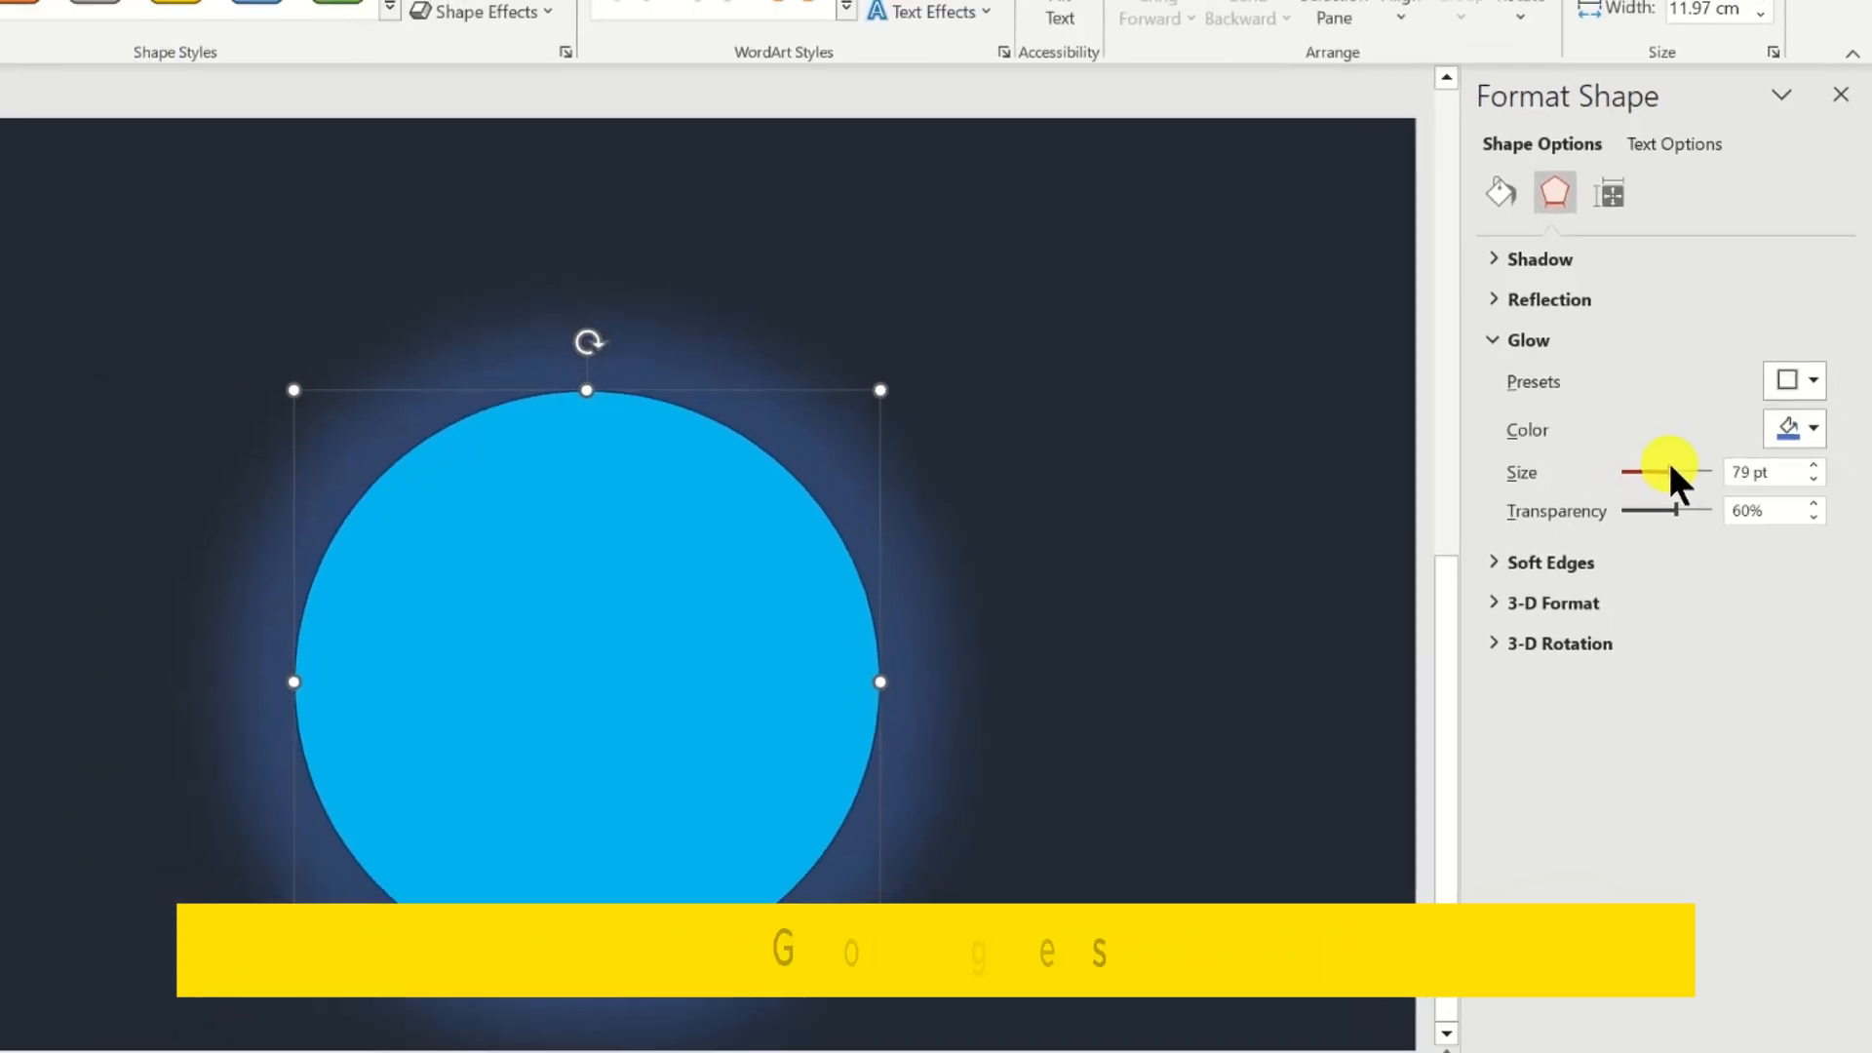
{"action": "left_click_drag", "start_coordinate": [1665, 510], "coordinate": [1697, 514]}
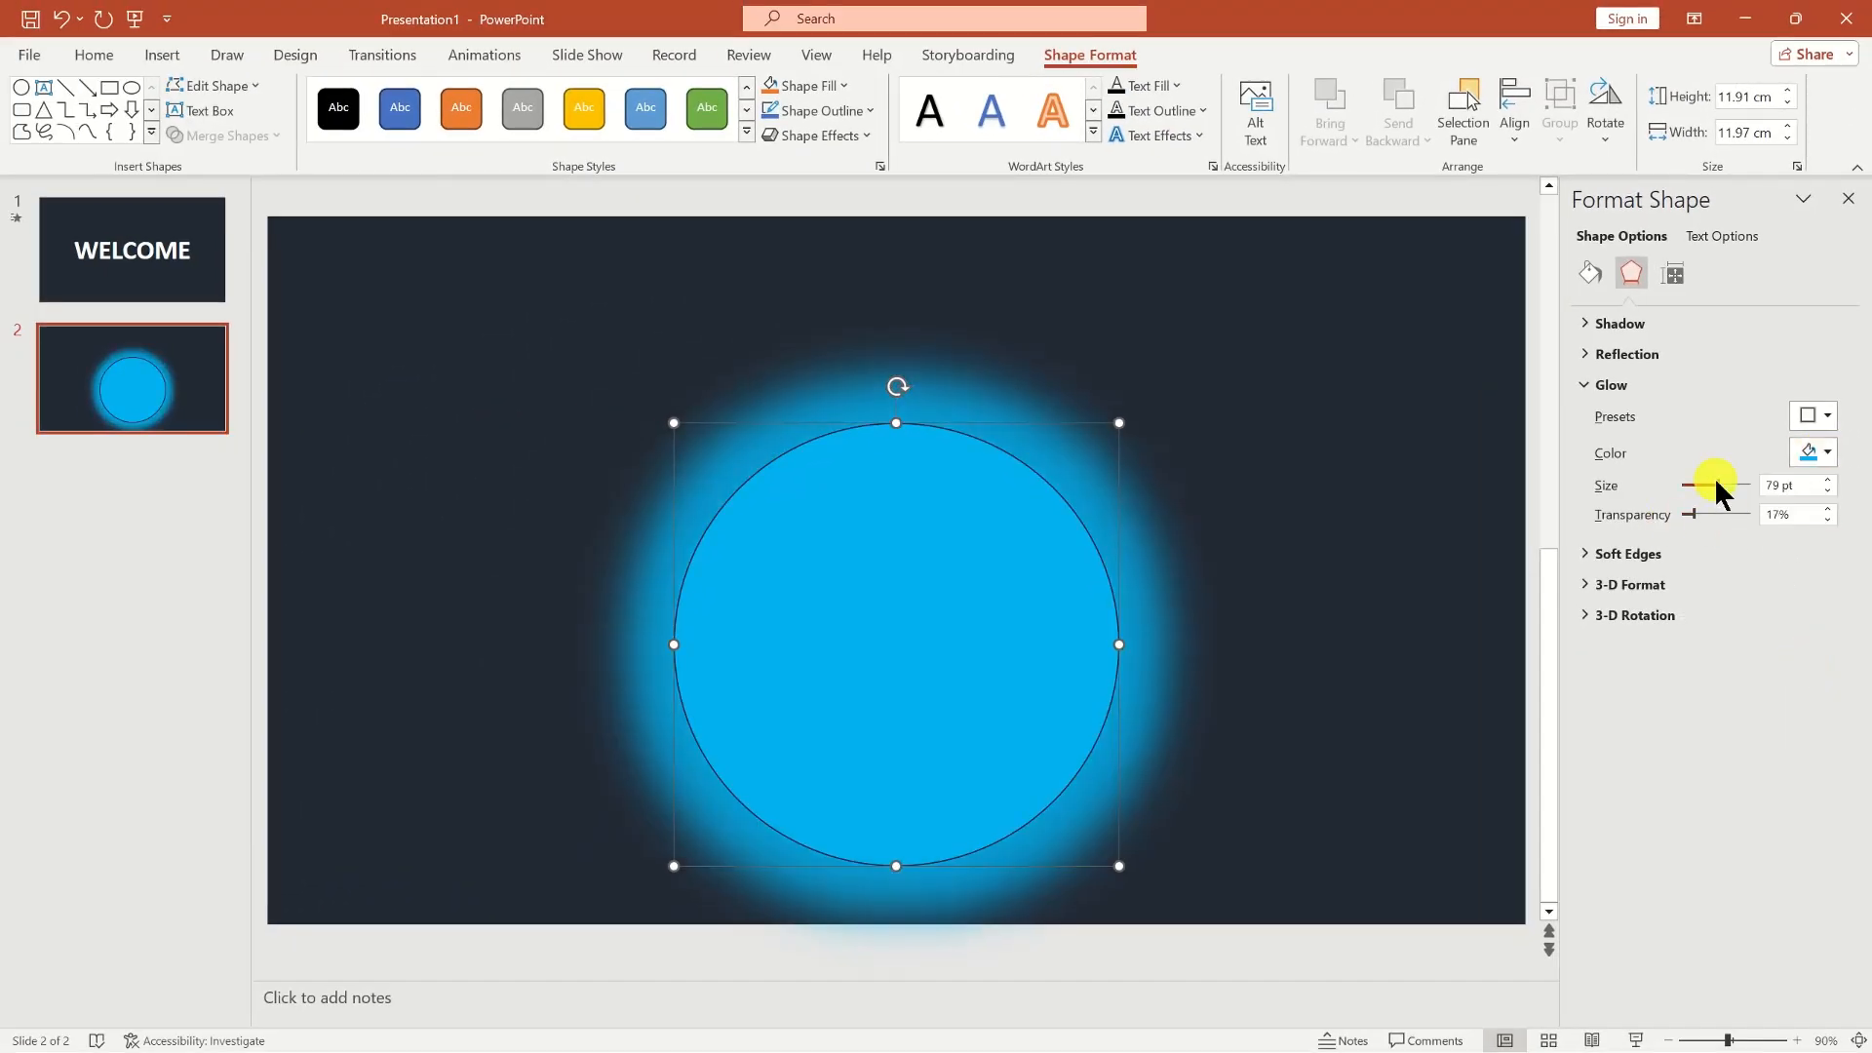
{"action": "left_click", "coordinate": [1809, 416]}
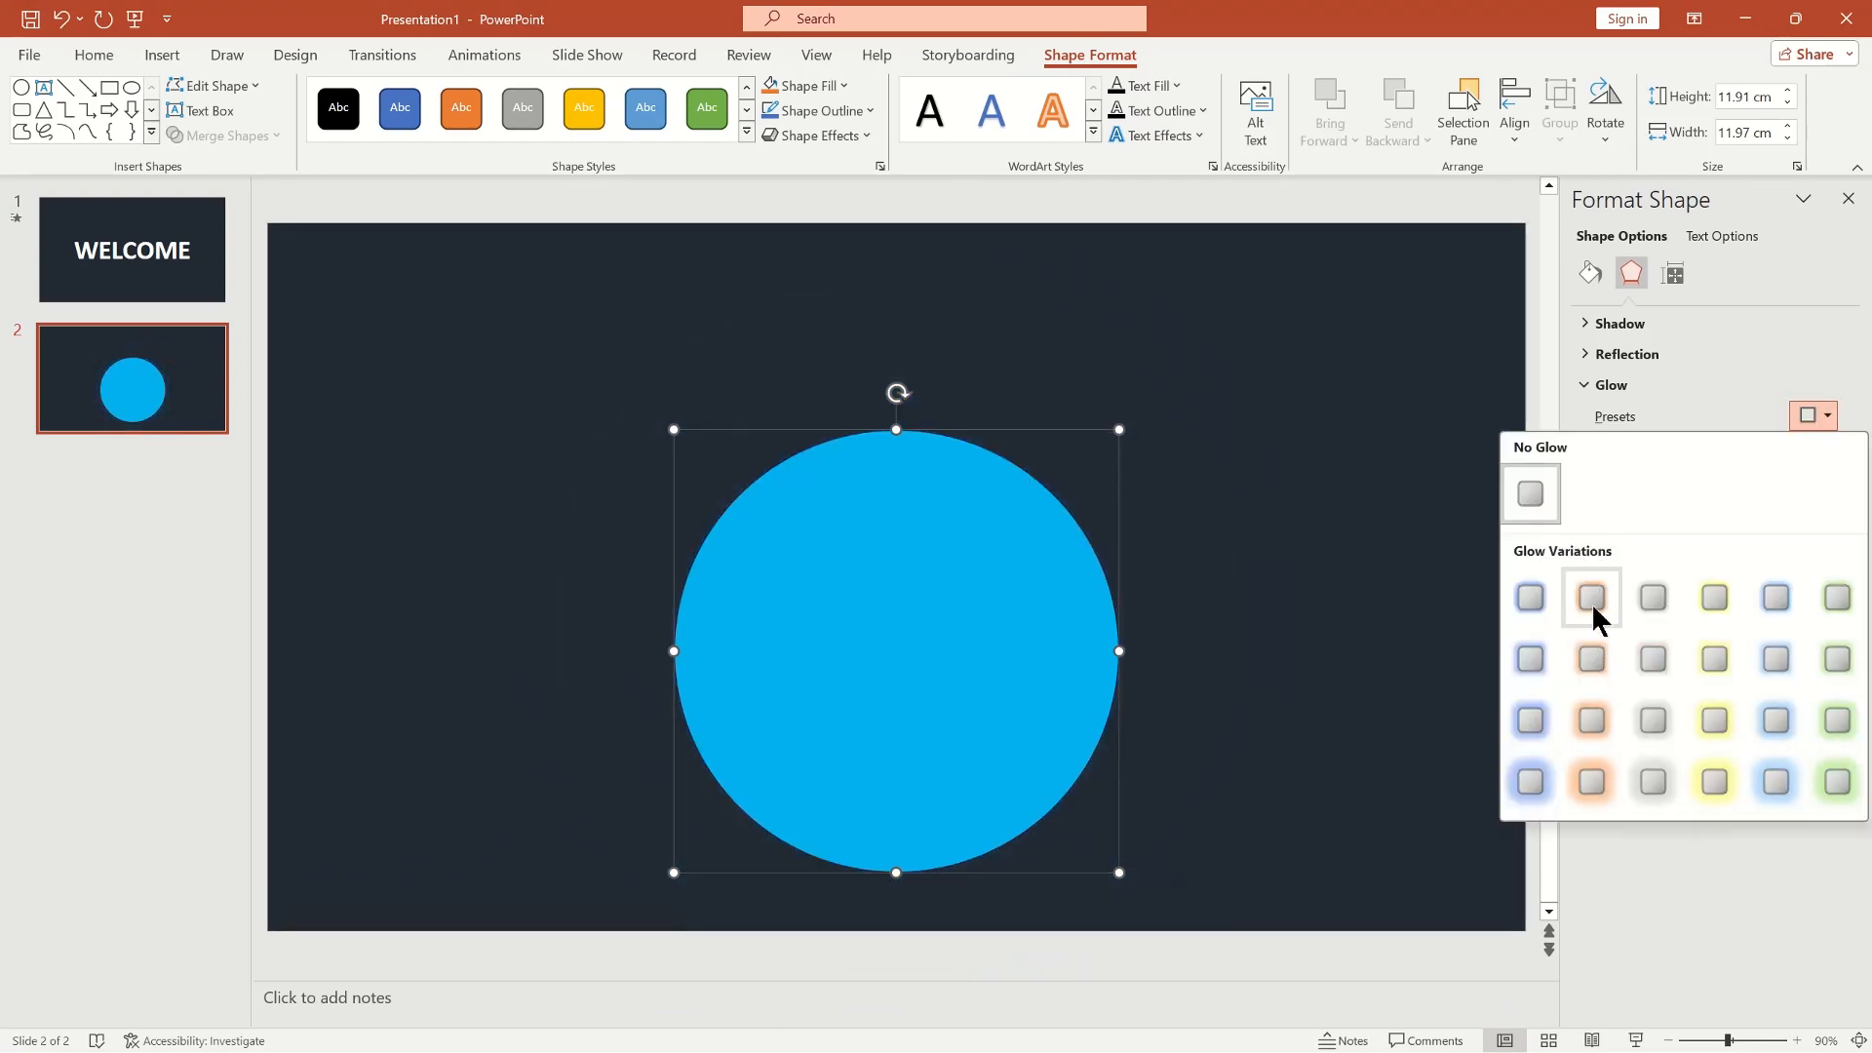
{"action": "left_click", "coordinate": [1590, 597]}
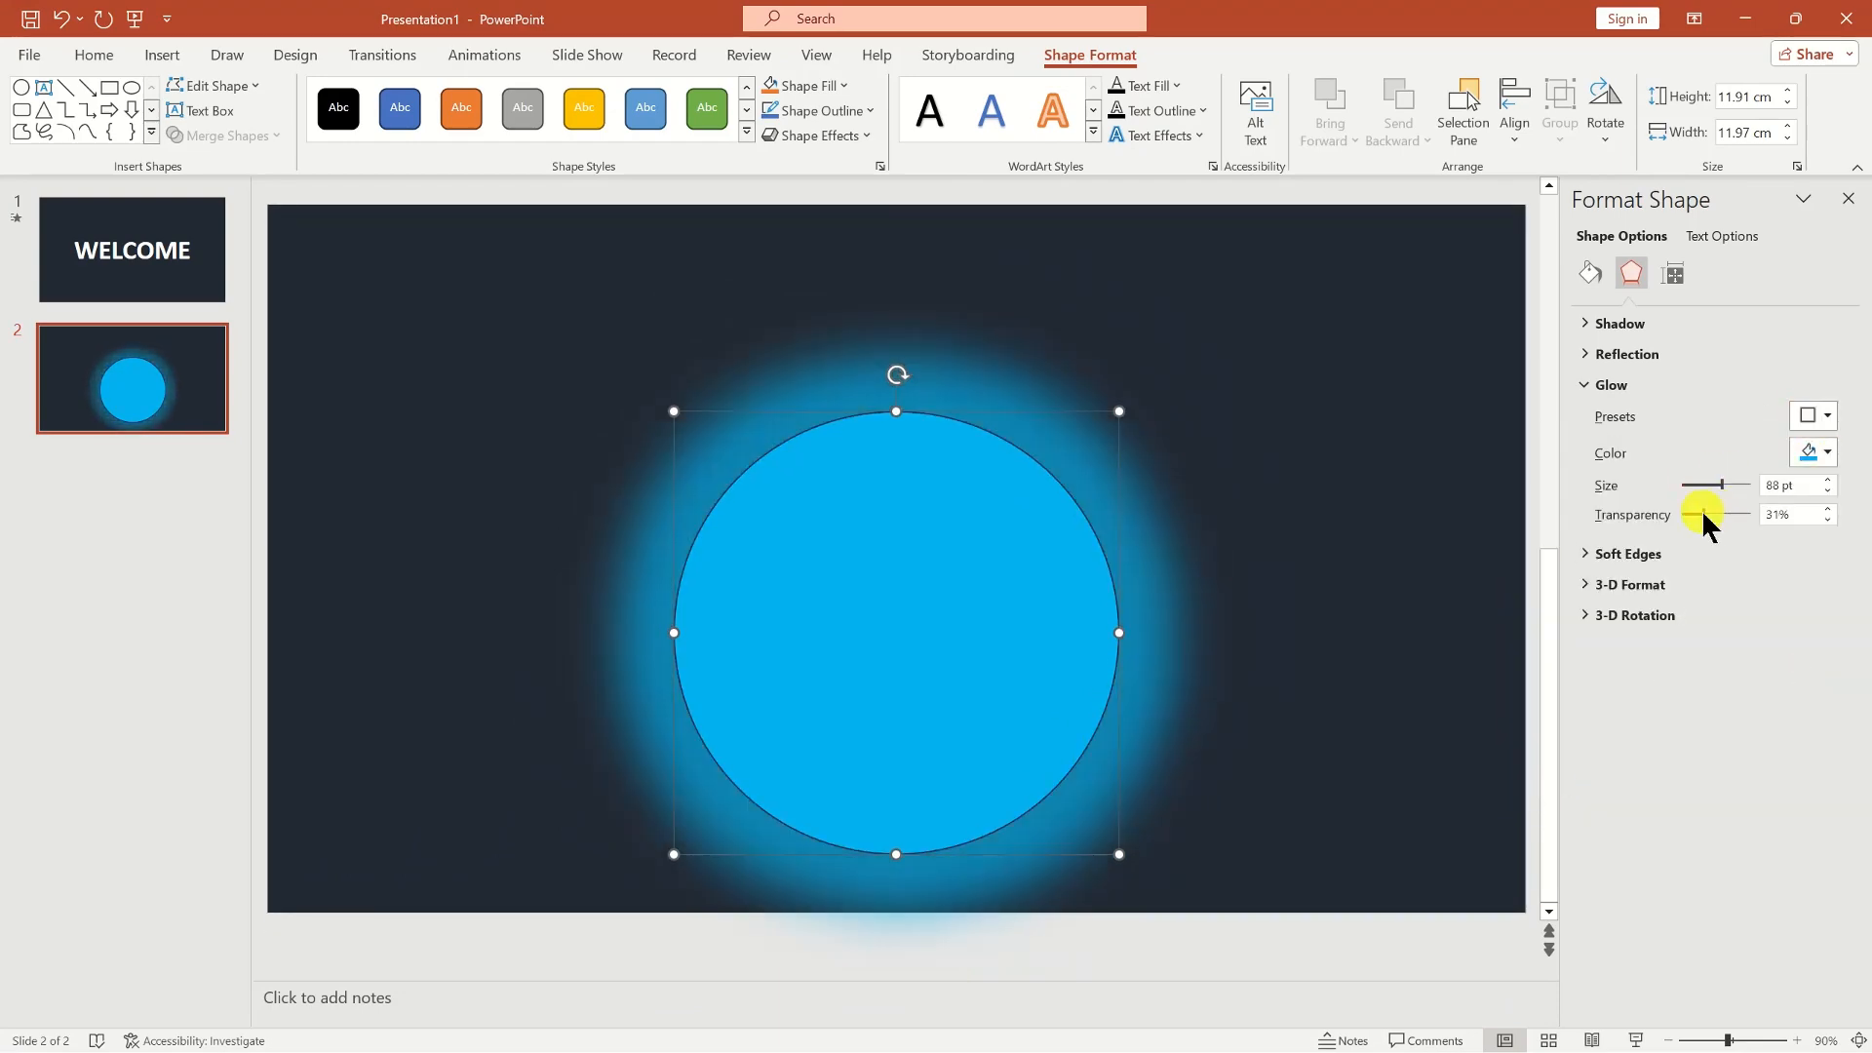
{"action": "left_click_drag", "start_coordinate": [1701, 514], "coordinate": [1725, 513]}
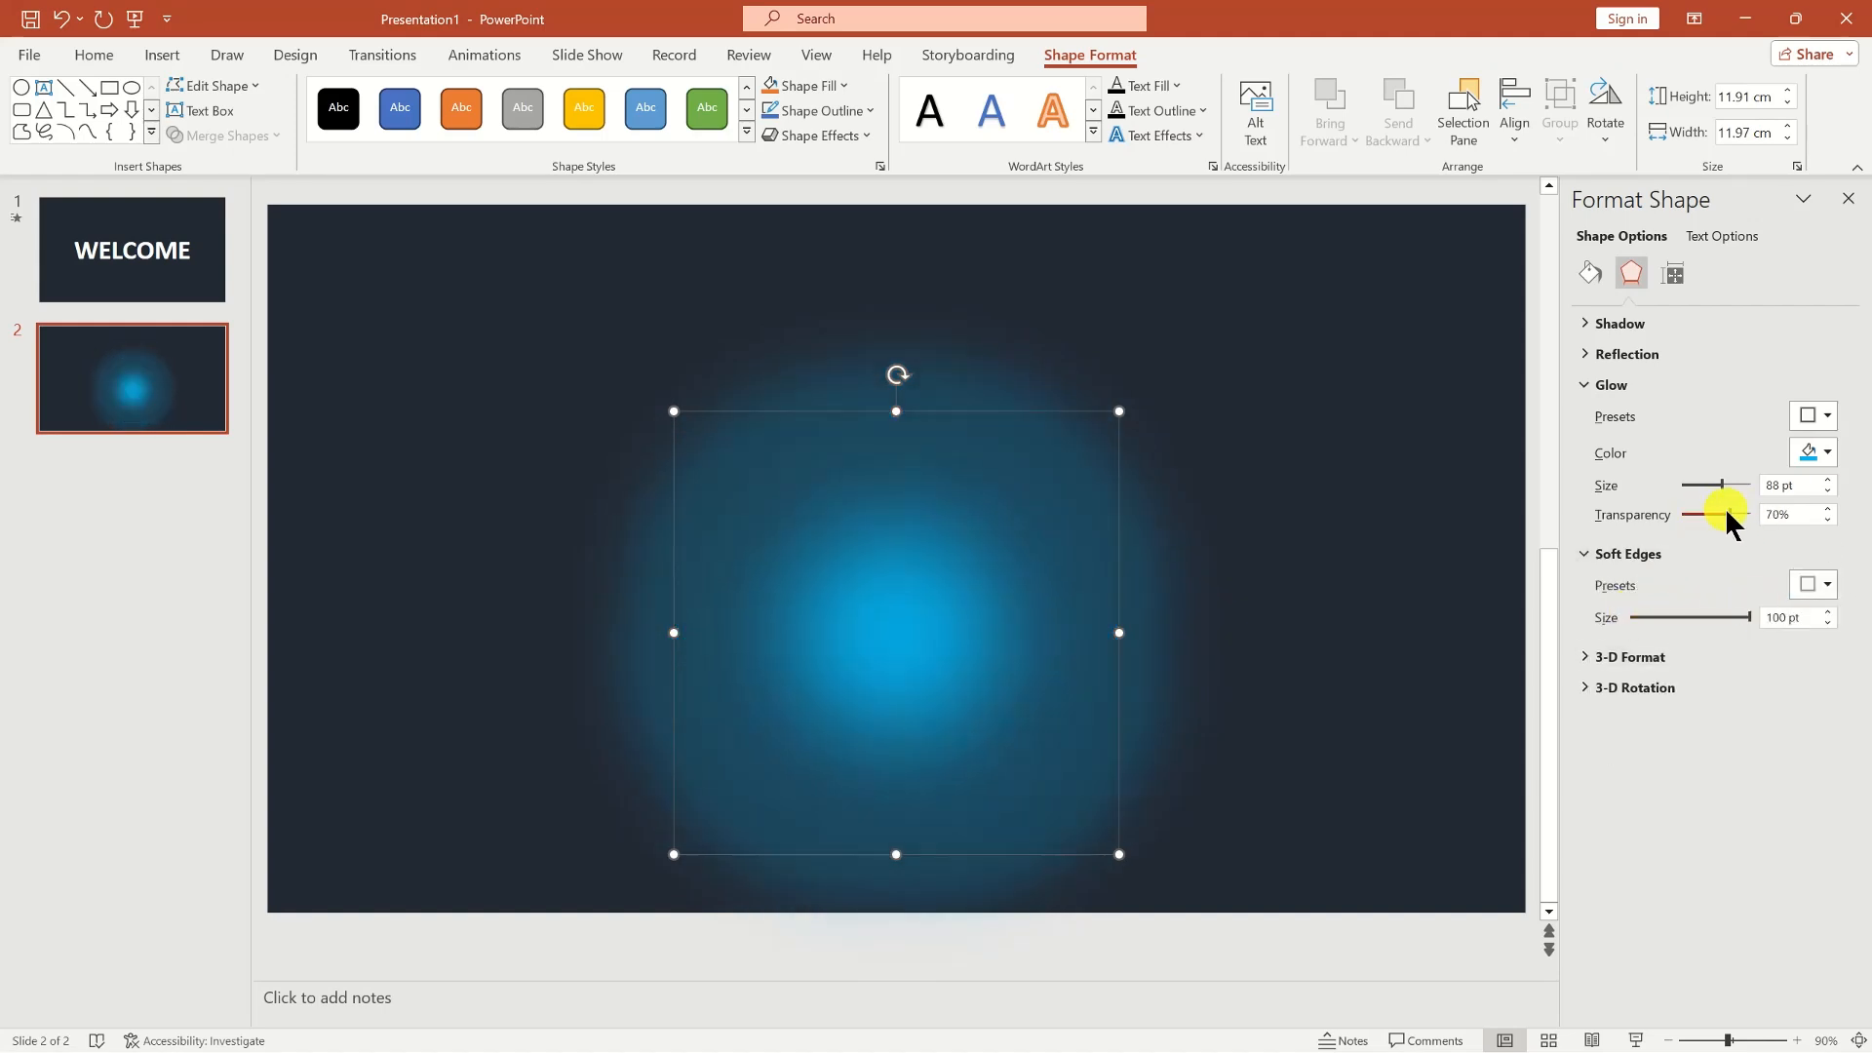
{"action": "left_click_drag", "start_coordinate": [1728, 485], "coordinate": [1695, 489]}
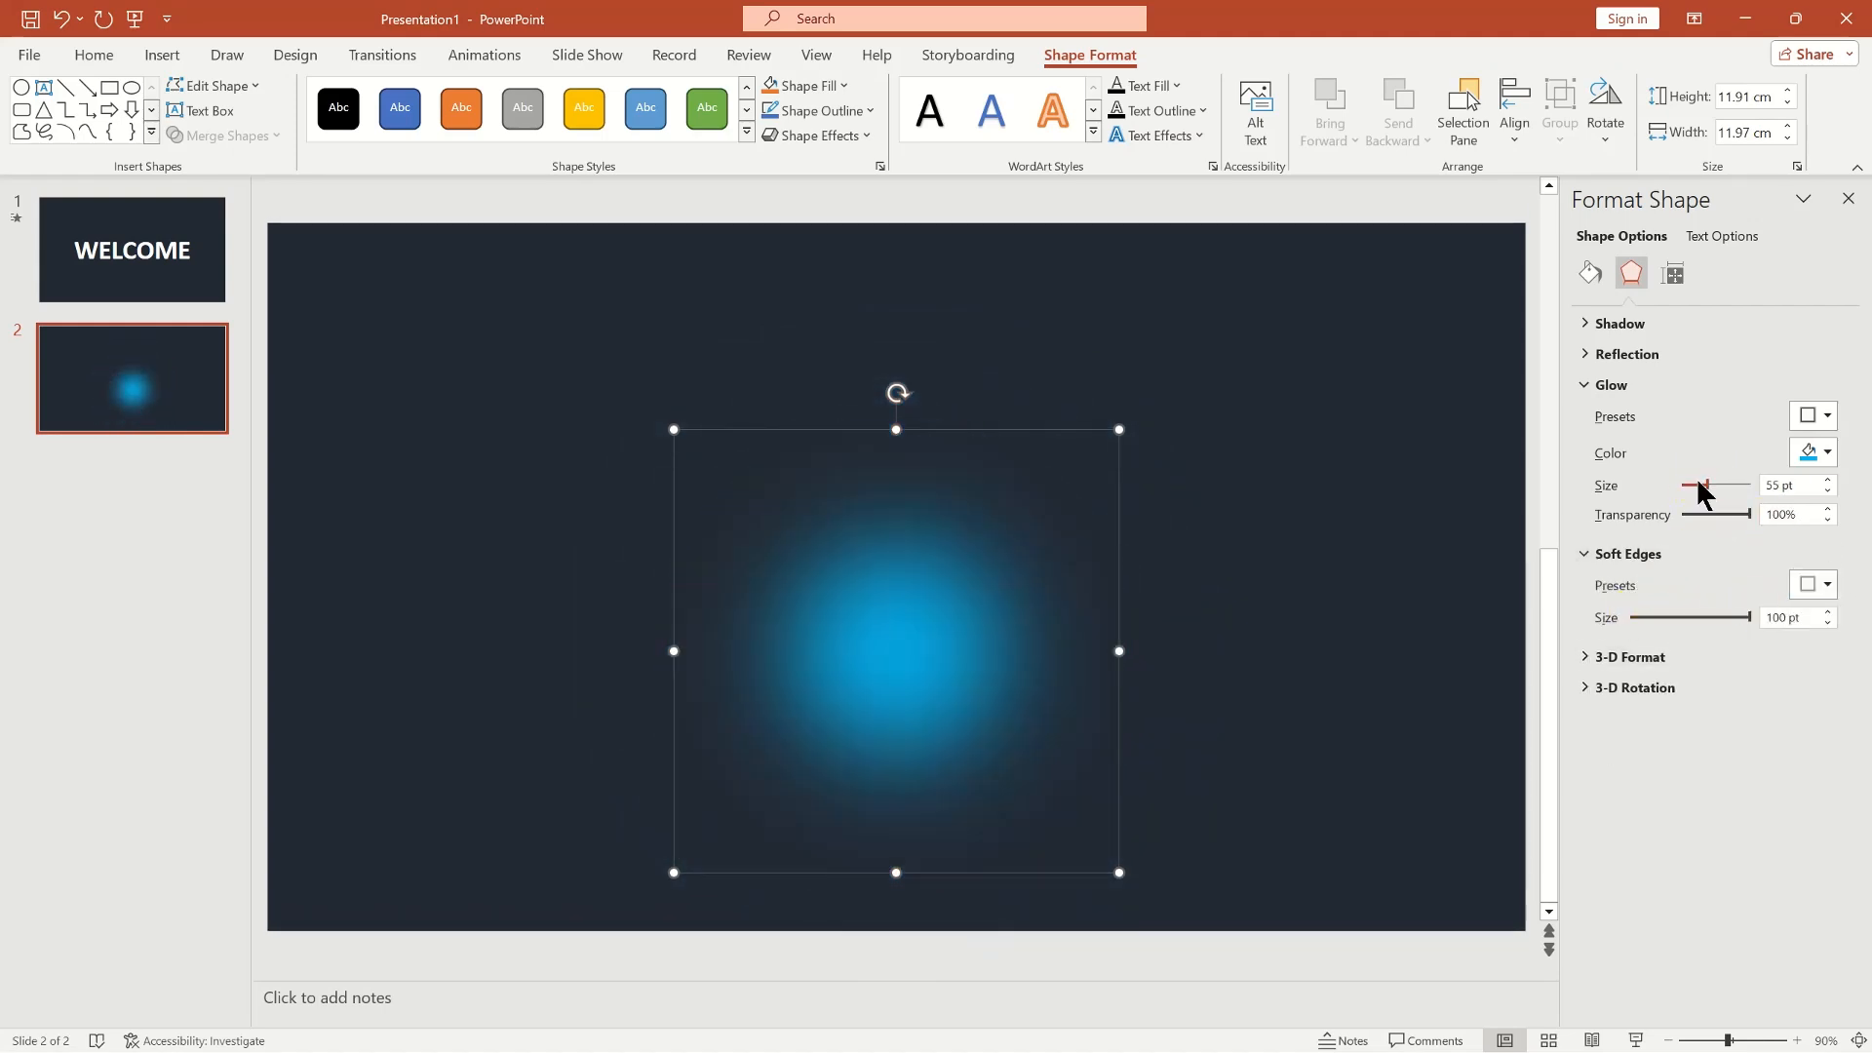
{"action": "left_click", "coordinate": [161, 54]}
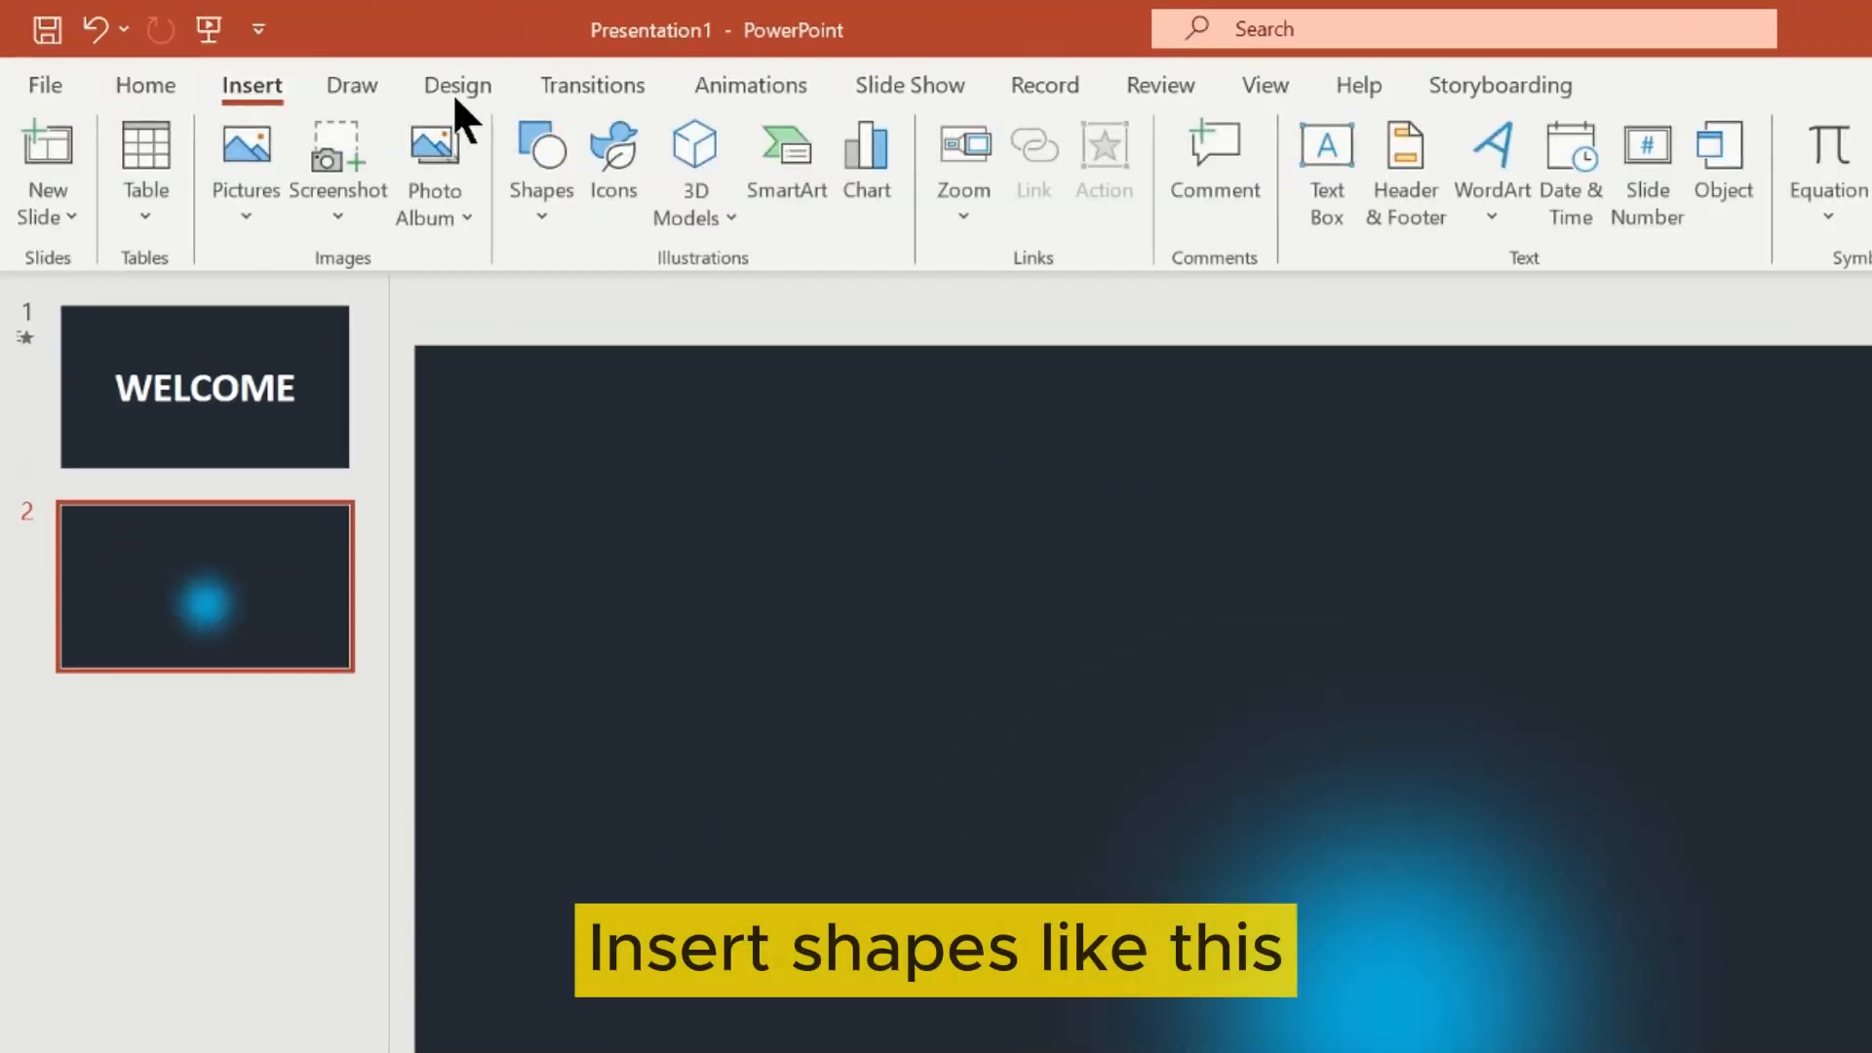
Draw a blue rounded rectangle bar and move it to slide 2's top centre.
{"action": "left_click", "coordinate": [539, 167]}
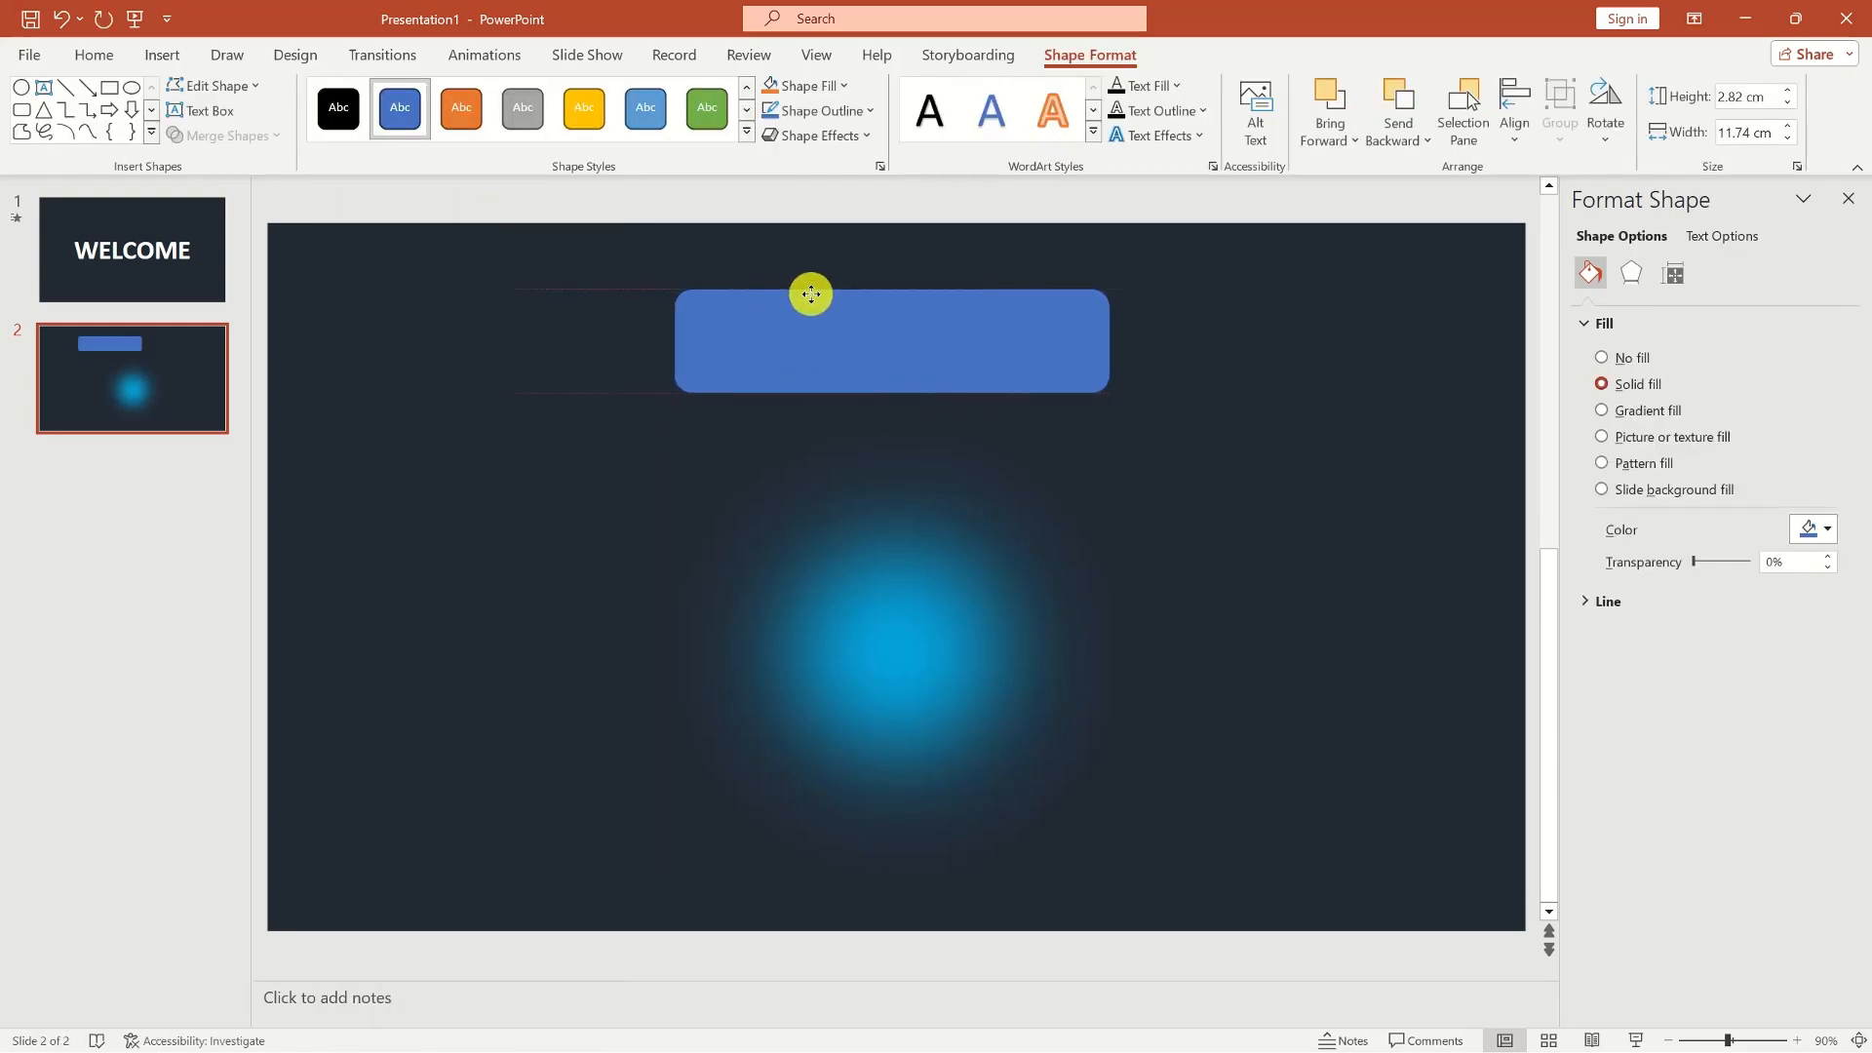
{"action": "left_click_drag", "start_coordinate": [810, 294], "coordinate": [818, 312]}
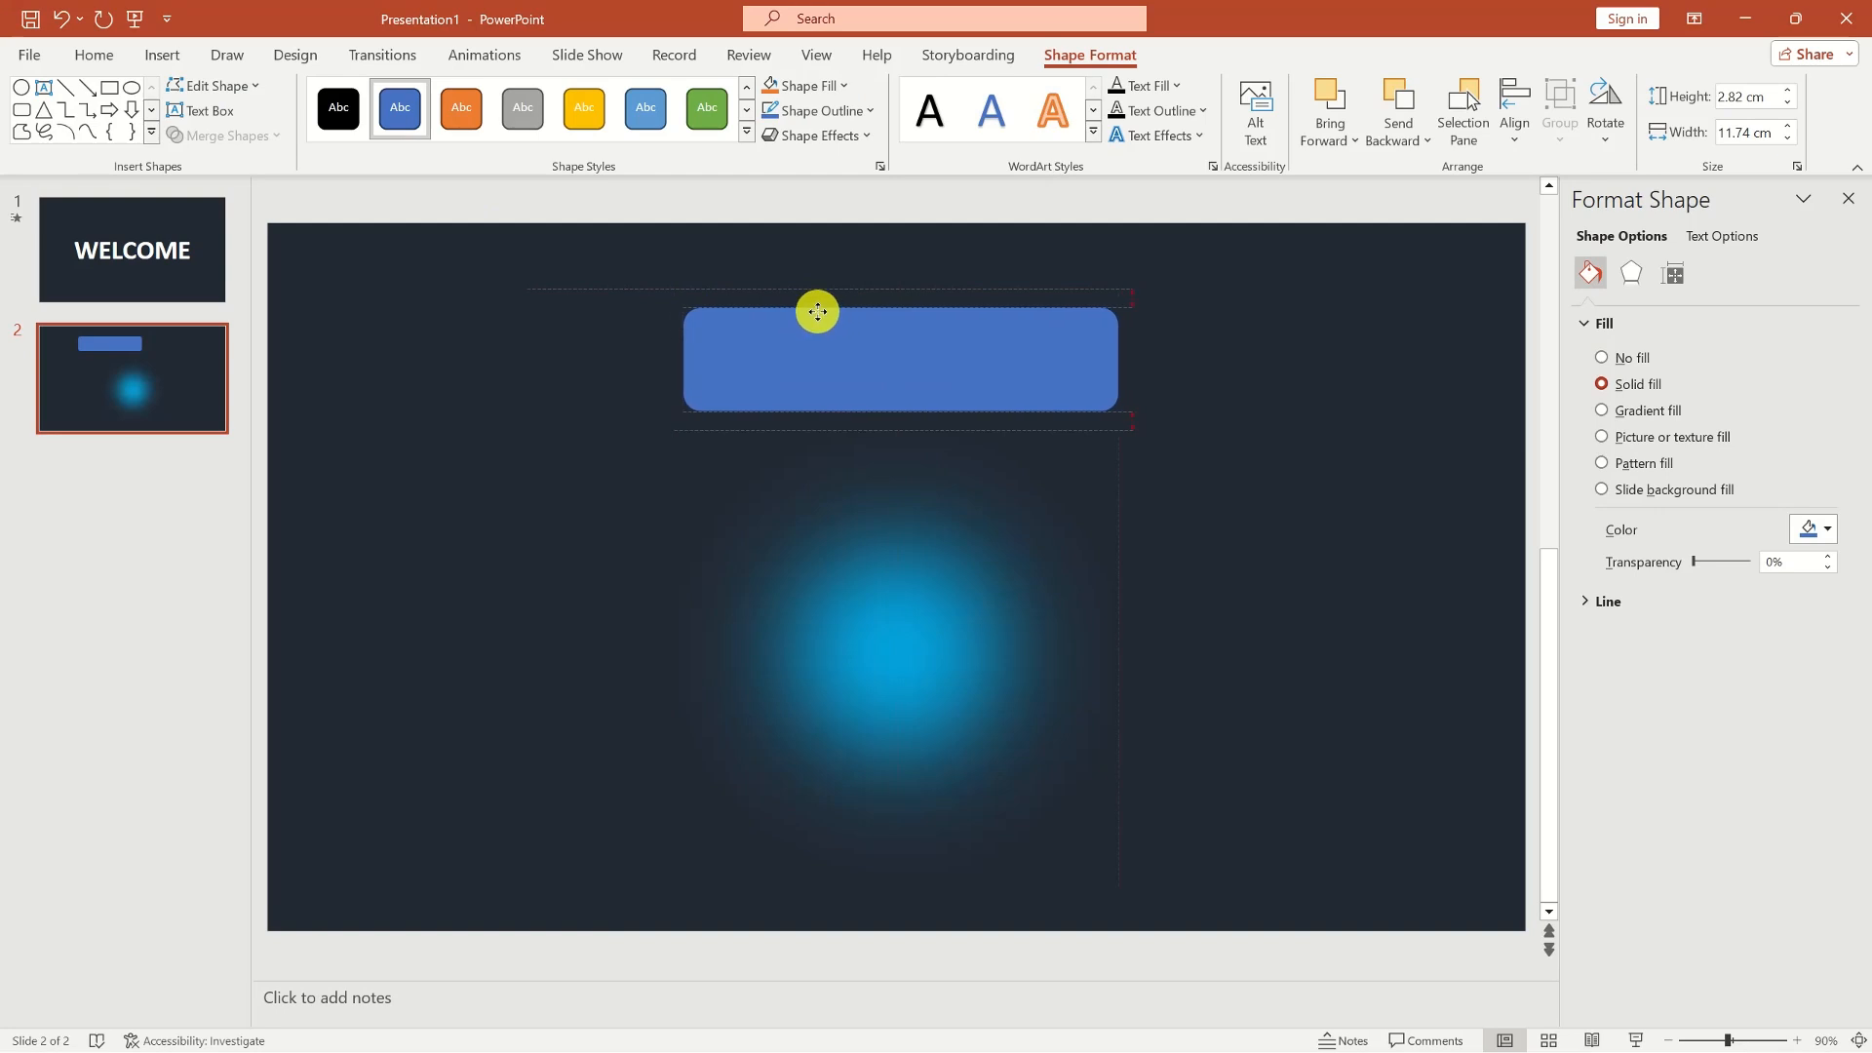
{"action": "left_click", "coordinate": [802, 85]}
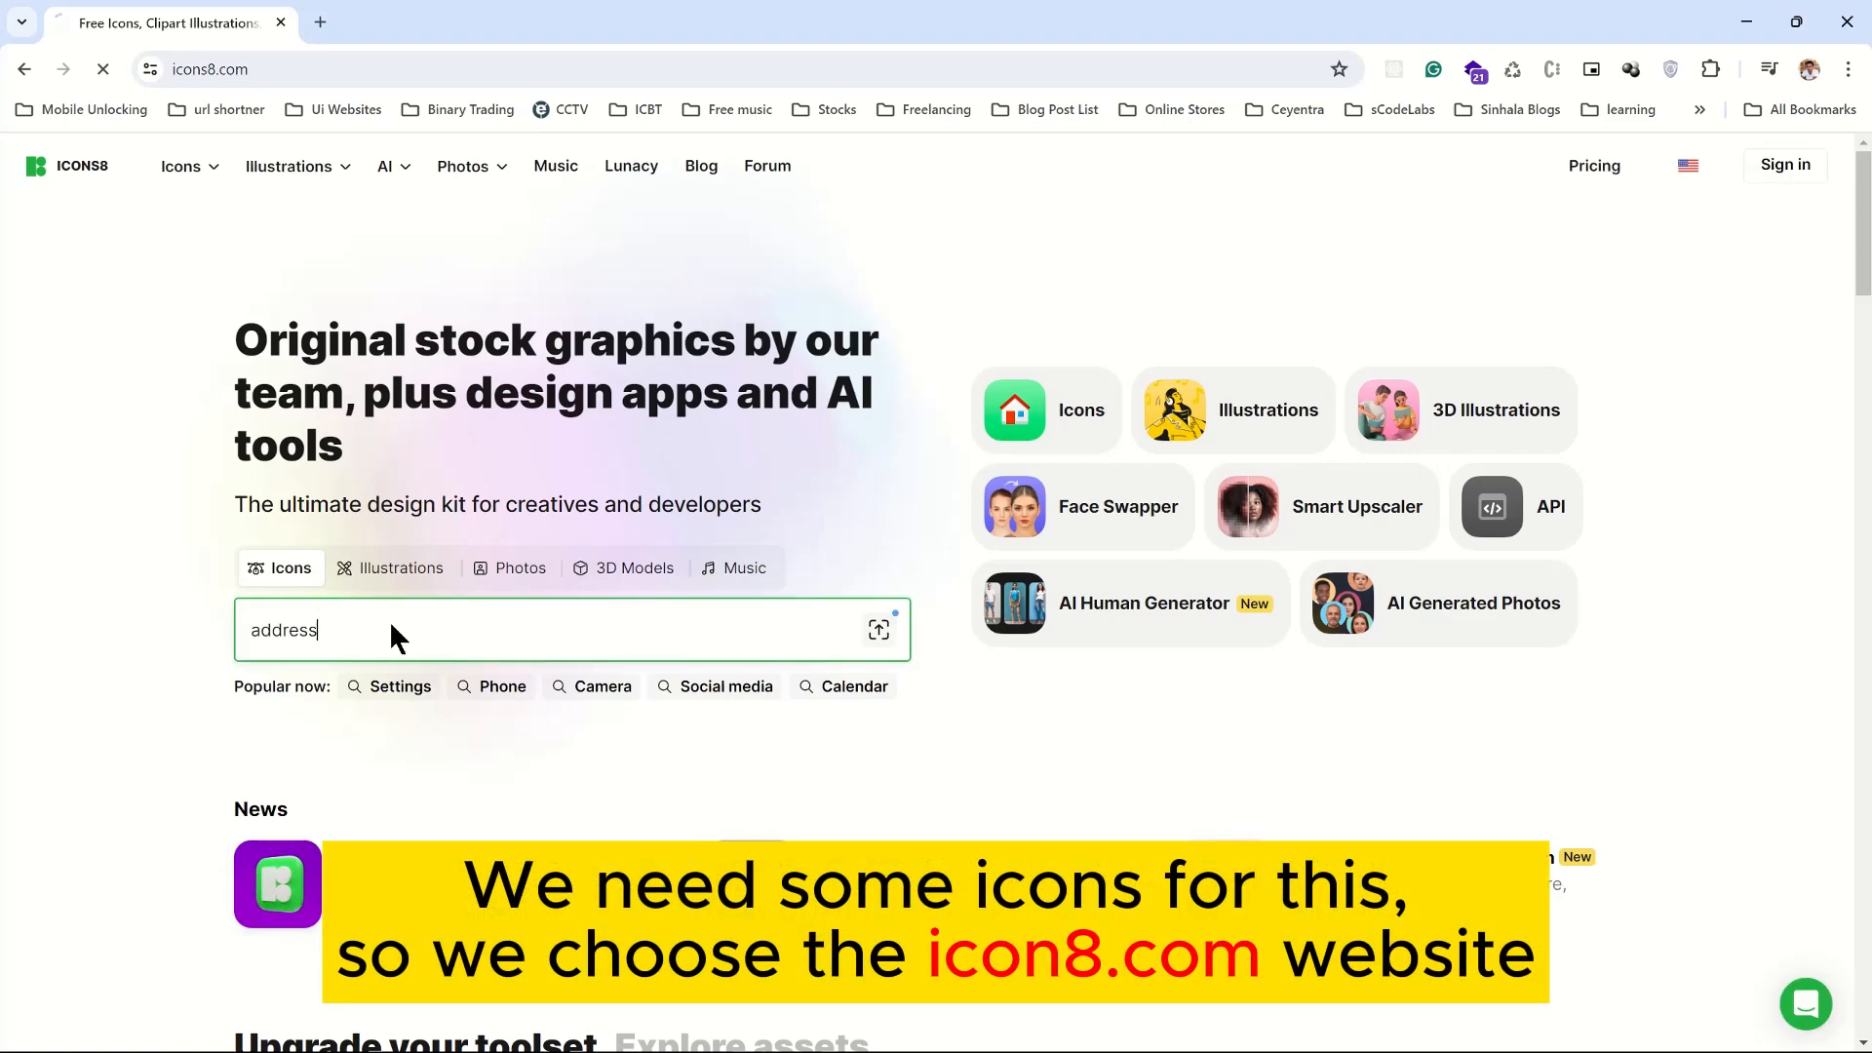
Find a contact icon on Icons8 and place it inside slide 2's bar.
{"action": "key", "text": "Enter"}
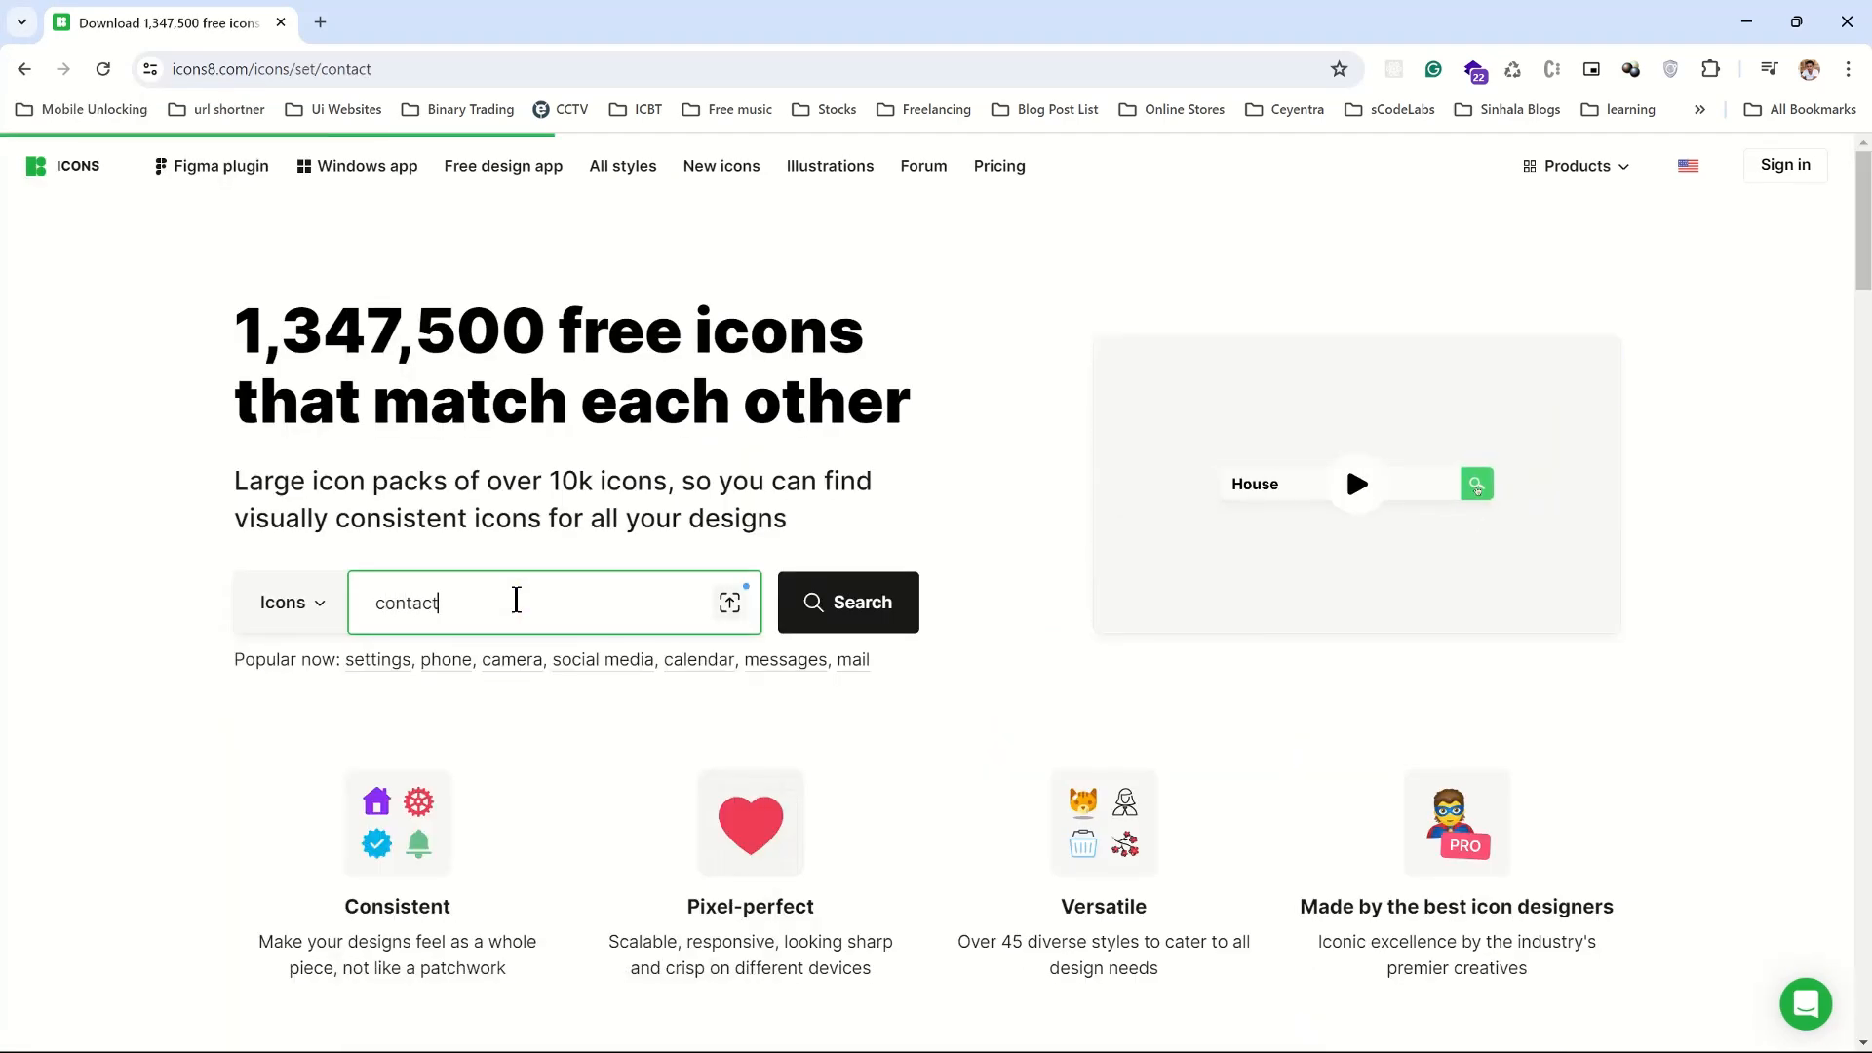
{"action": "left_click", "coordinate": [846, 602]}
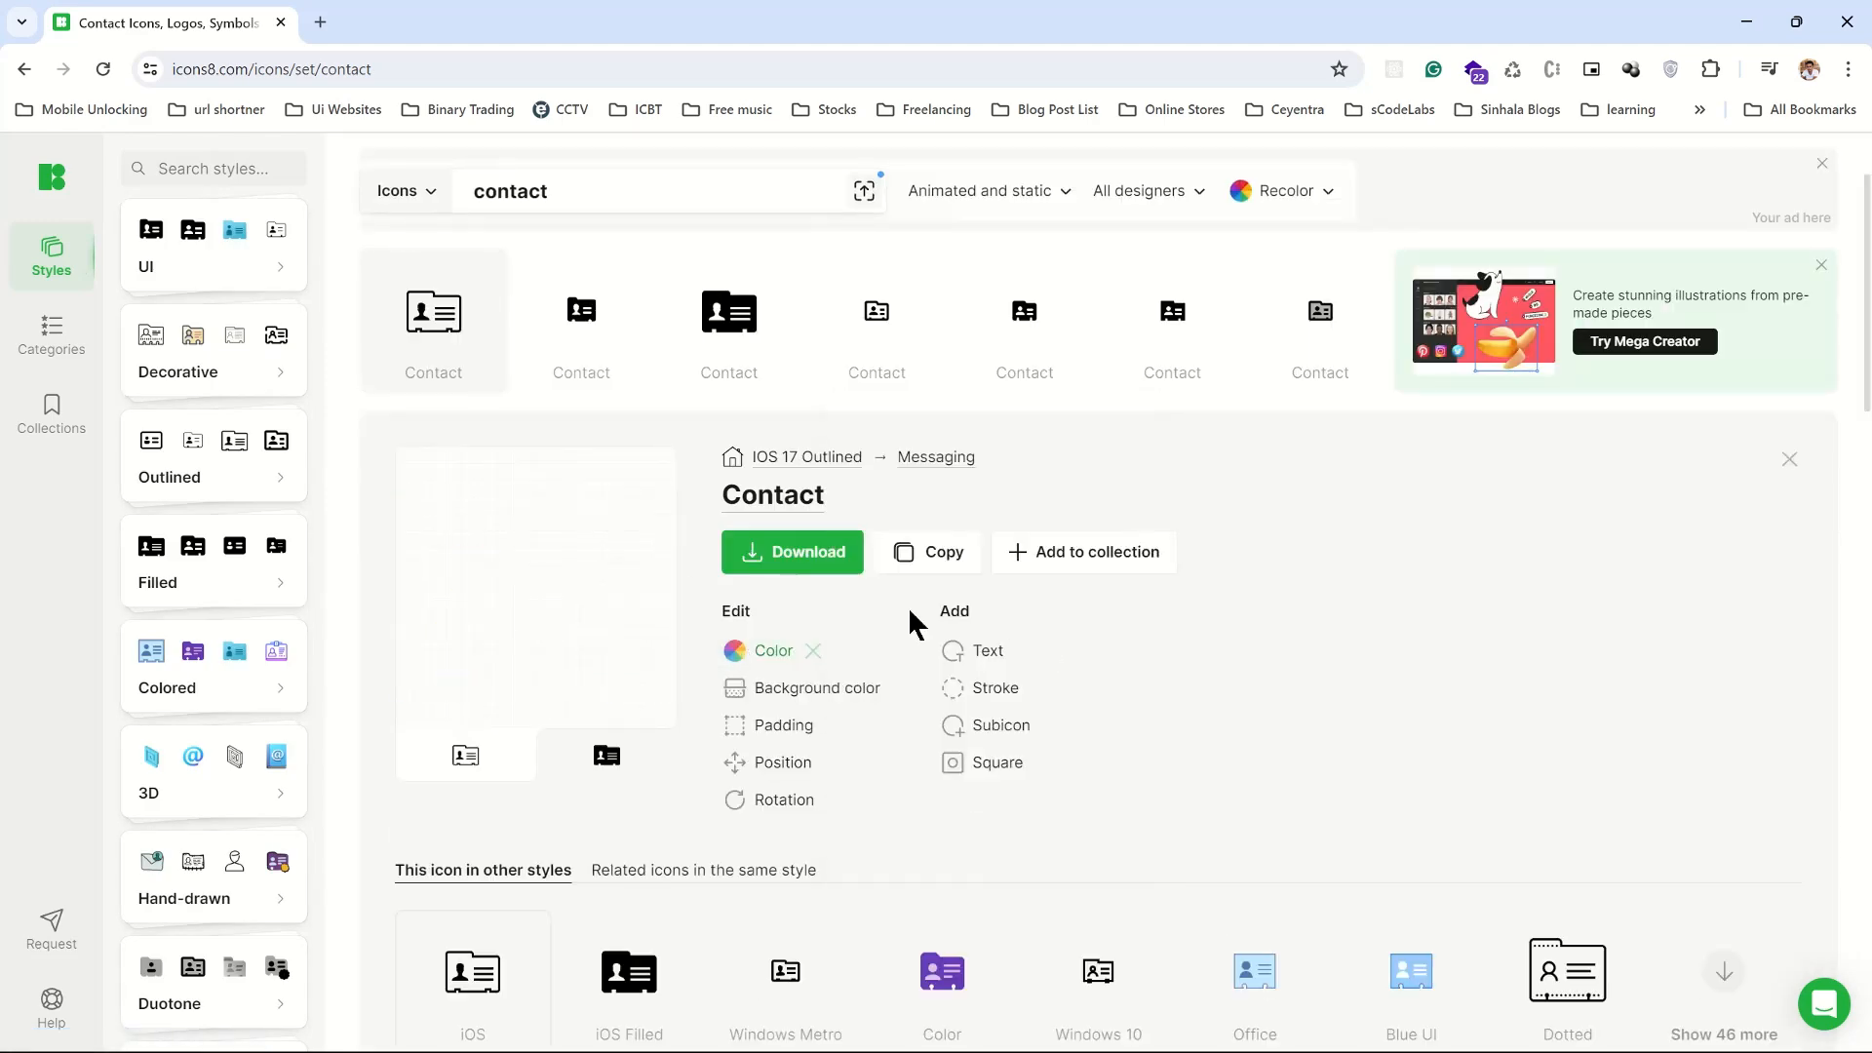
{"action": "left_click", "coordinate": [792, 552]}
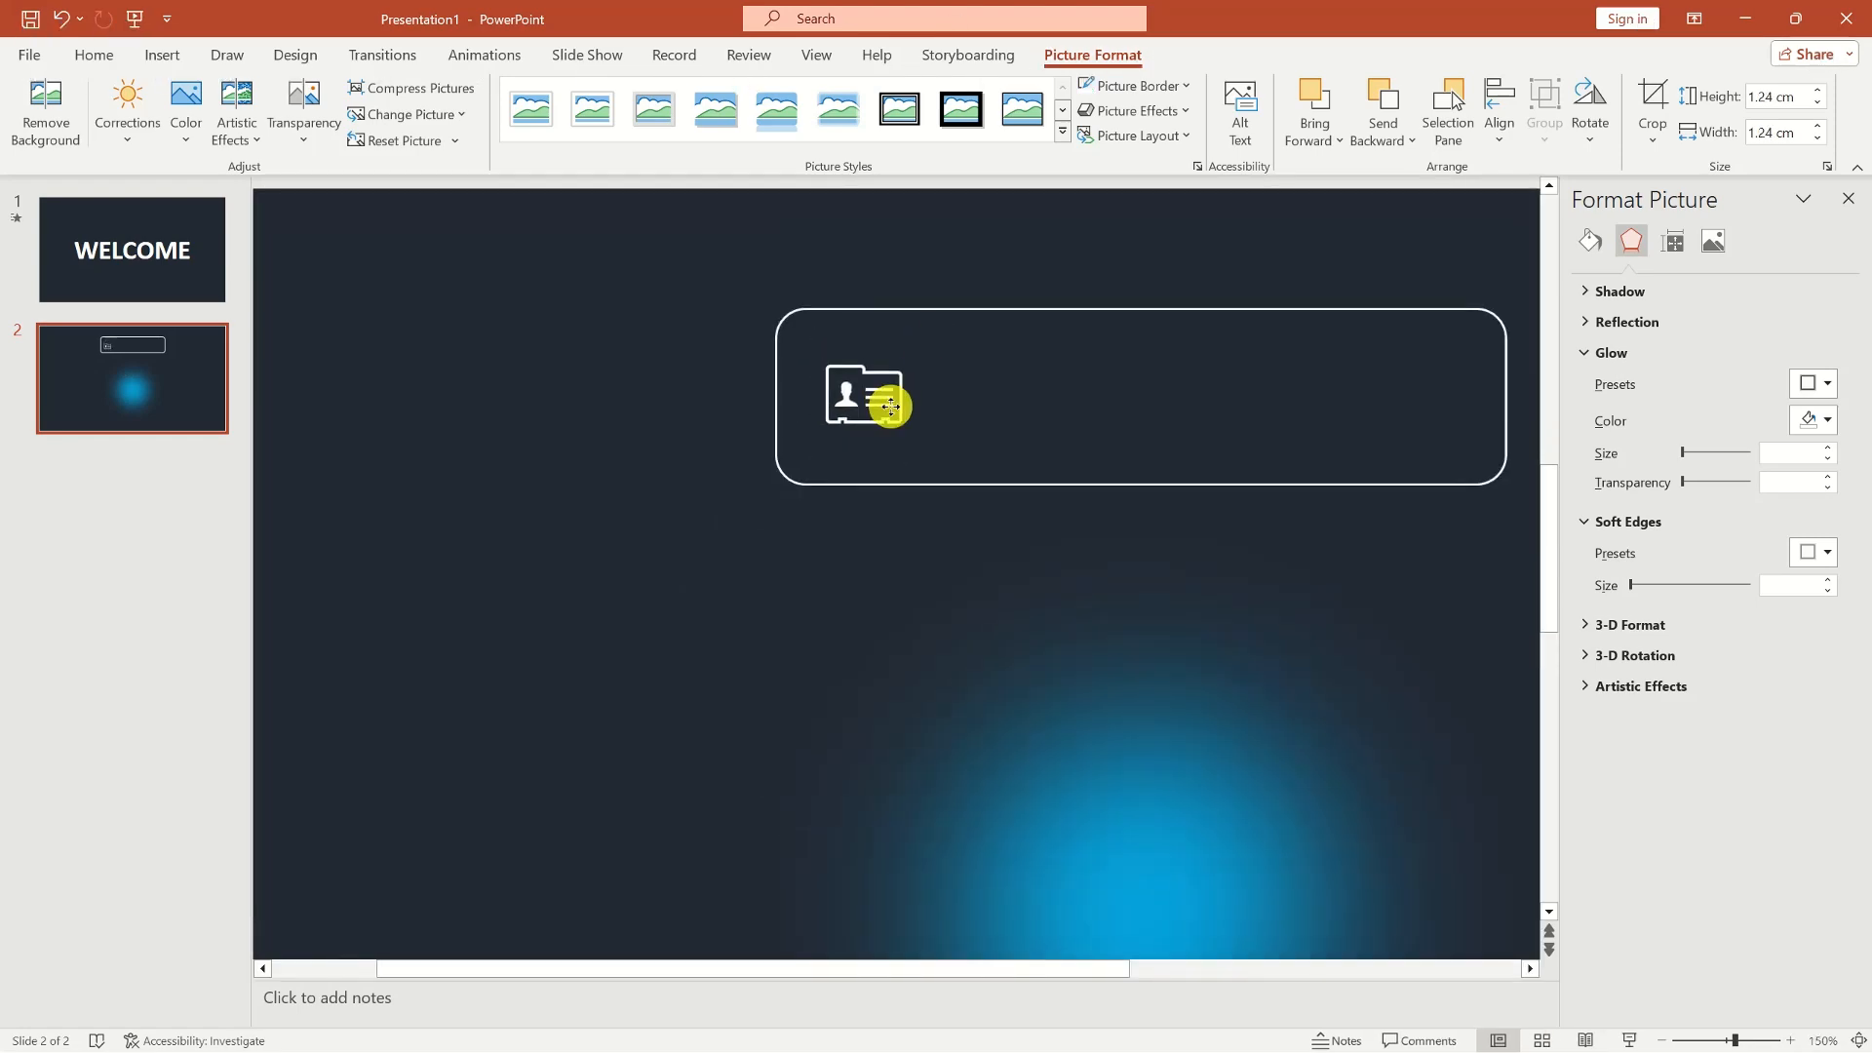
{"action": "left_click", "coordinate": [1498, 107]}
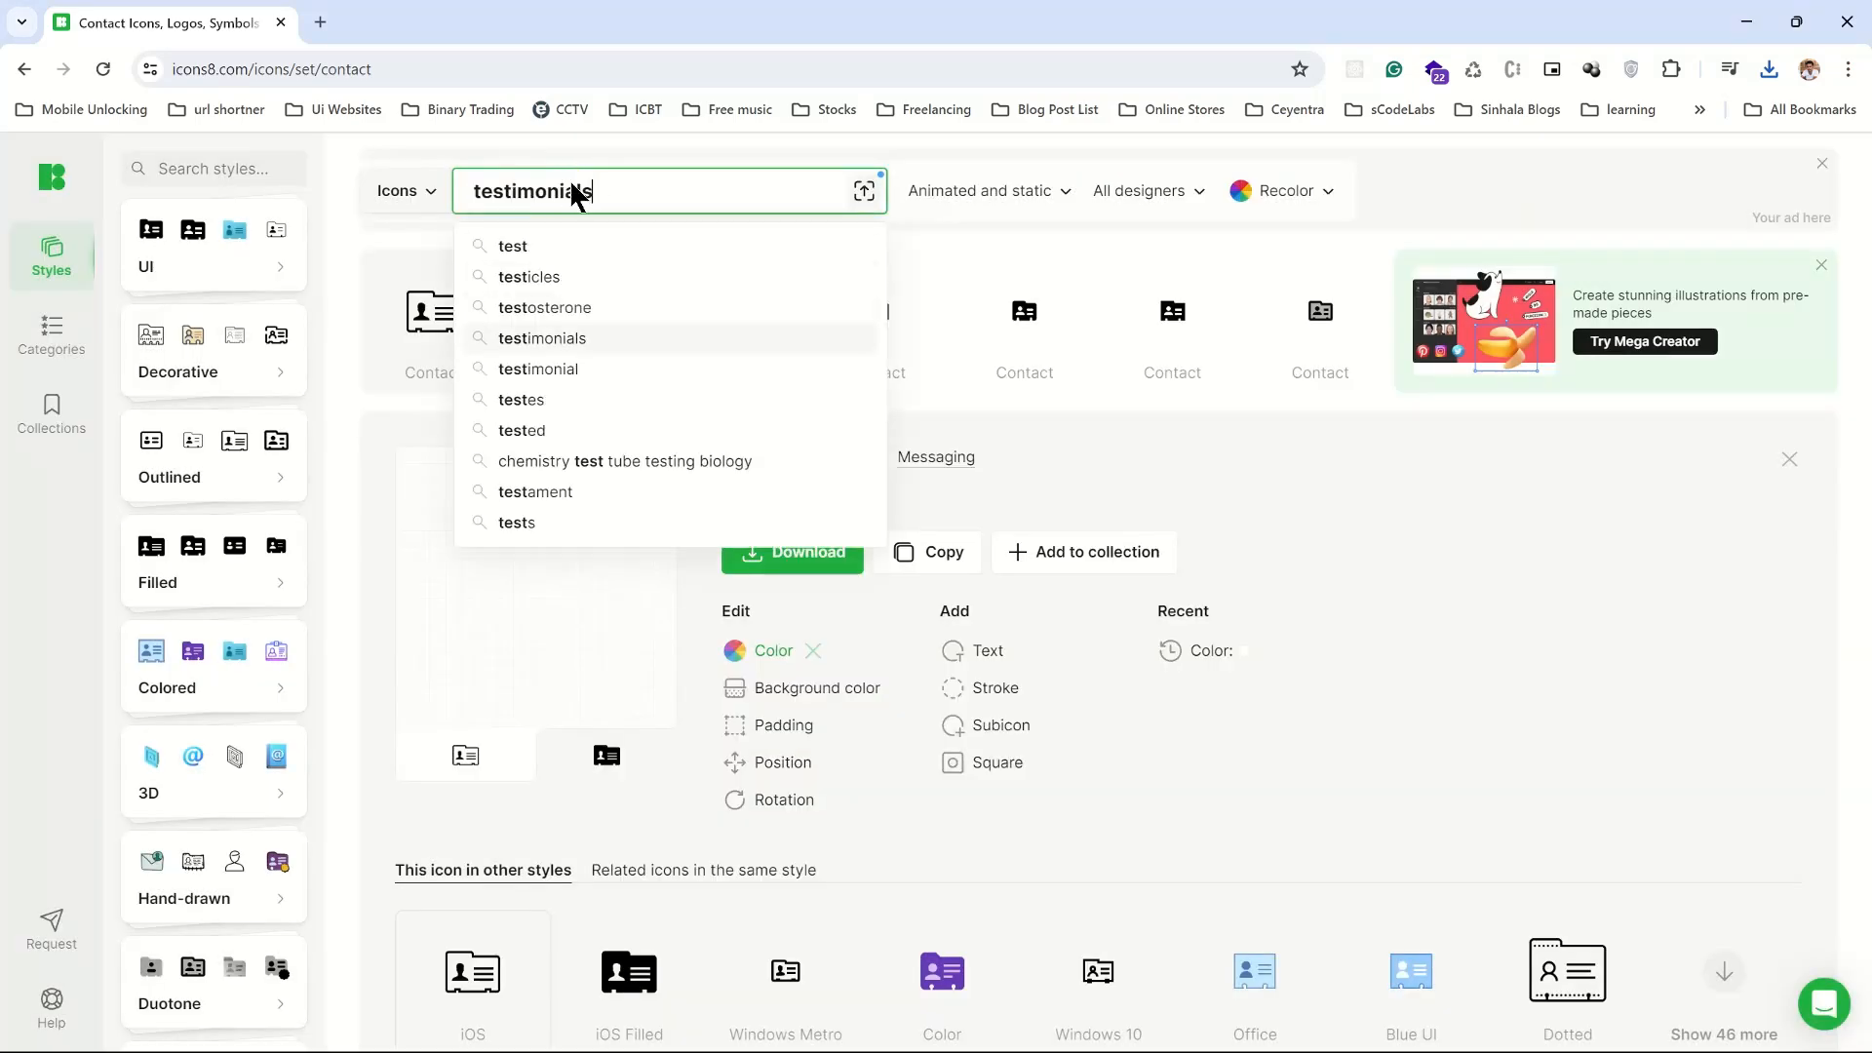
Get testimonial and settings gear icons from Icons8 and add them beside the contact icon.
{"action": "left_click", "coordinate": [542, 339]}
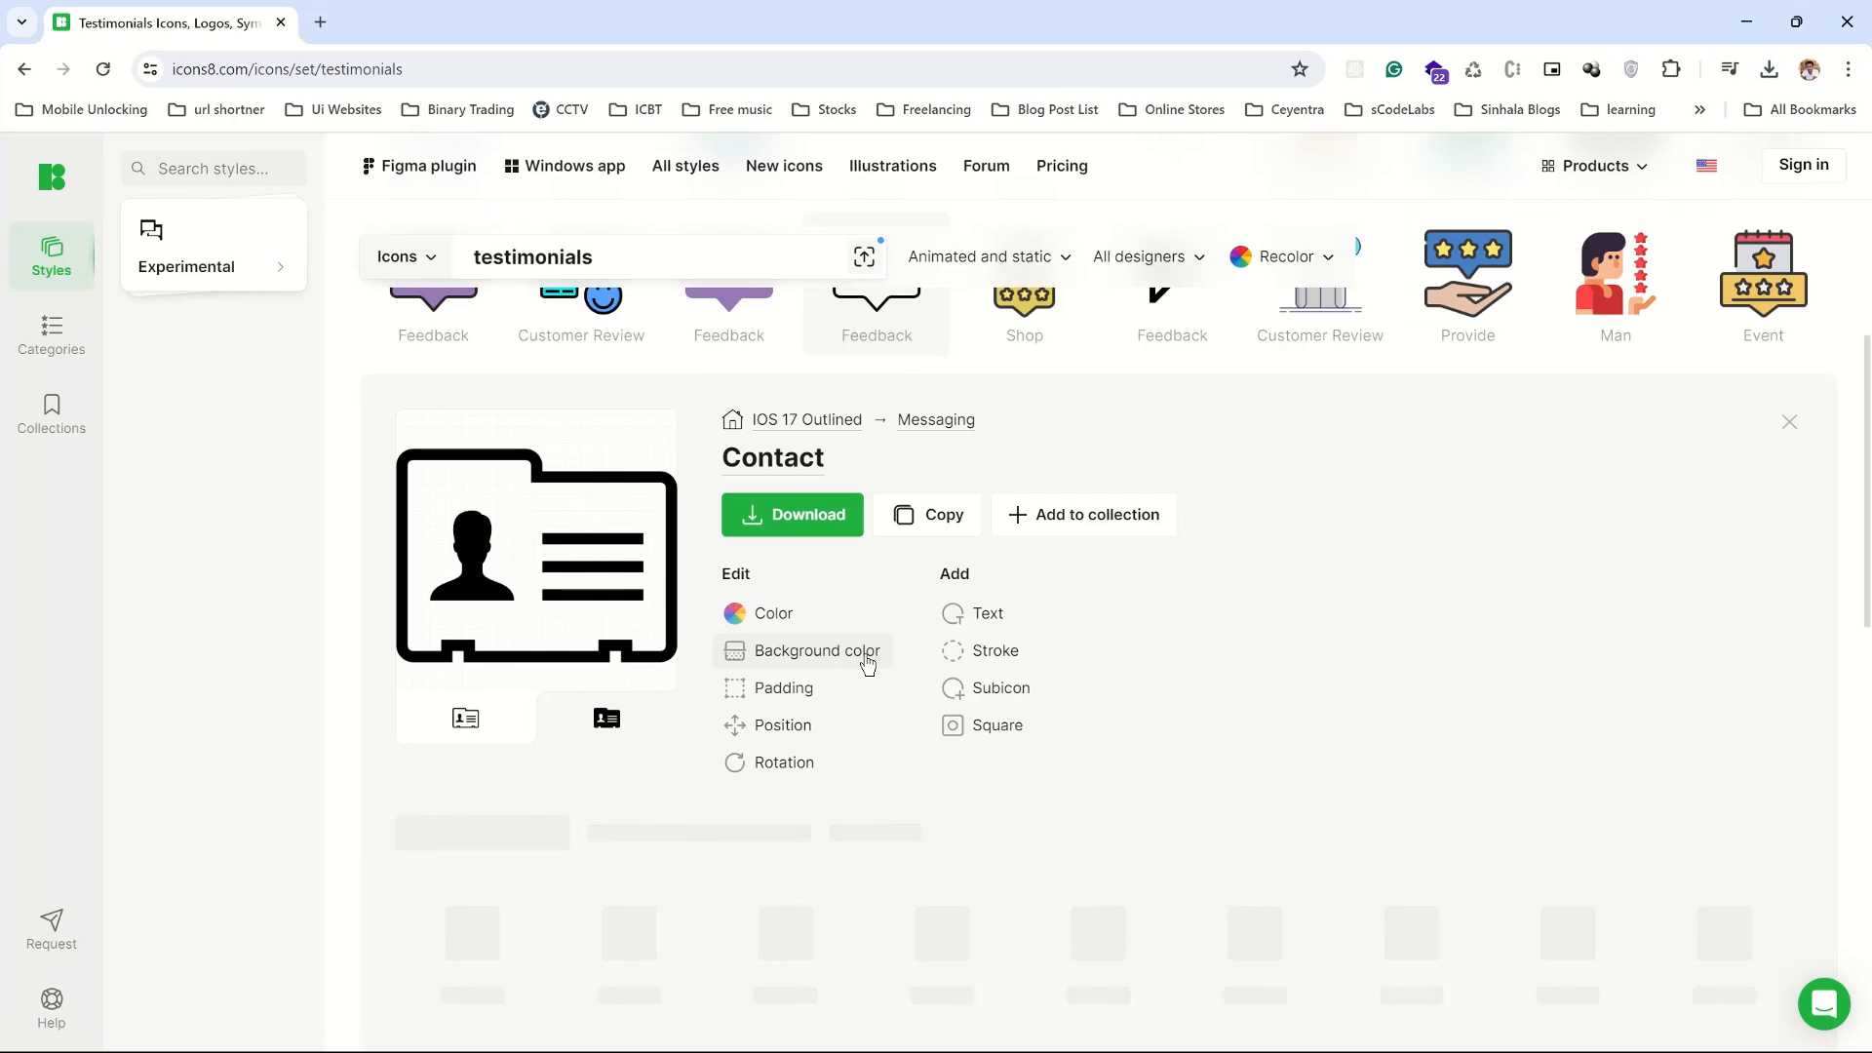
{"action": "left_click", "coordinate": [772, 612]}
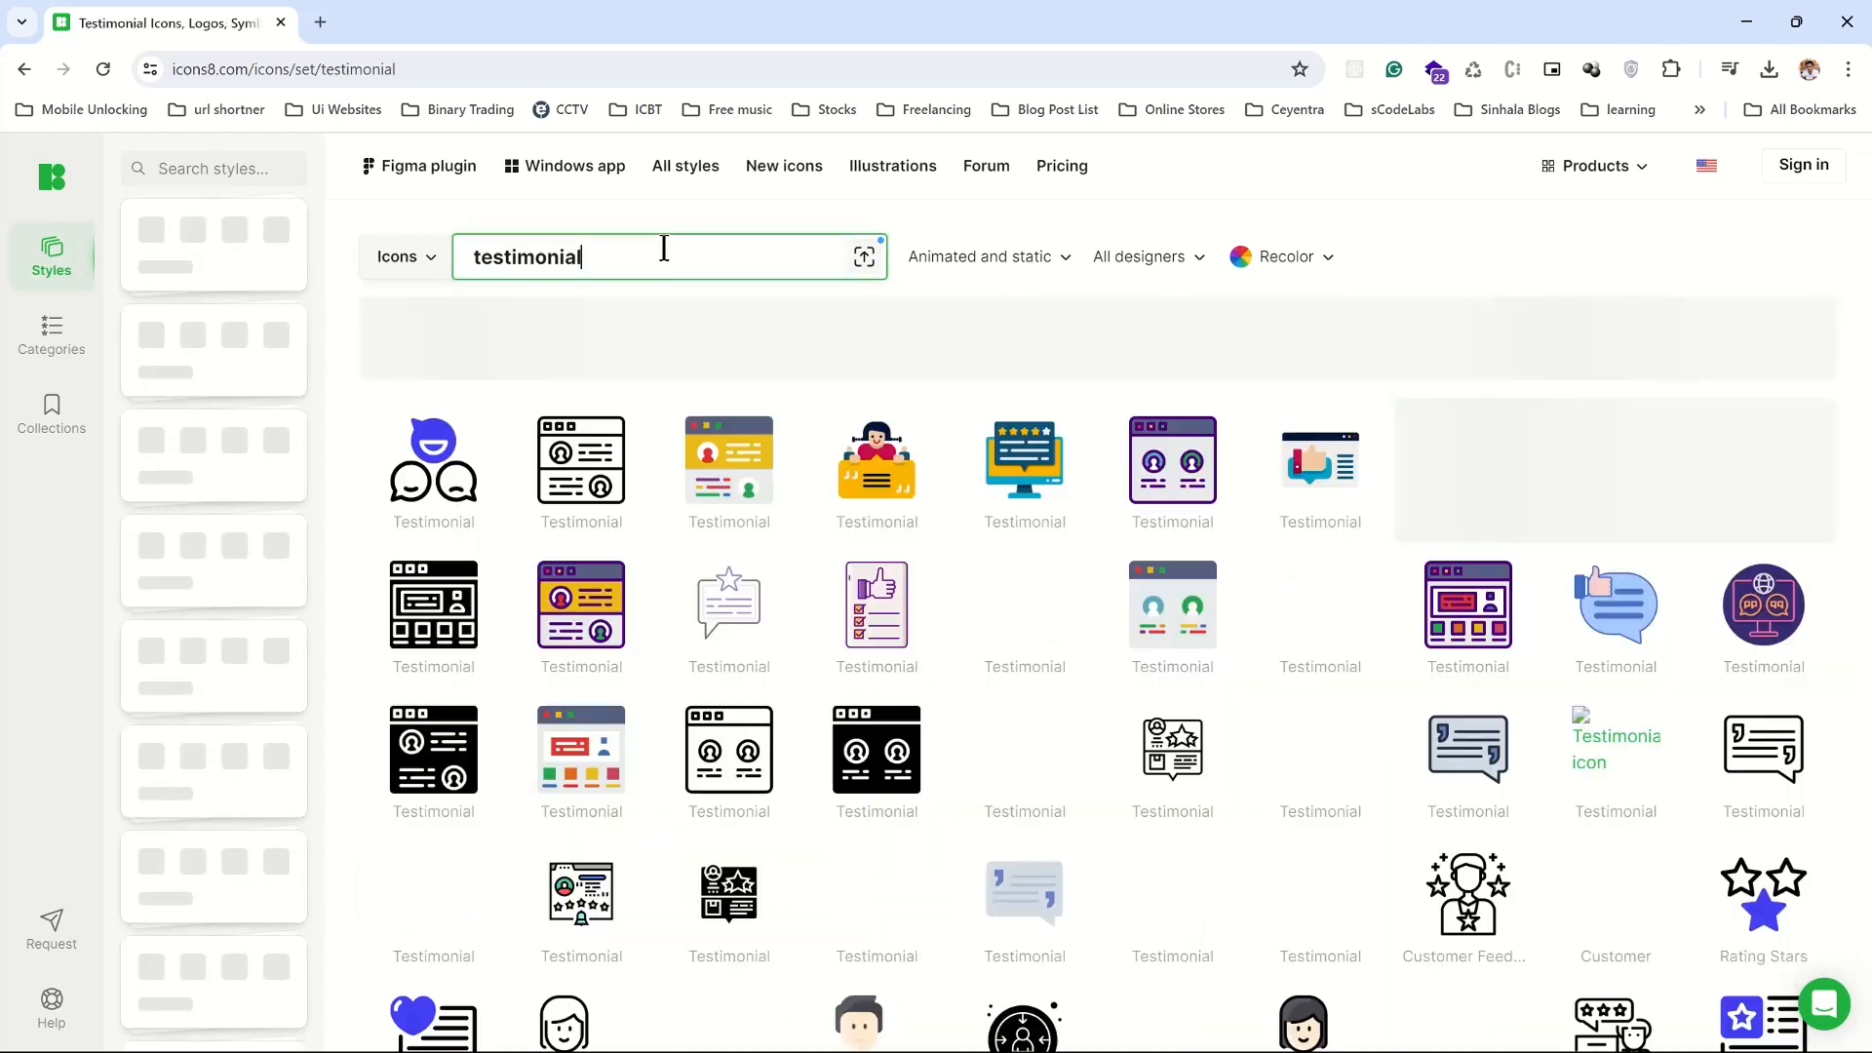
{"action": "left_click", "coordinate": [580, 459]}
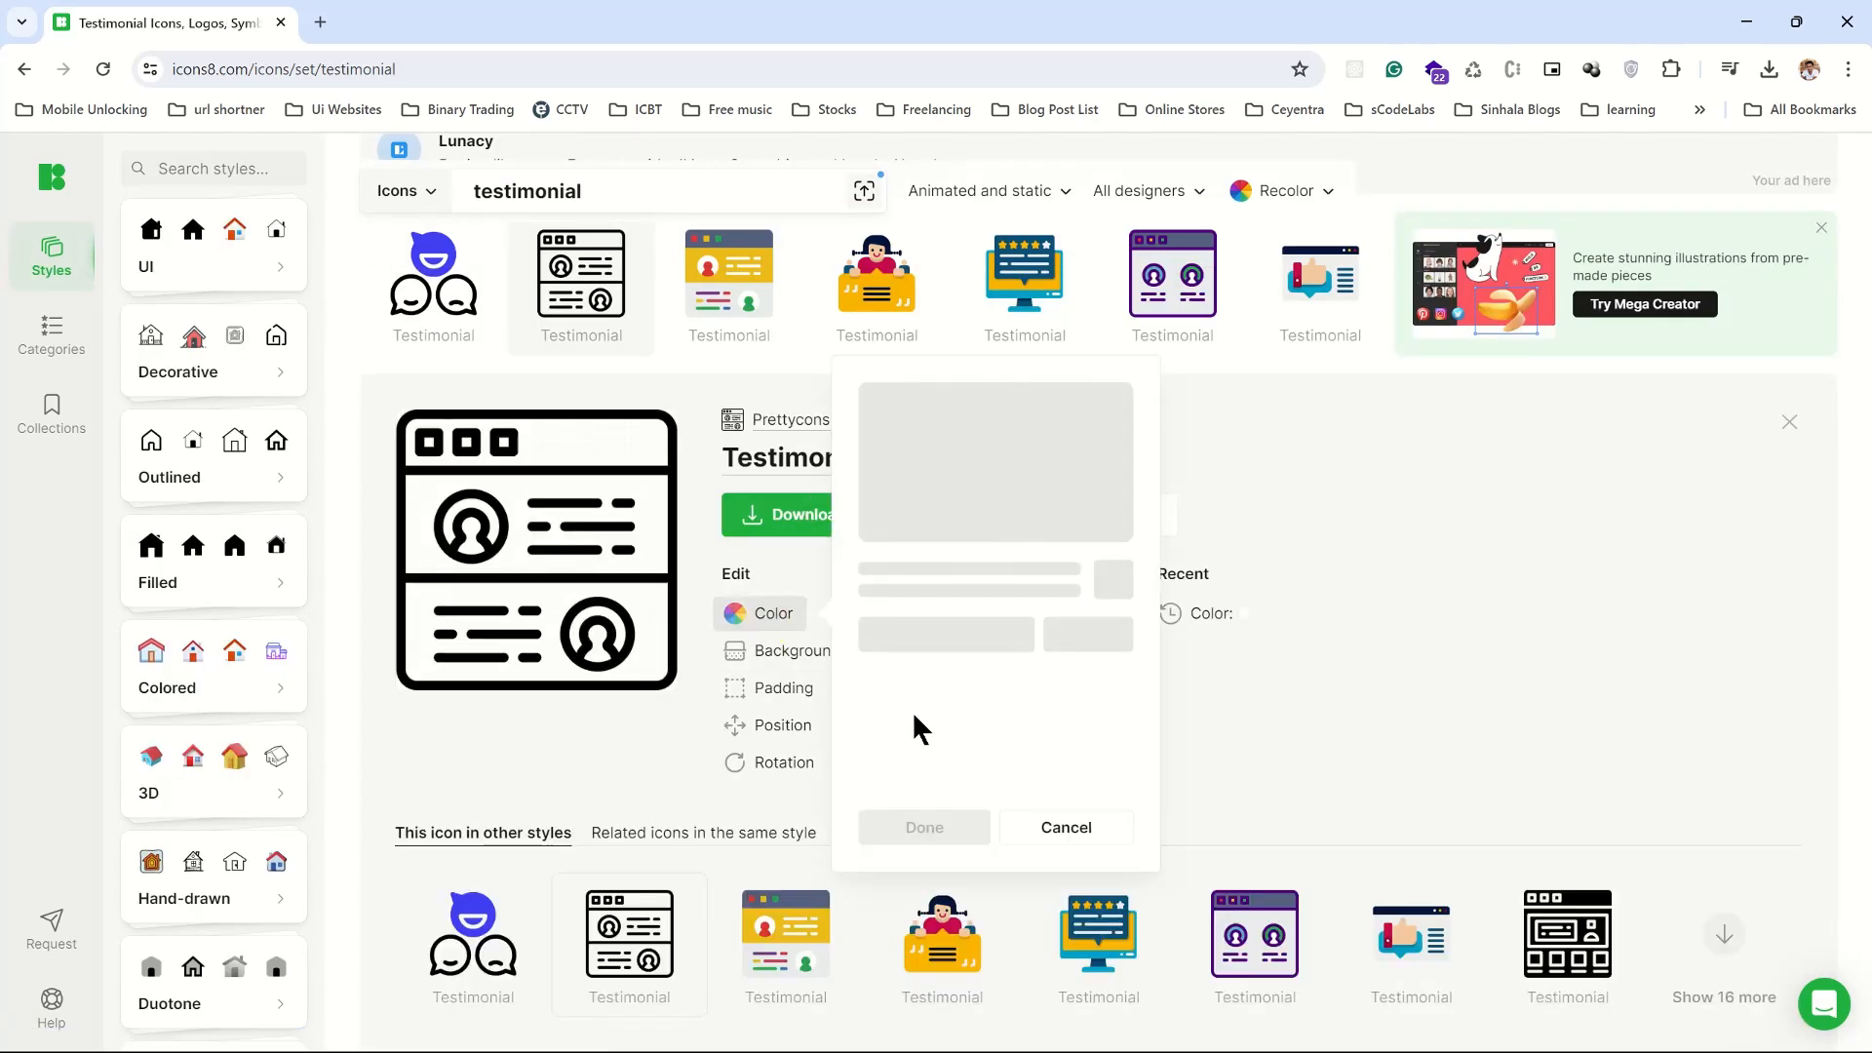
{"action": "mouse_move", "coordinate": [903, 728]}
{"action": "type", "text": "setting"}
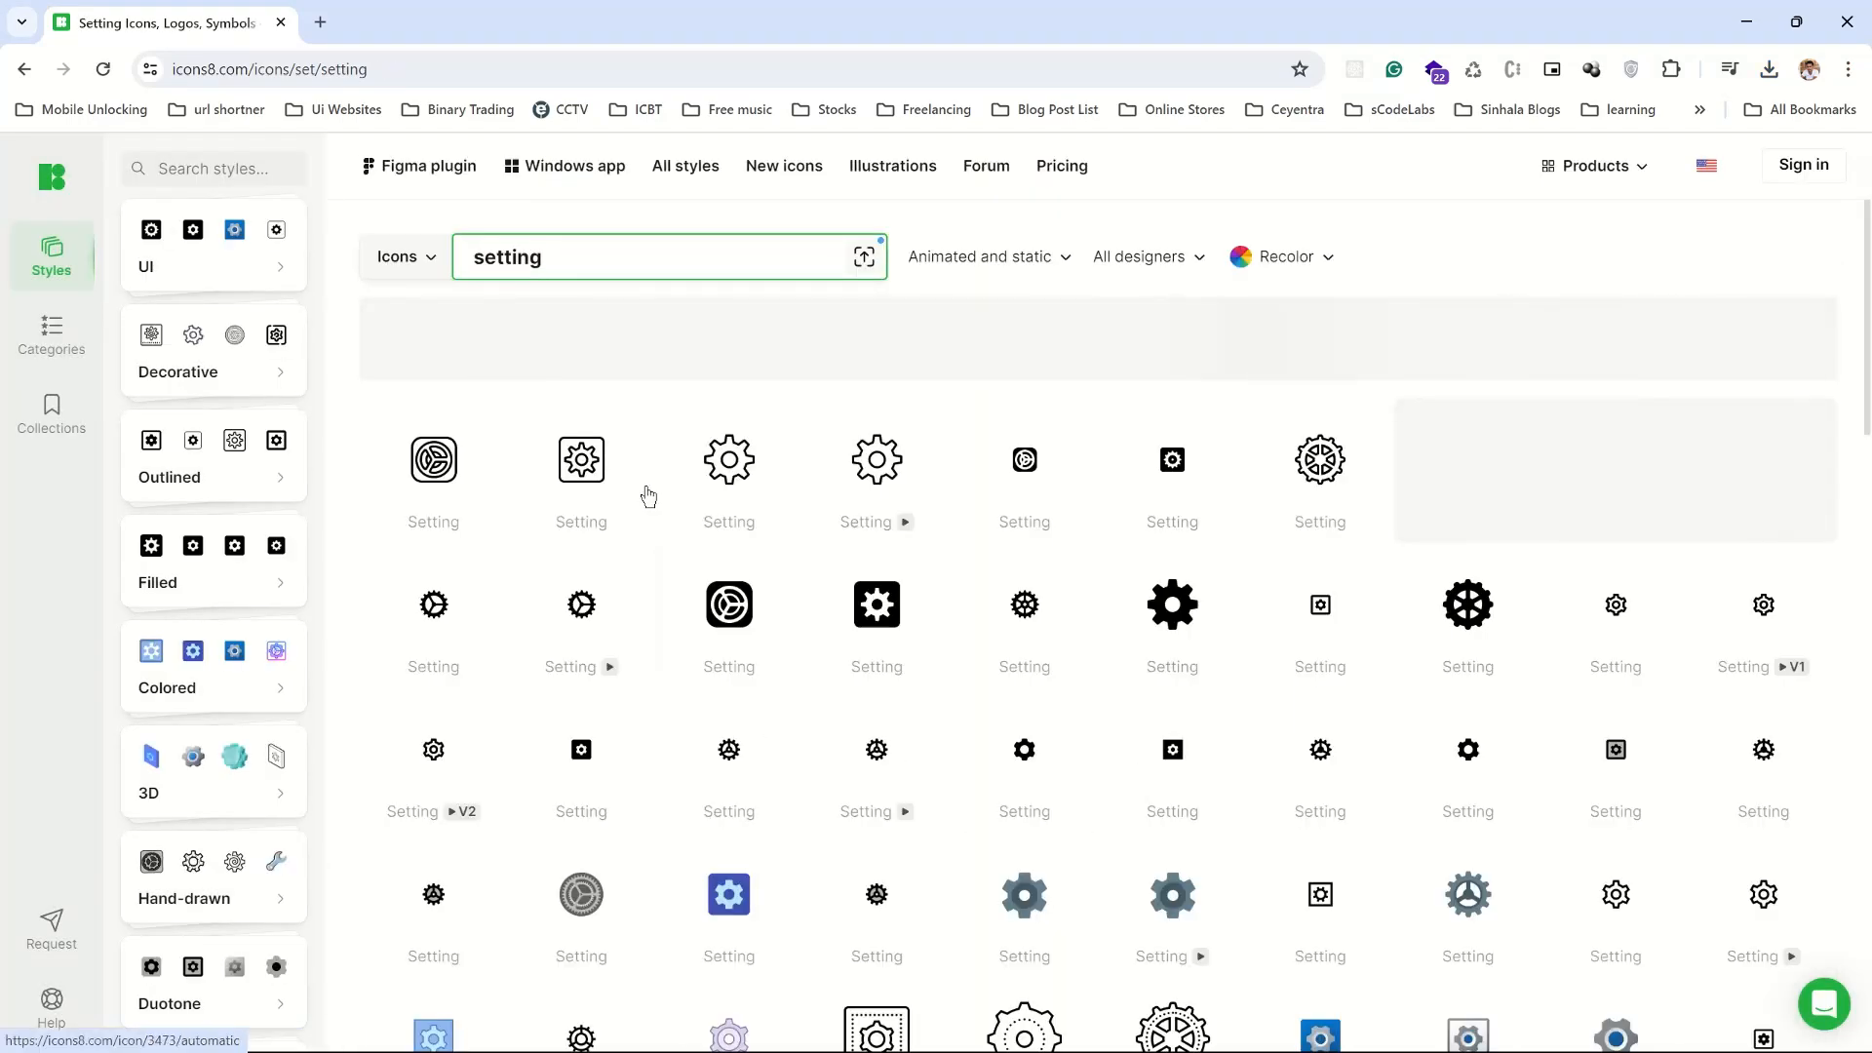
{"action": "left_click", "coordinate": [580, 459]}
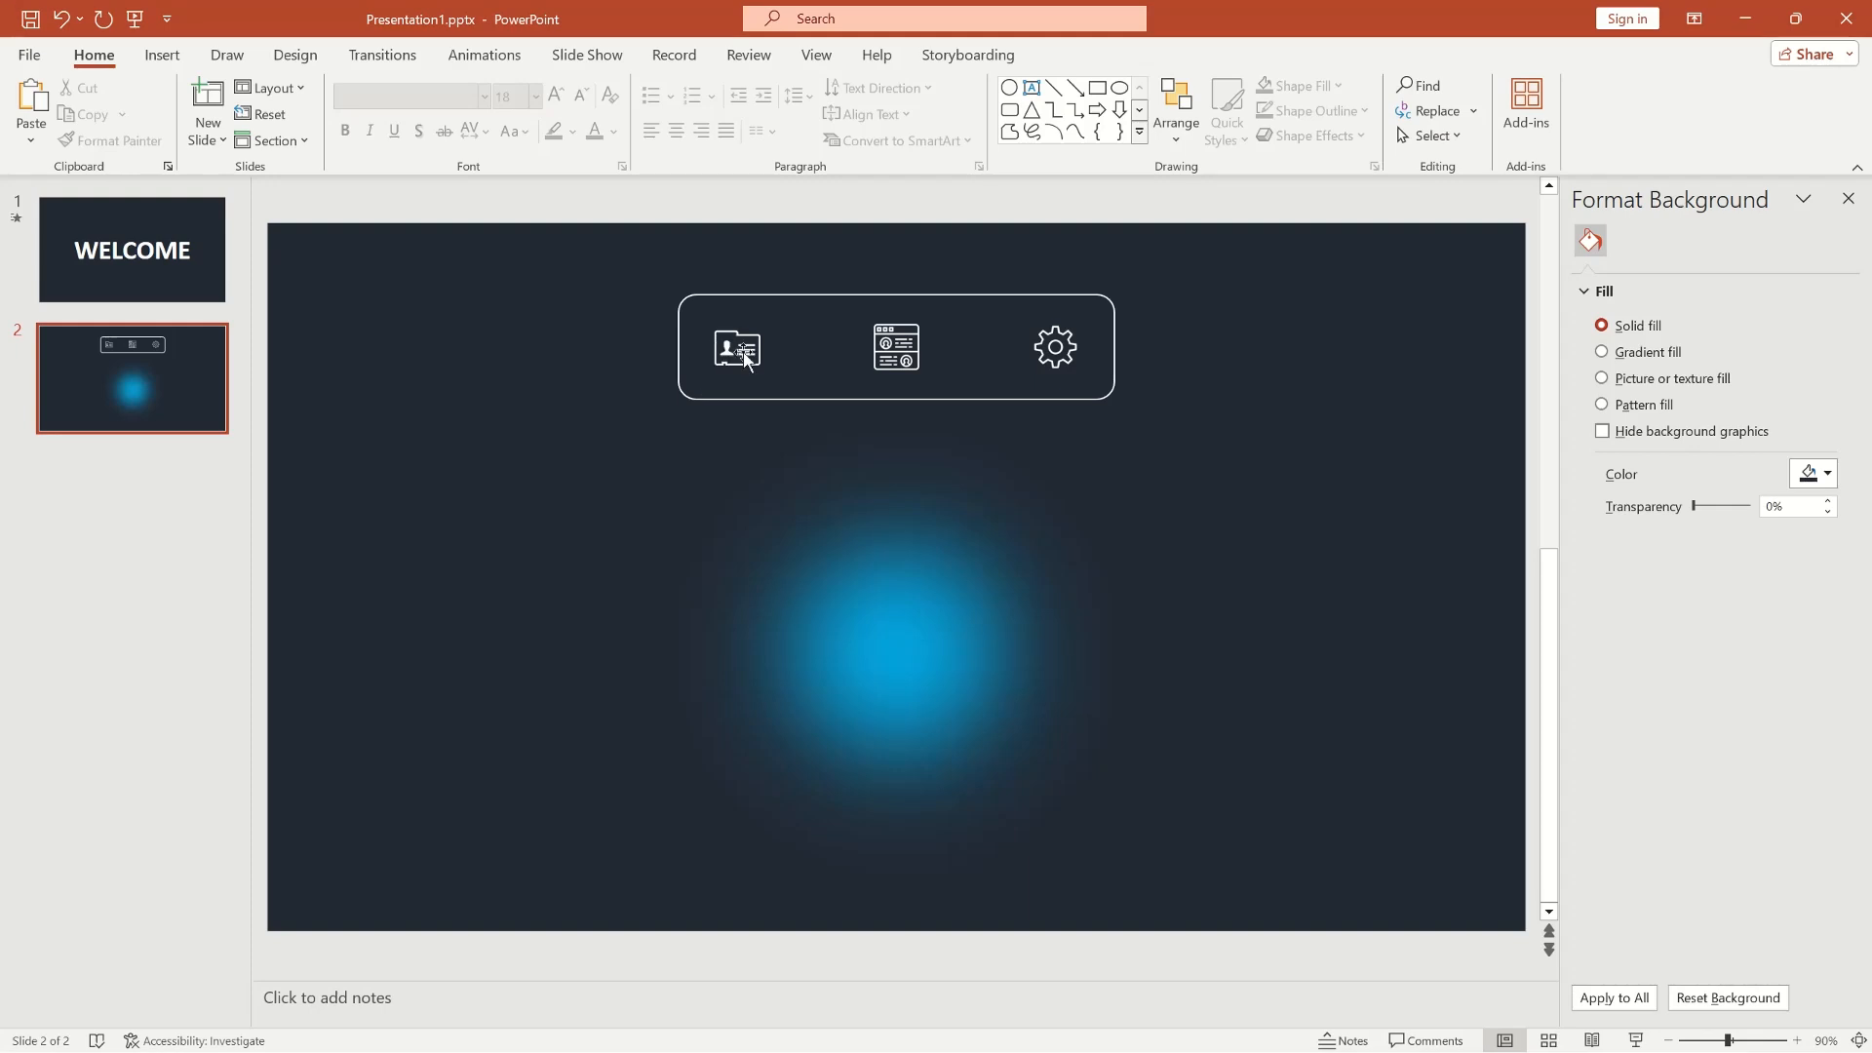
Shrink the contact icon and place a white 'CONTACT' label beneath it.
{"action": "left_click", "coordinate": [738, 349]}
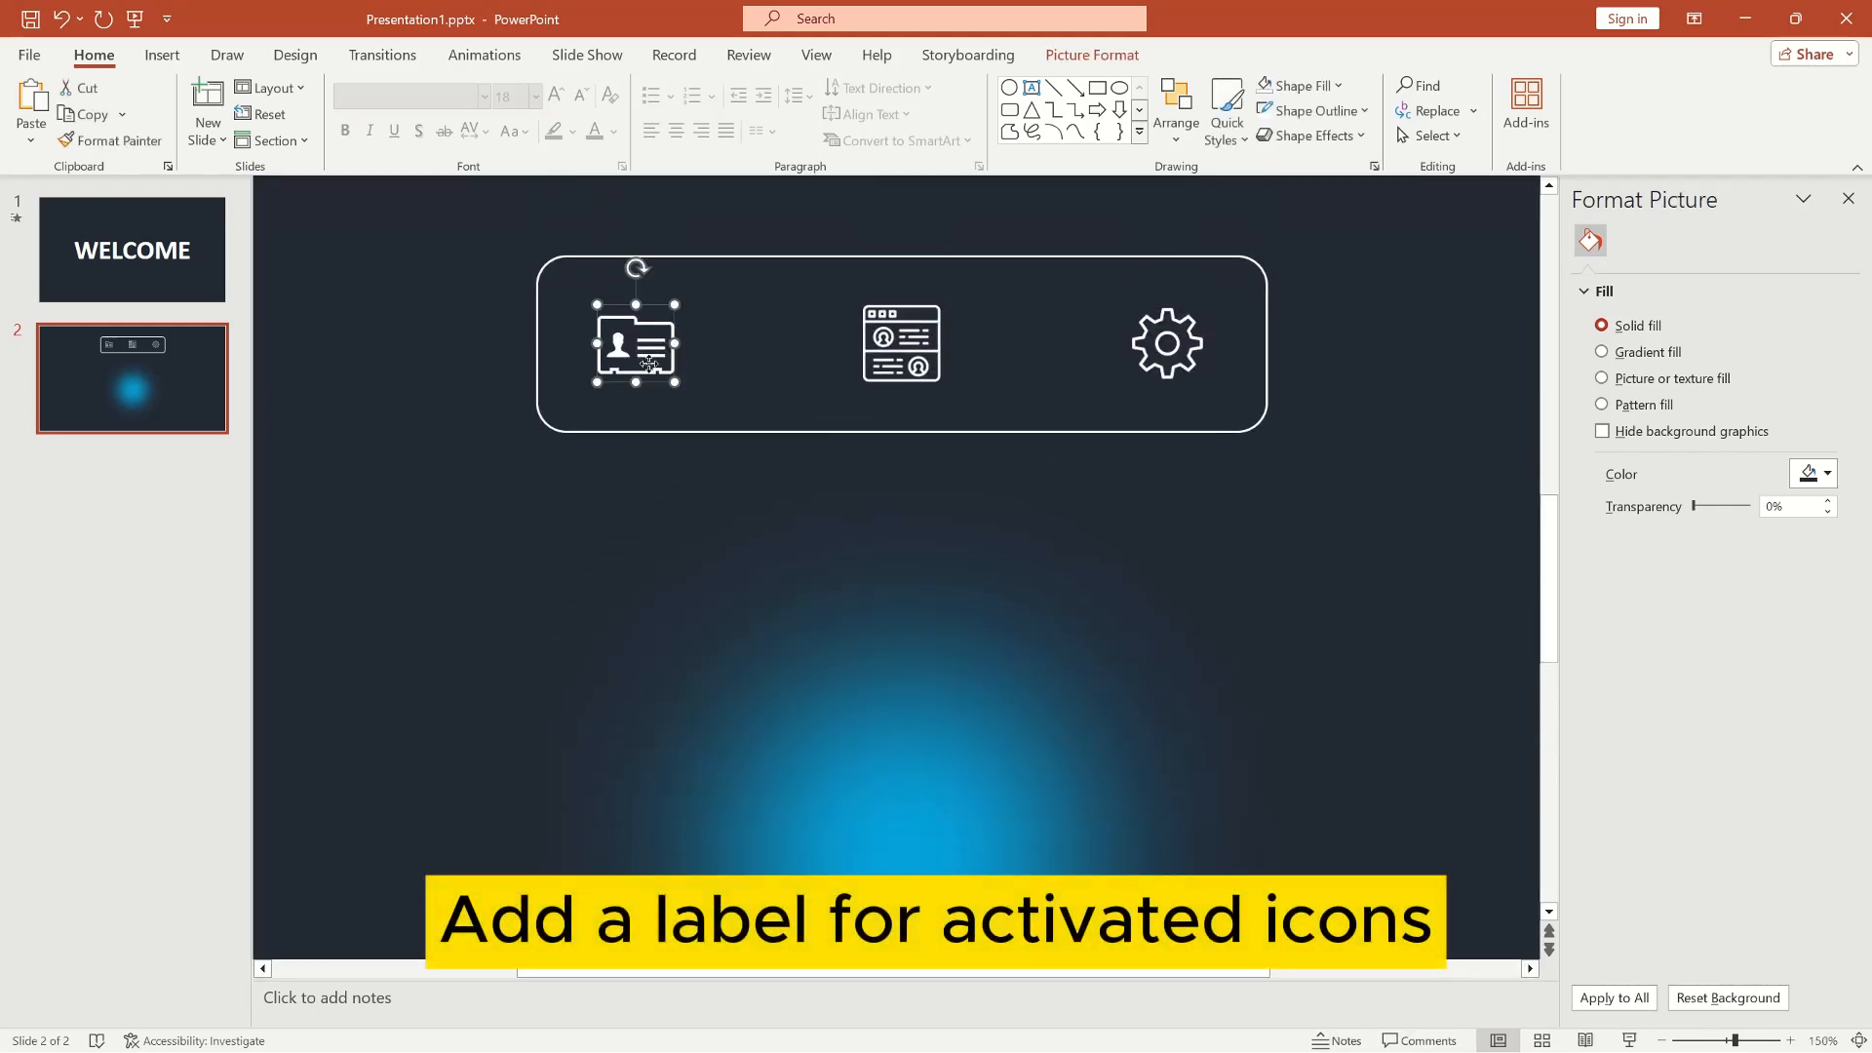
{"action": "left_click", "coordinate": [1631, 239]}
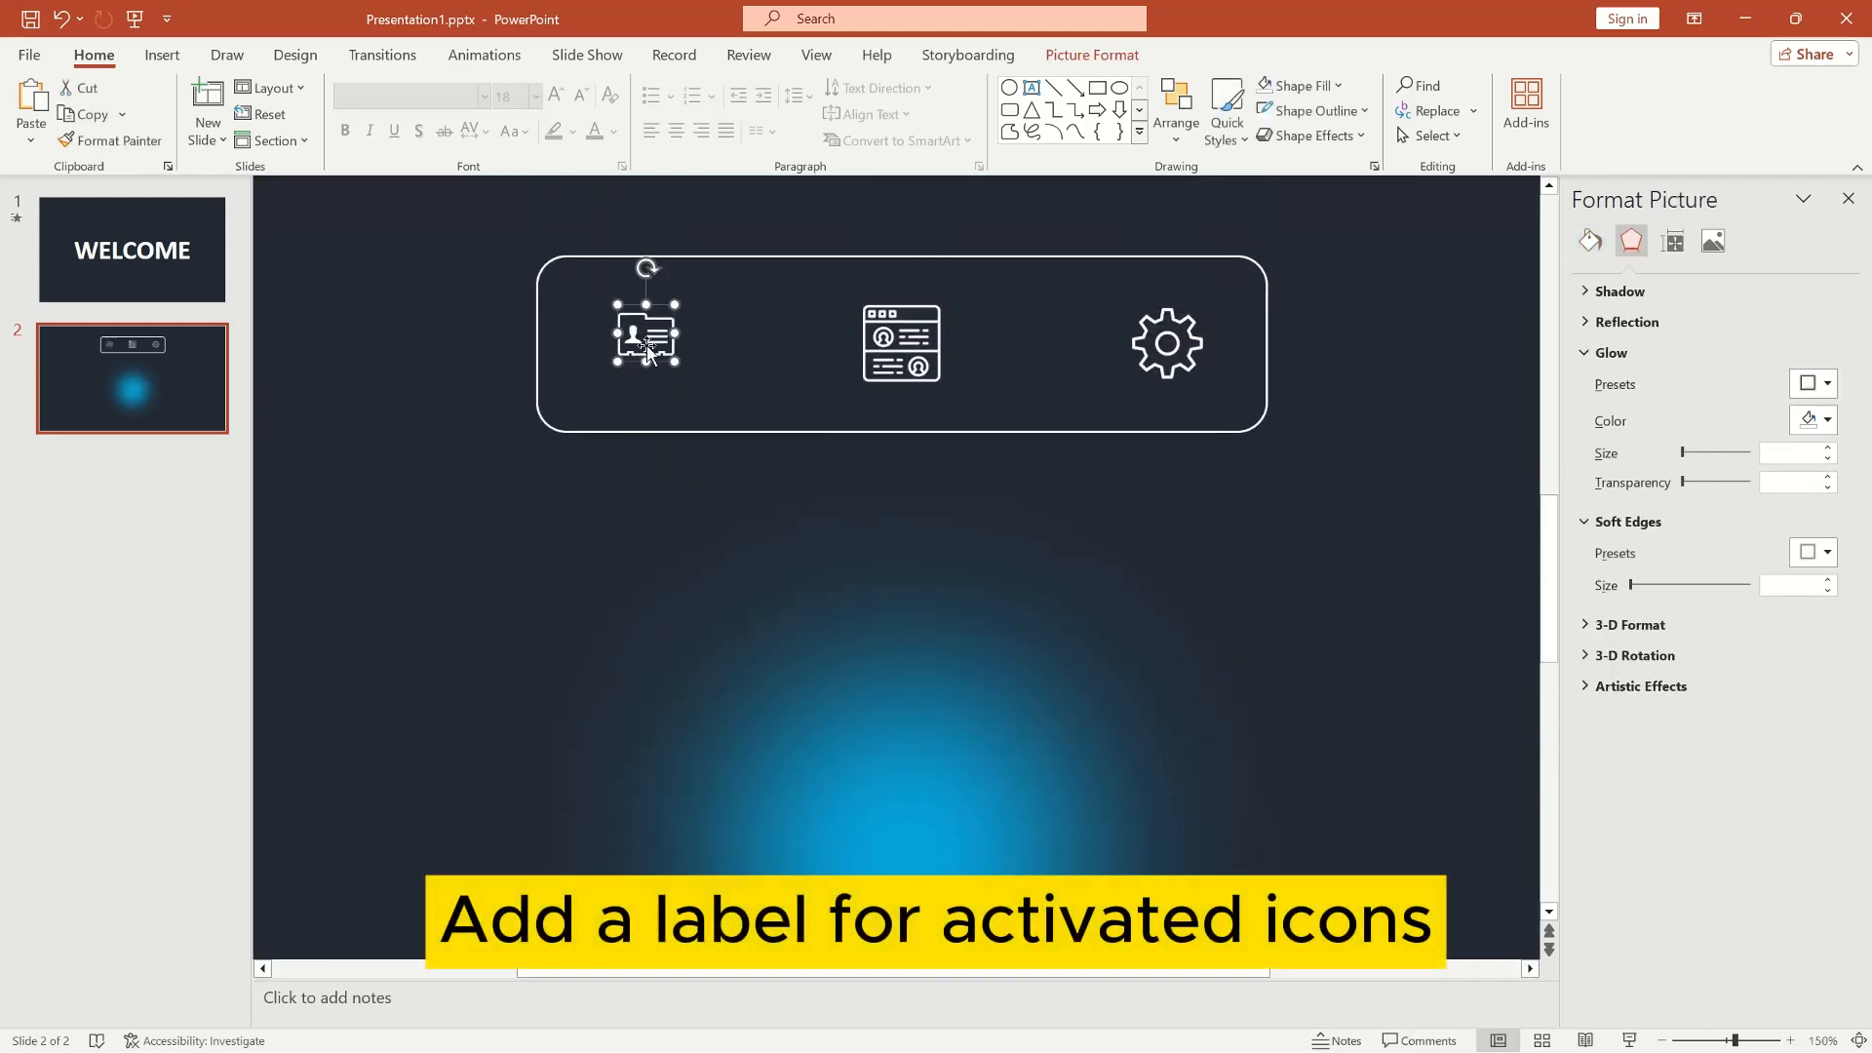
{"action": "left_click", "coordinate": [160, 54]}
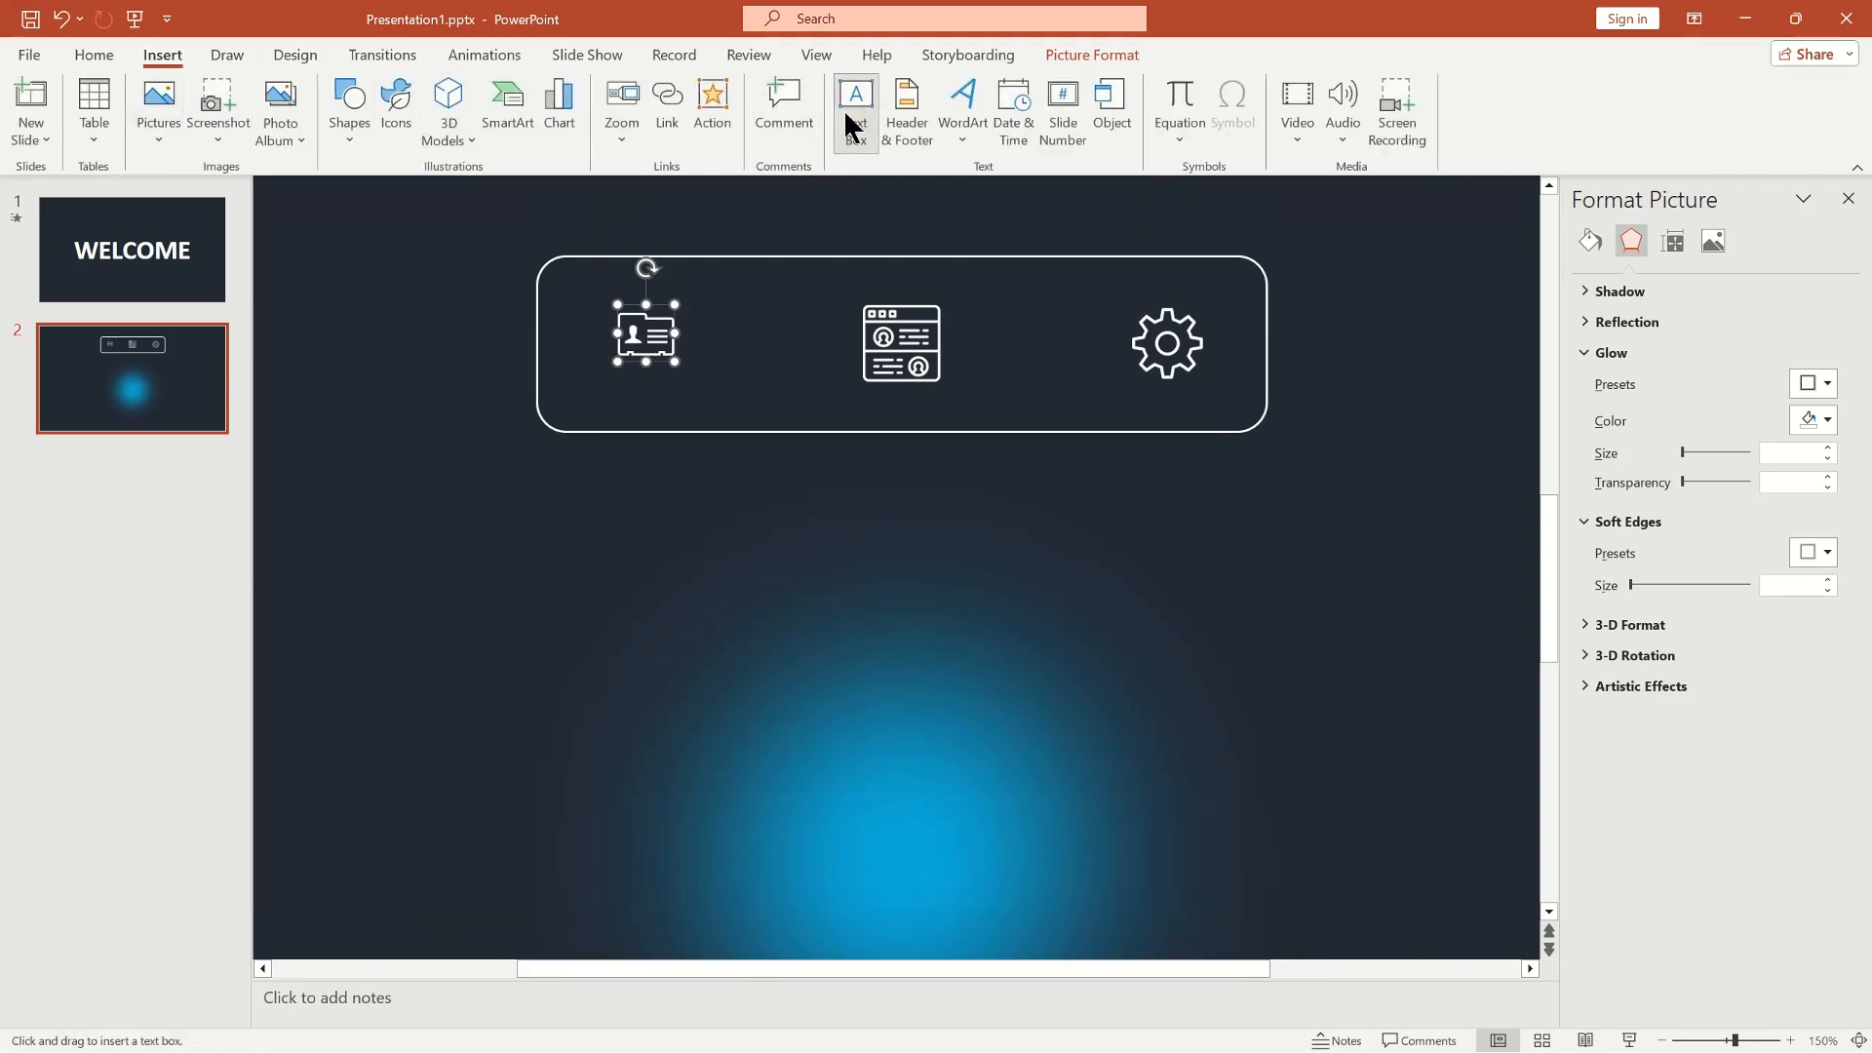
{"action": "type", "text": "CONTACT"}
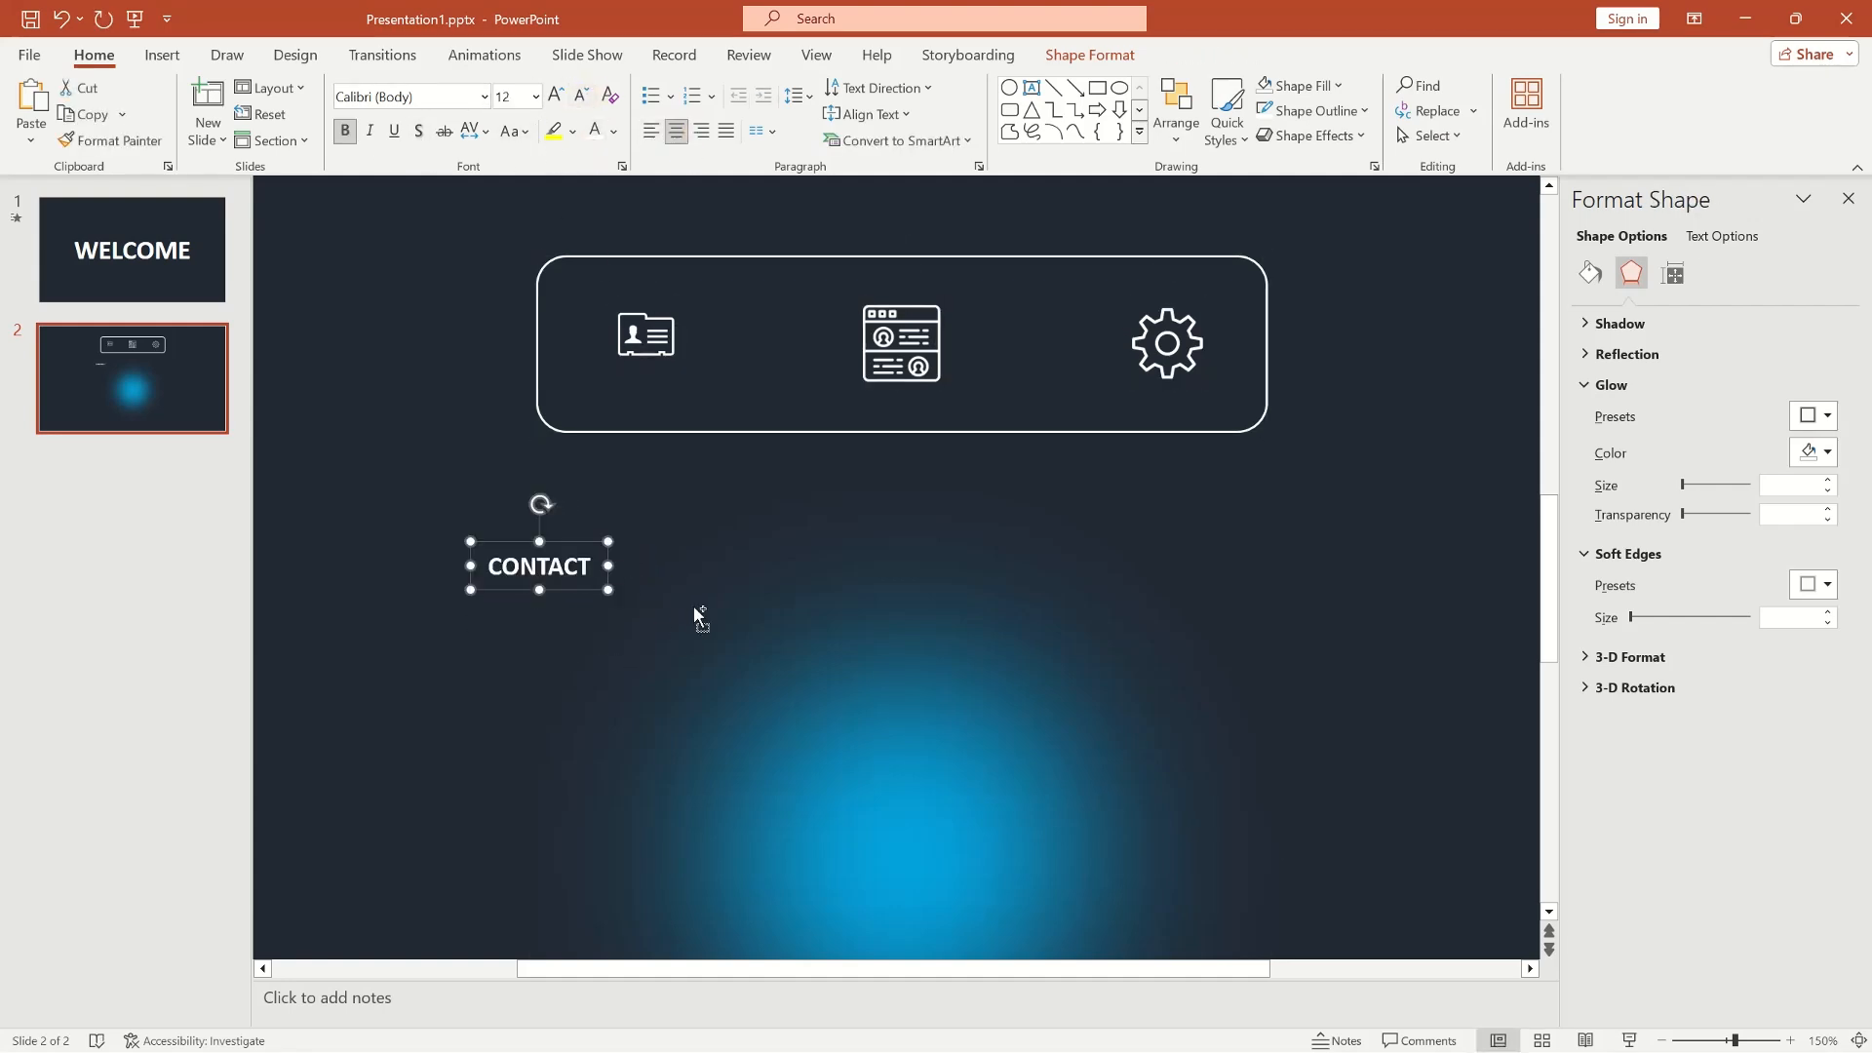
{"action": "left_click_drag", "start_coordinate": [538, 565], "coordinate": [646, 363]}
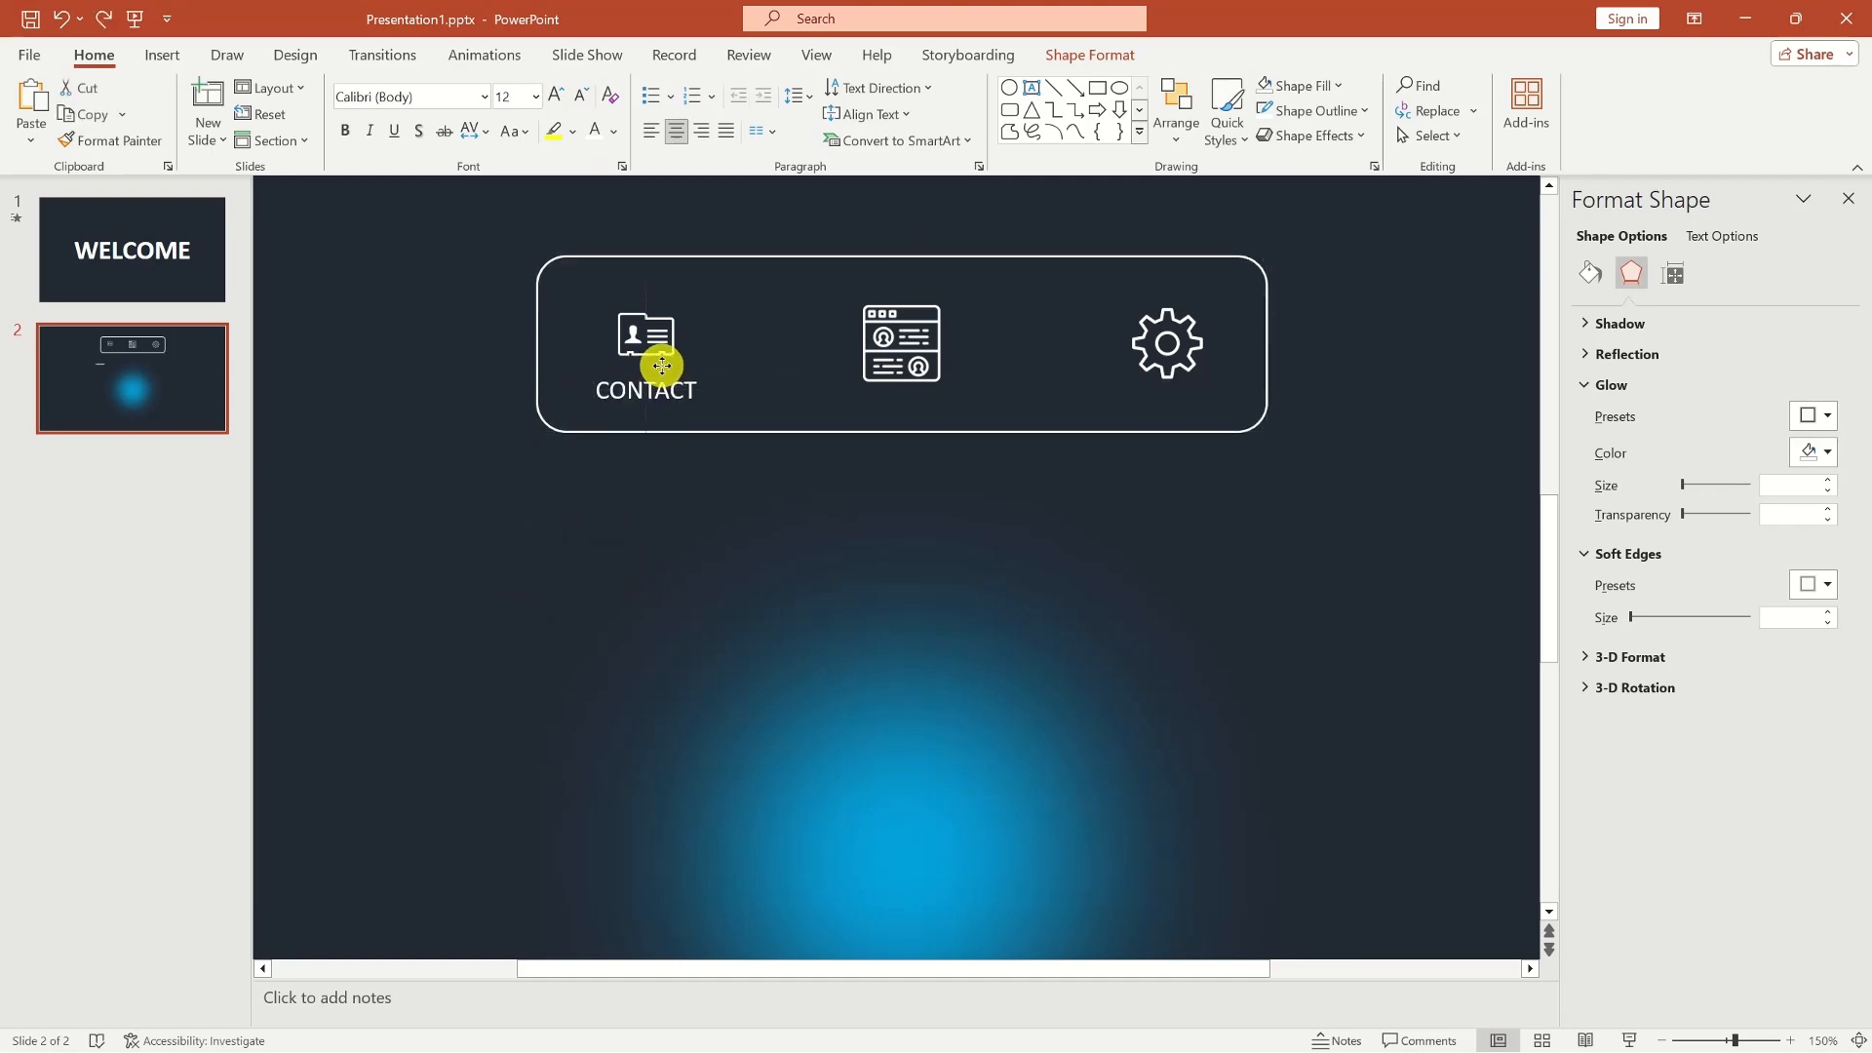
{"action": "left_click", "coordinate": [644, 334]}
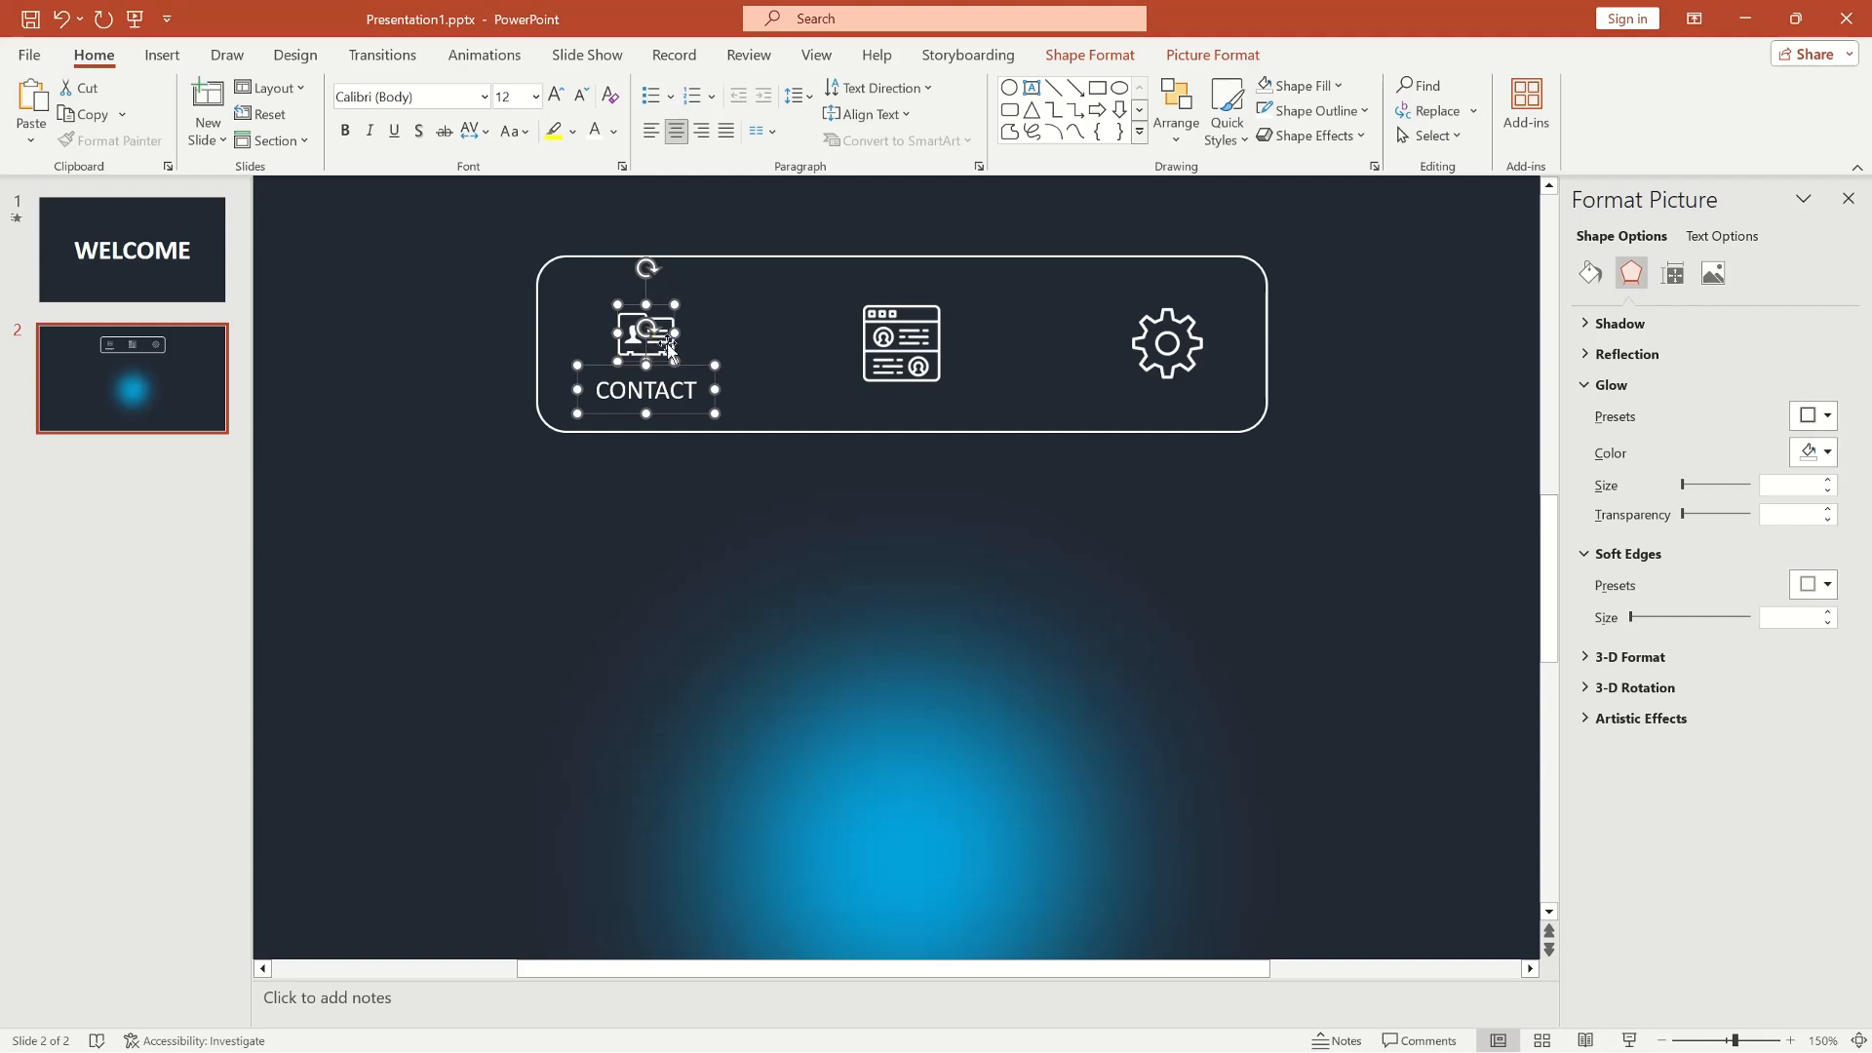
{"action": "right_click", "coordinate": [131, 376]}
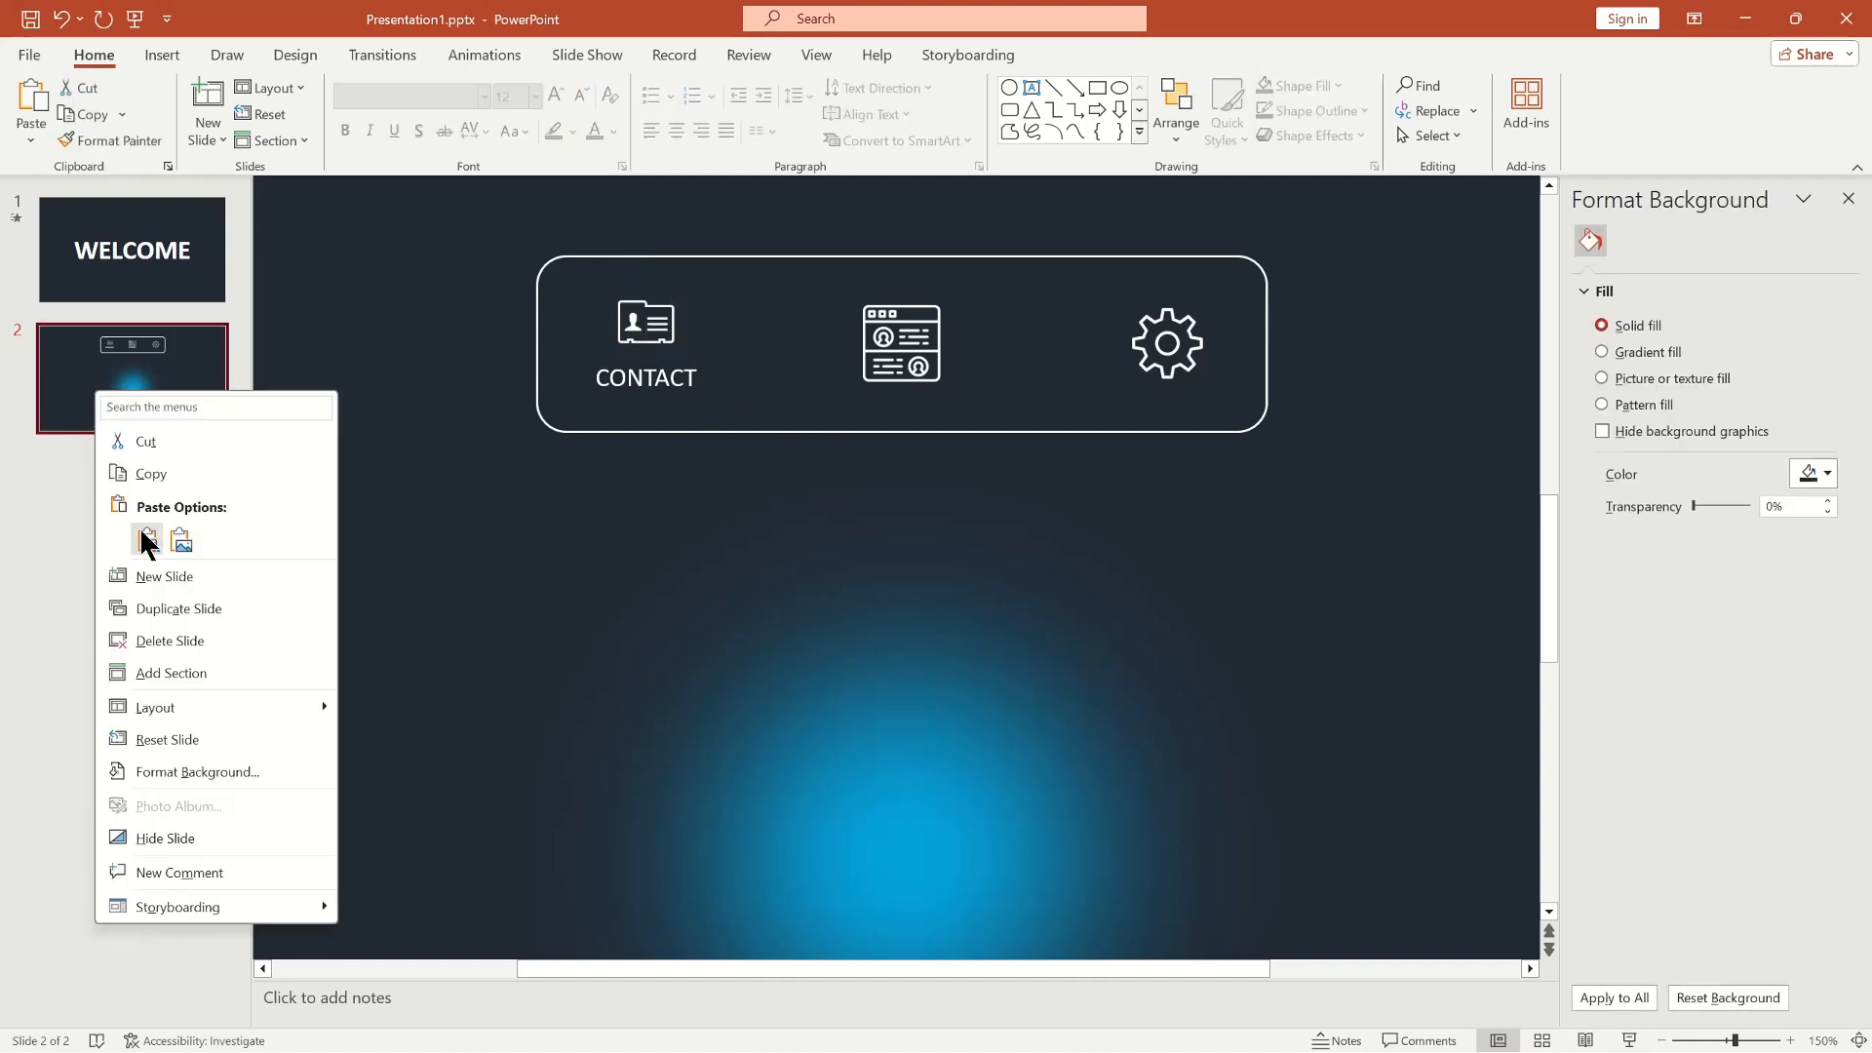
Duplicate the menu slide, label a different icon per slide, and apply Morph to all slides.
{"action": "left_click", "coordinate": [178, 607]}
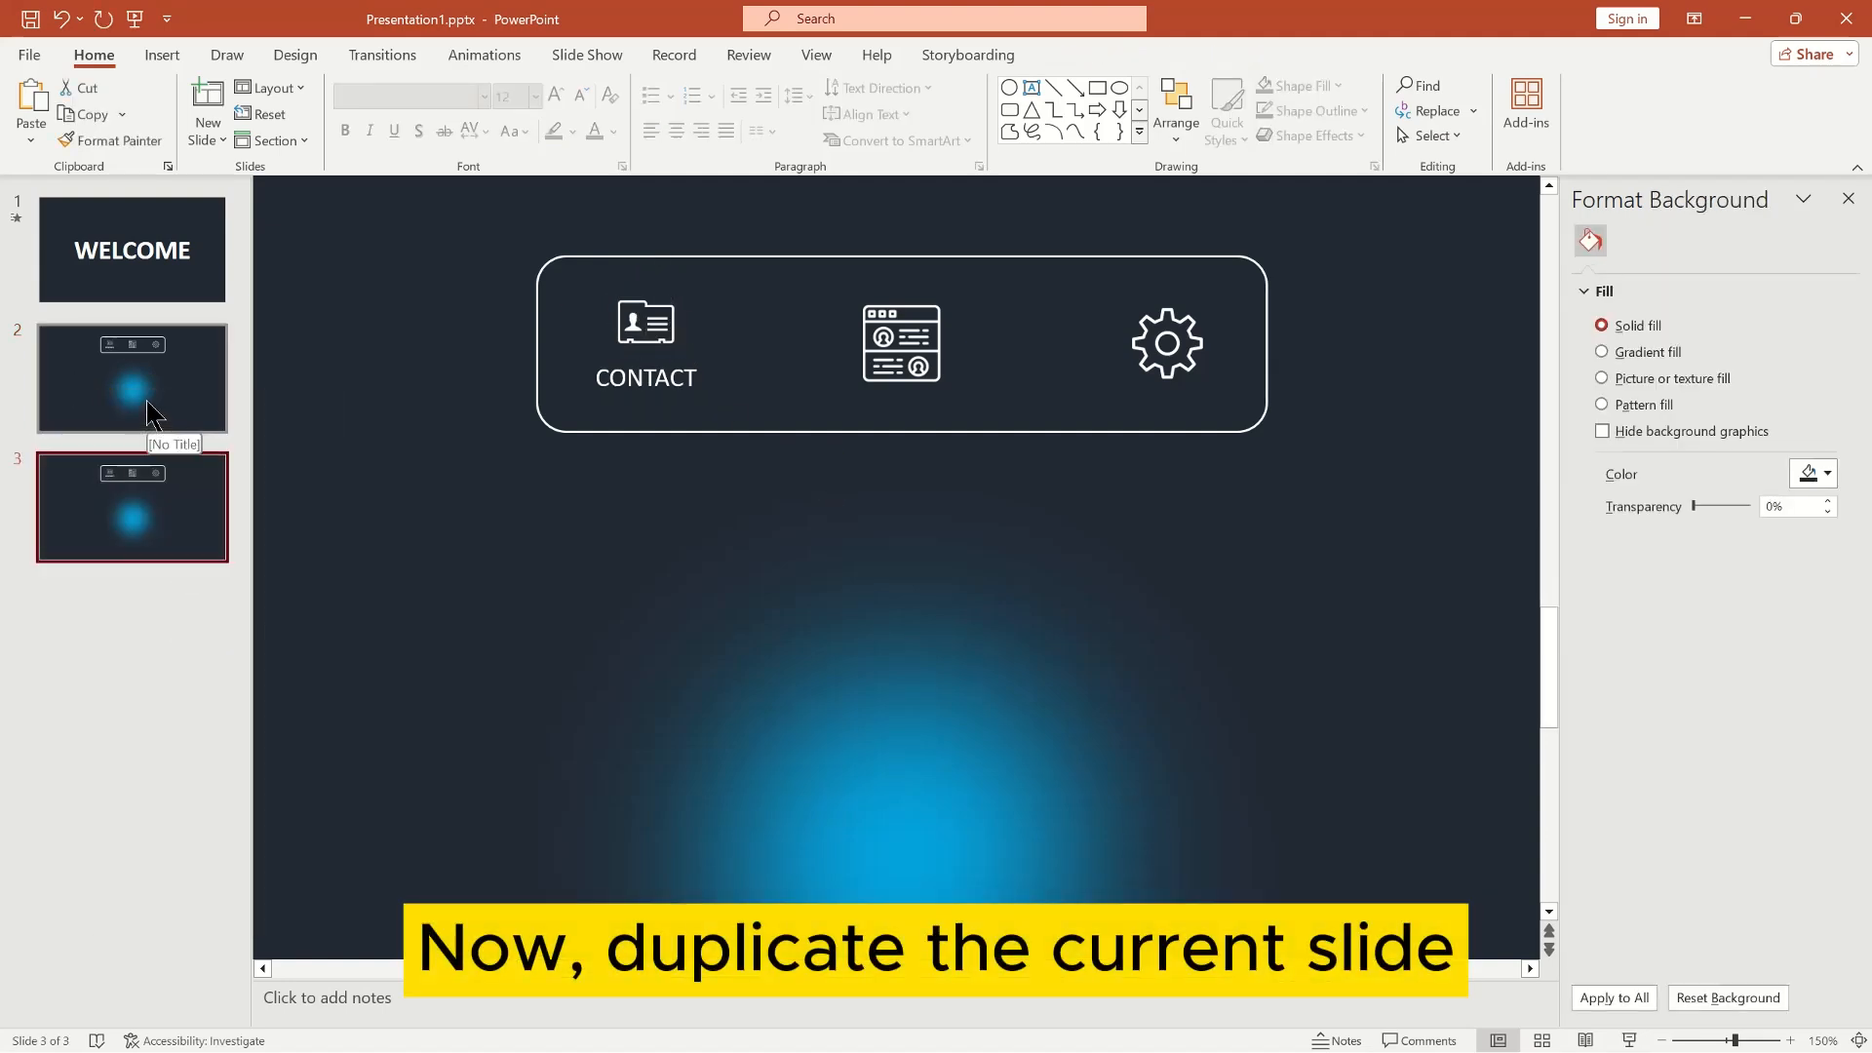
{"action": "right_click", "coordinate": [131, 506]}
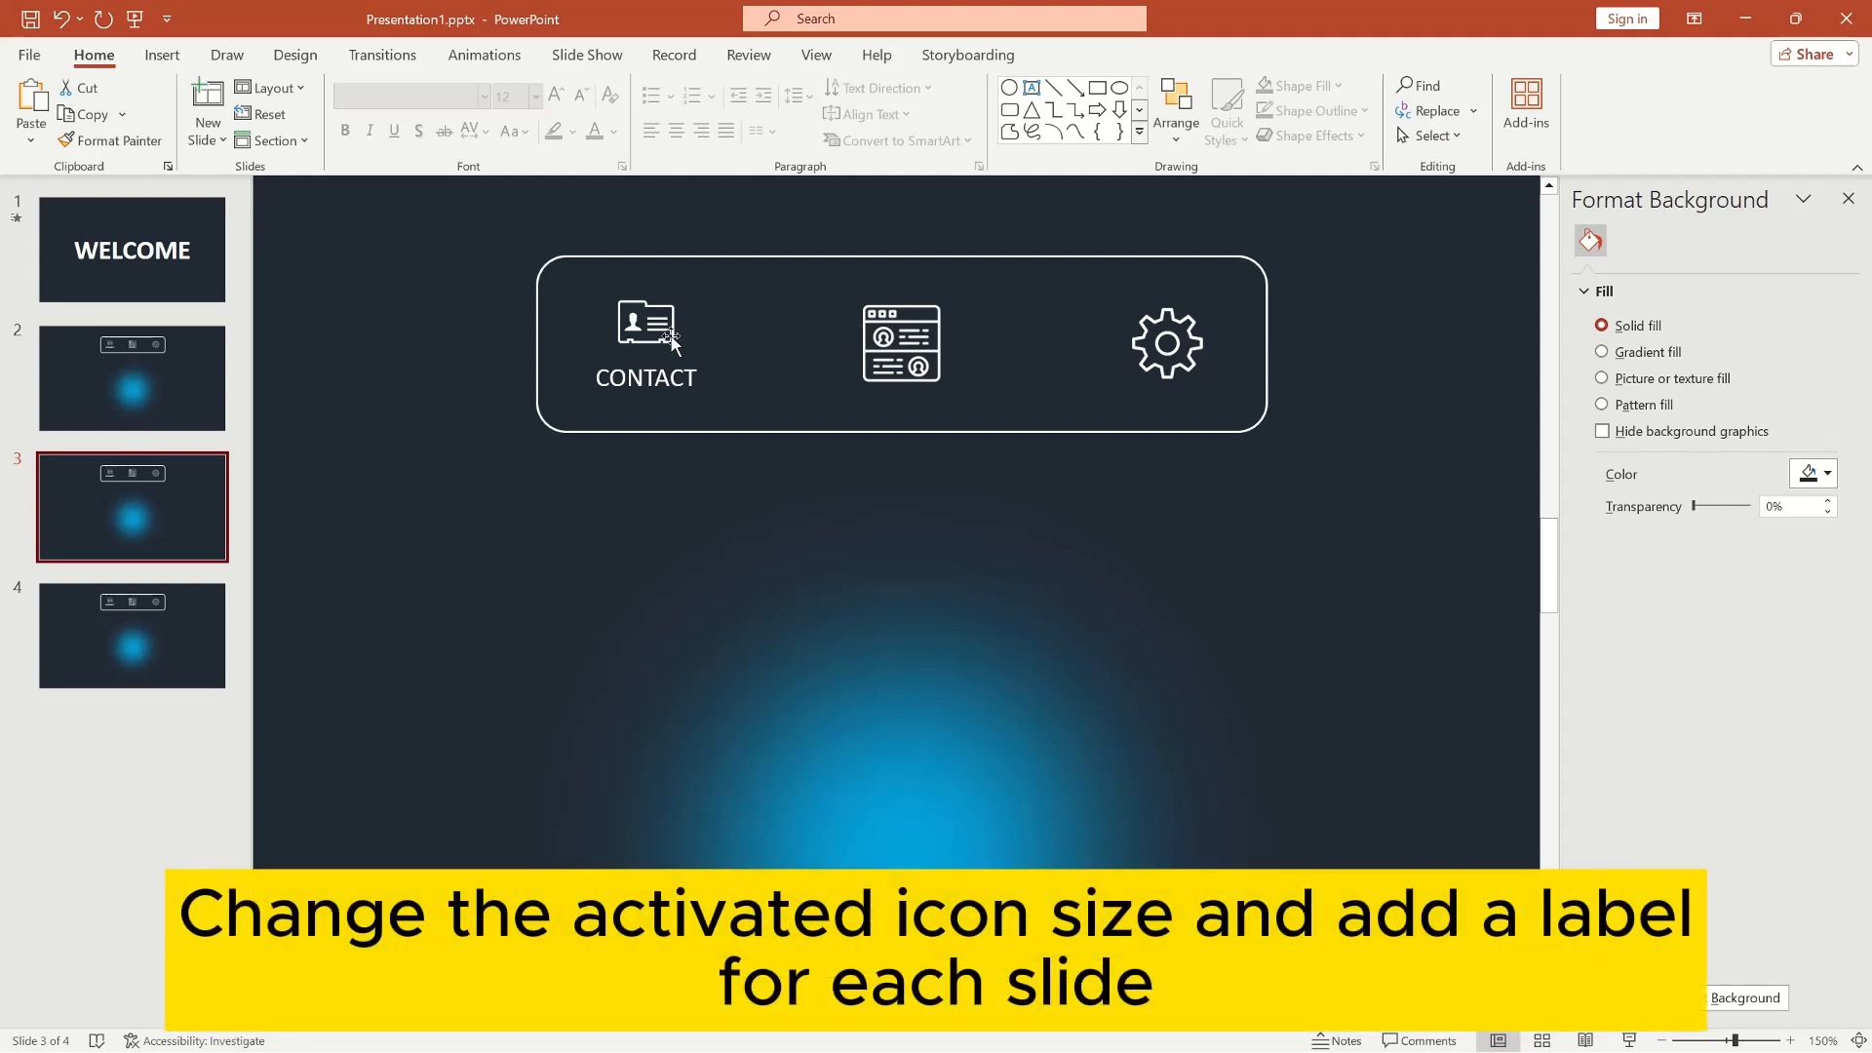
{"action": "left_click", "coordinate": [643, 323]}
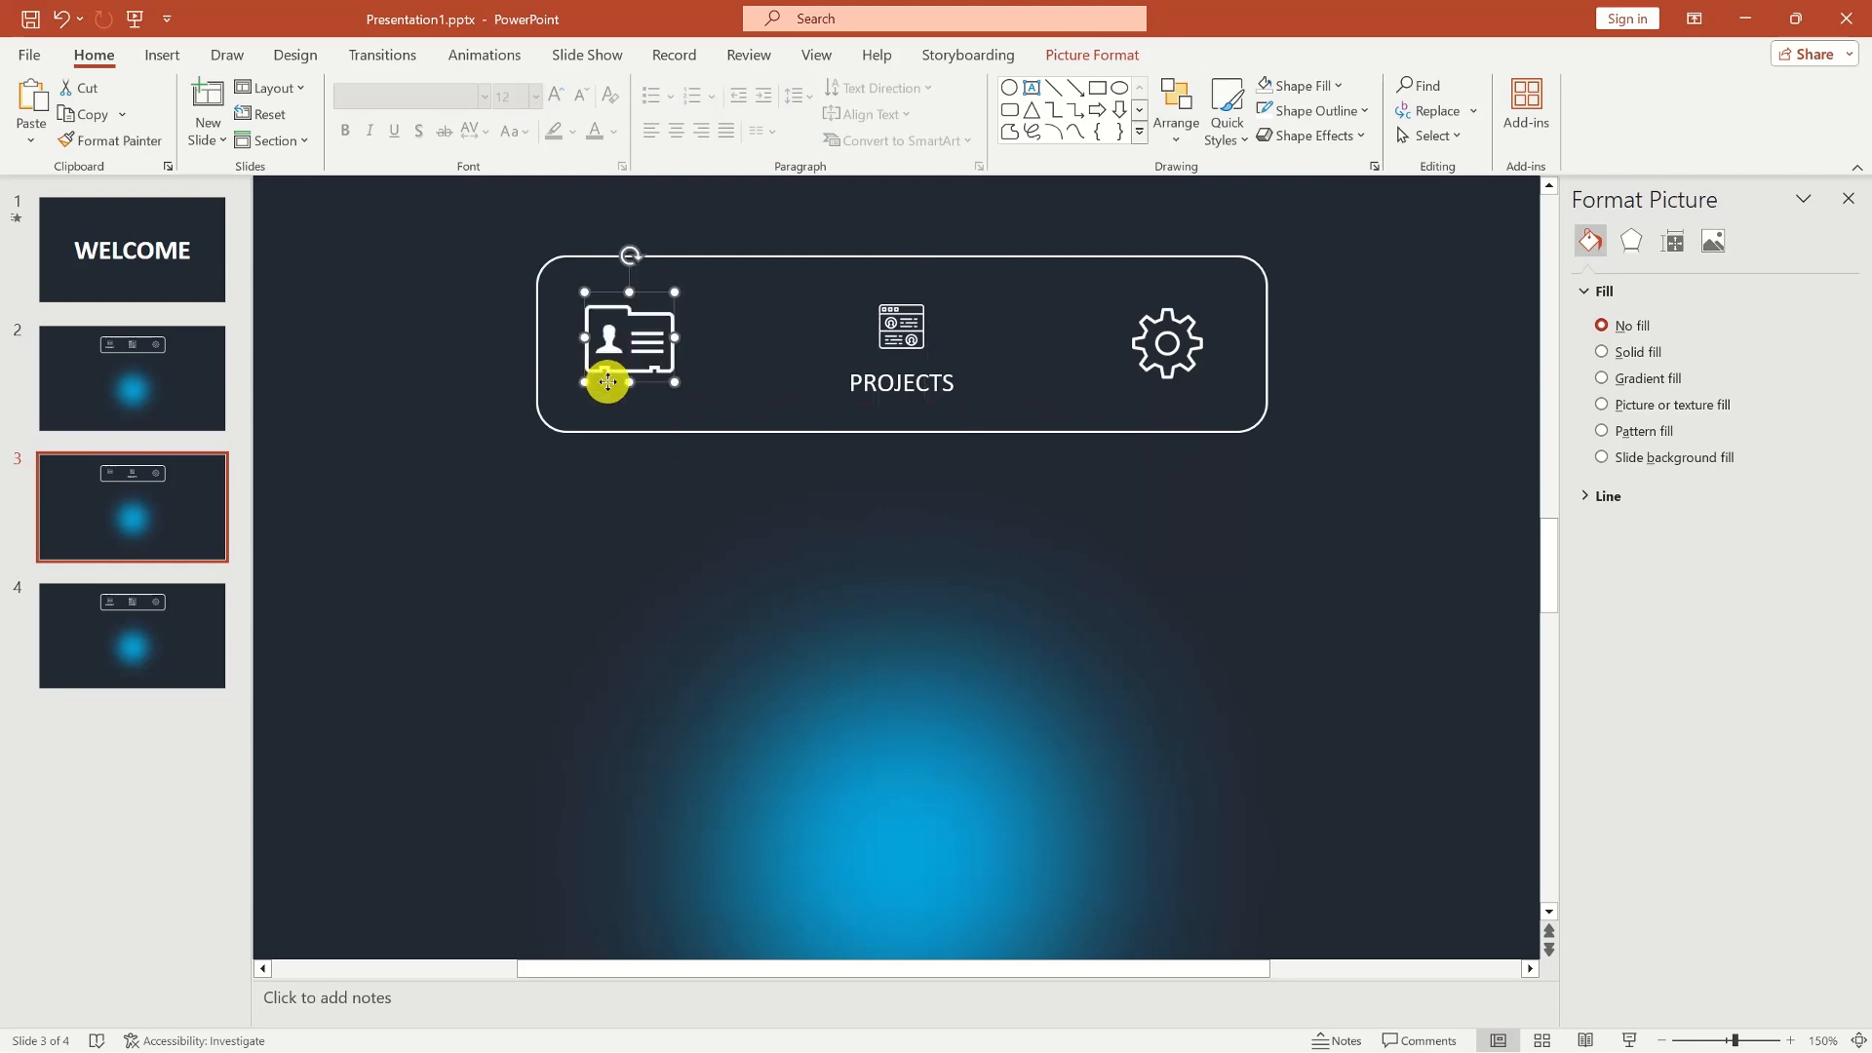
{"action": "left_click", "coordinate": [131, 378]}
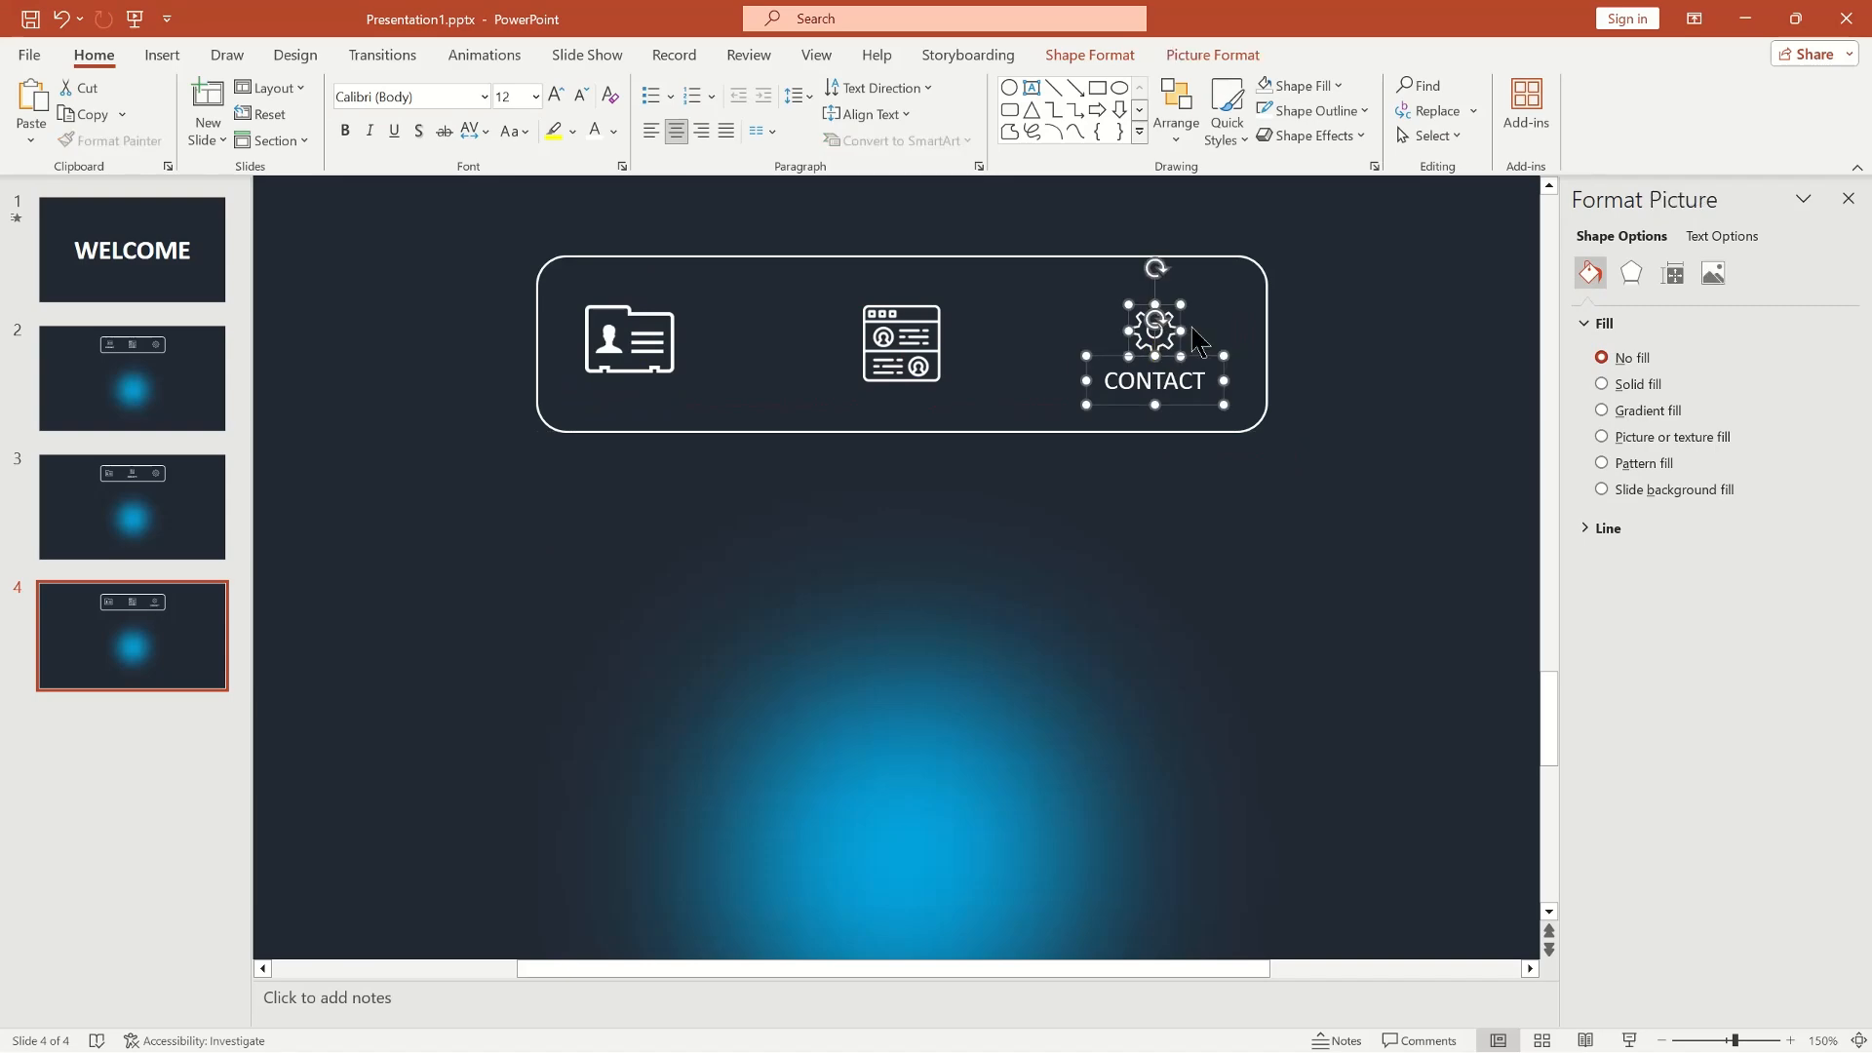
{"action": "left_click", "coordinate": [1175, 108]}
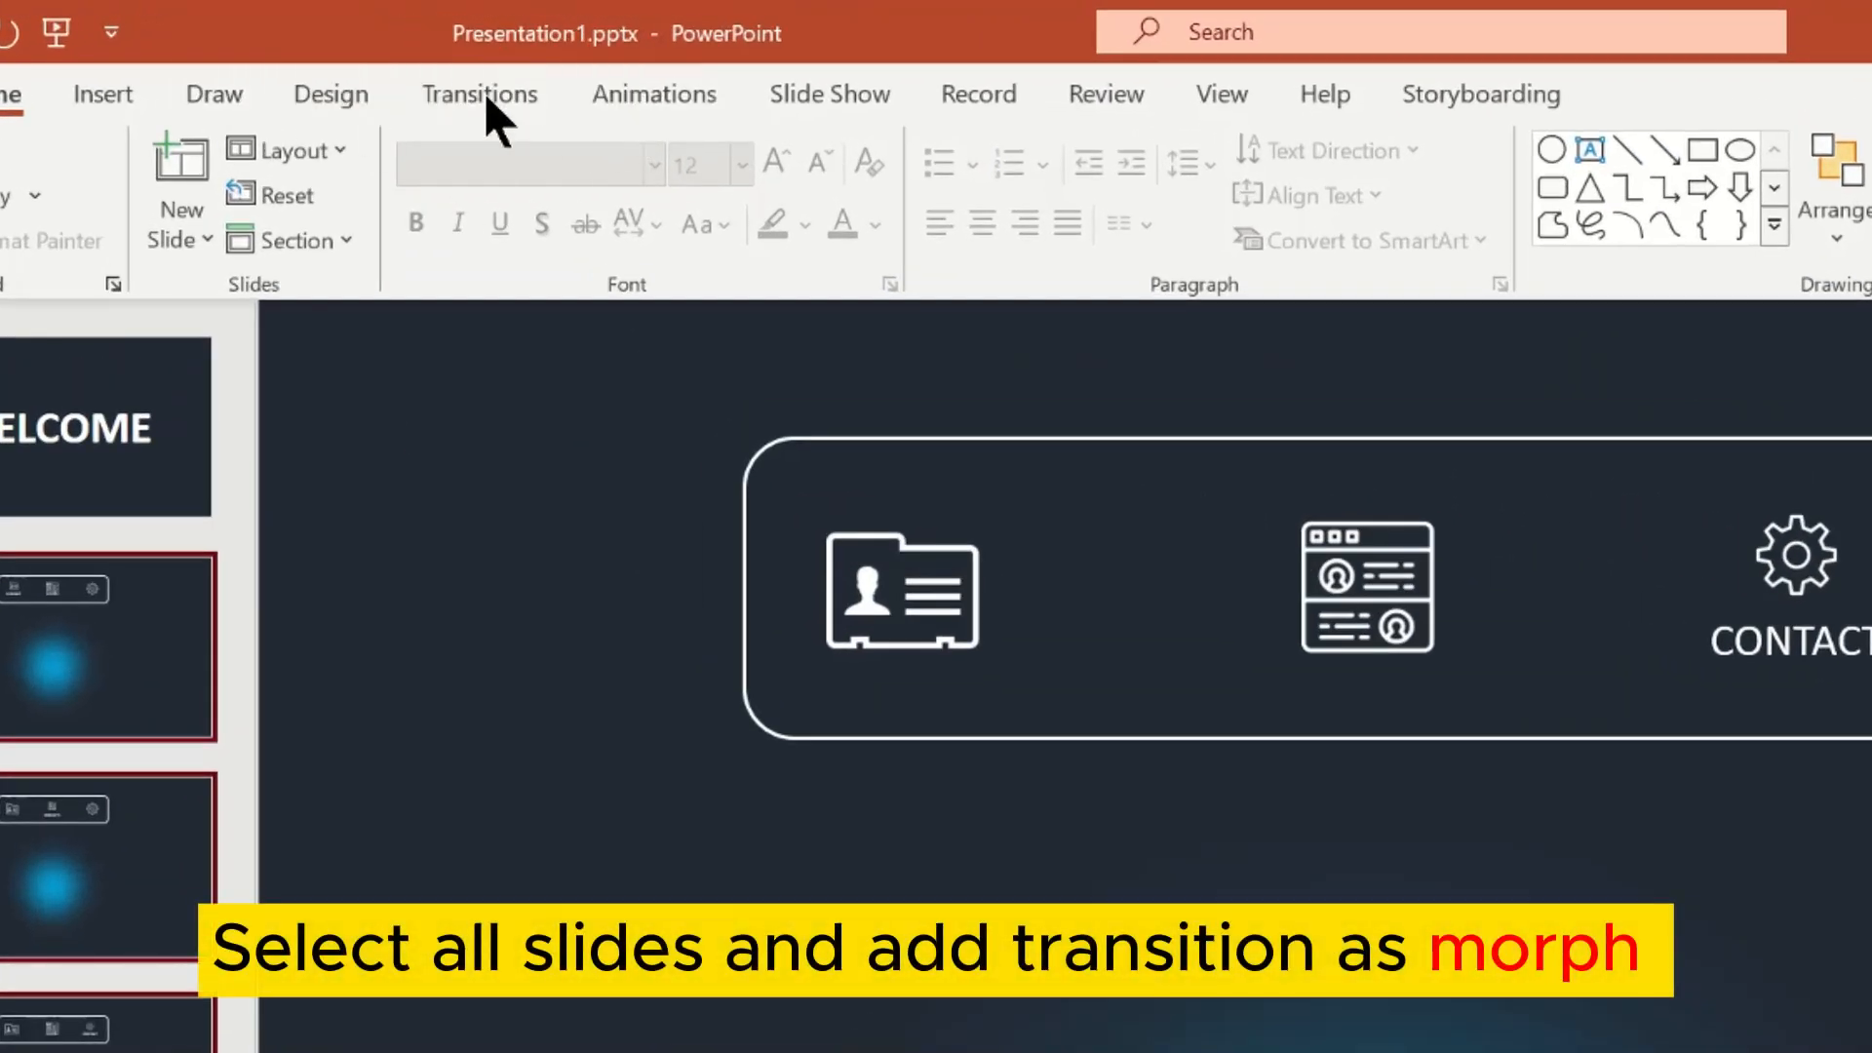
{"action": "left_click", "coordinate": [478, 95]}
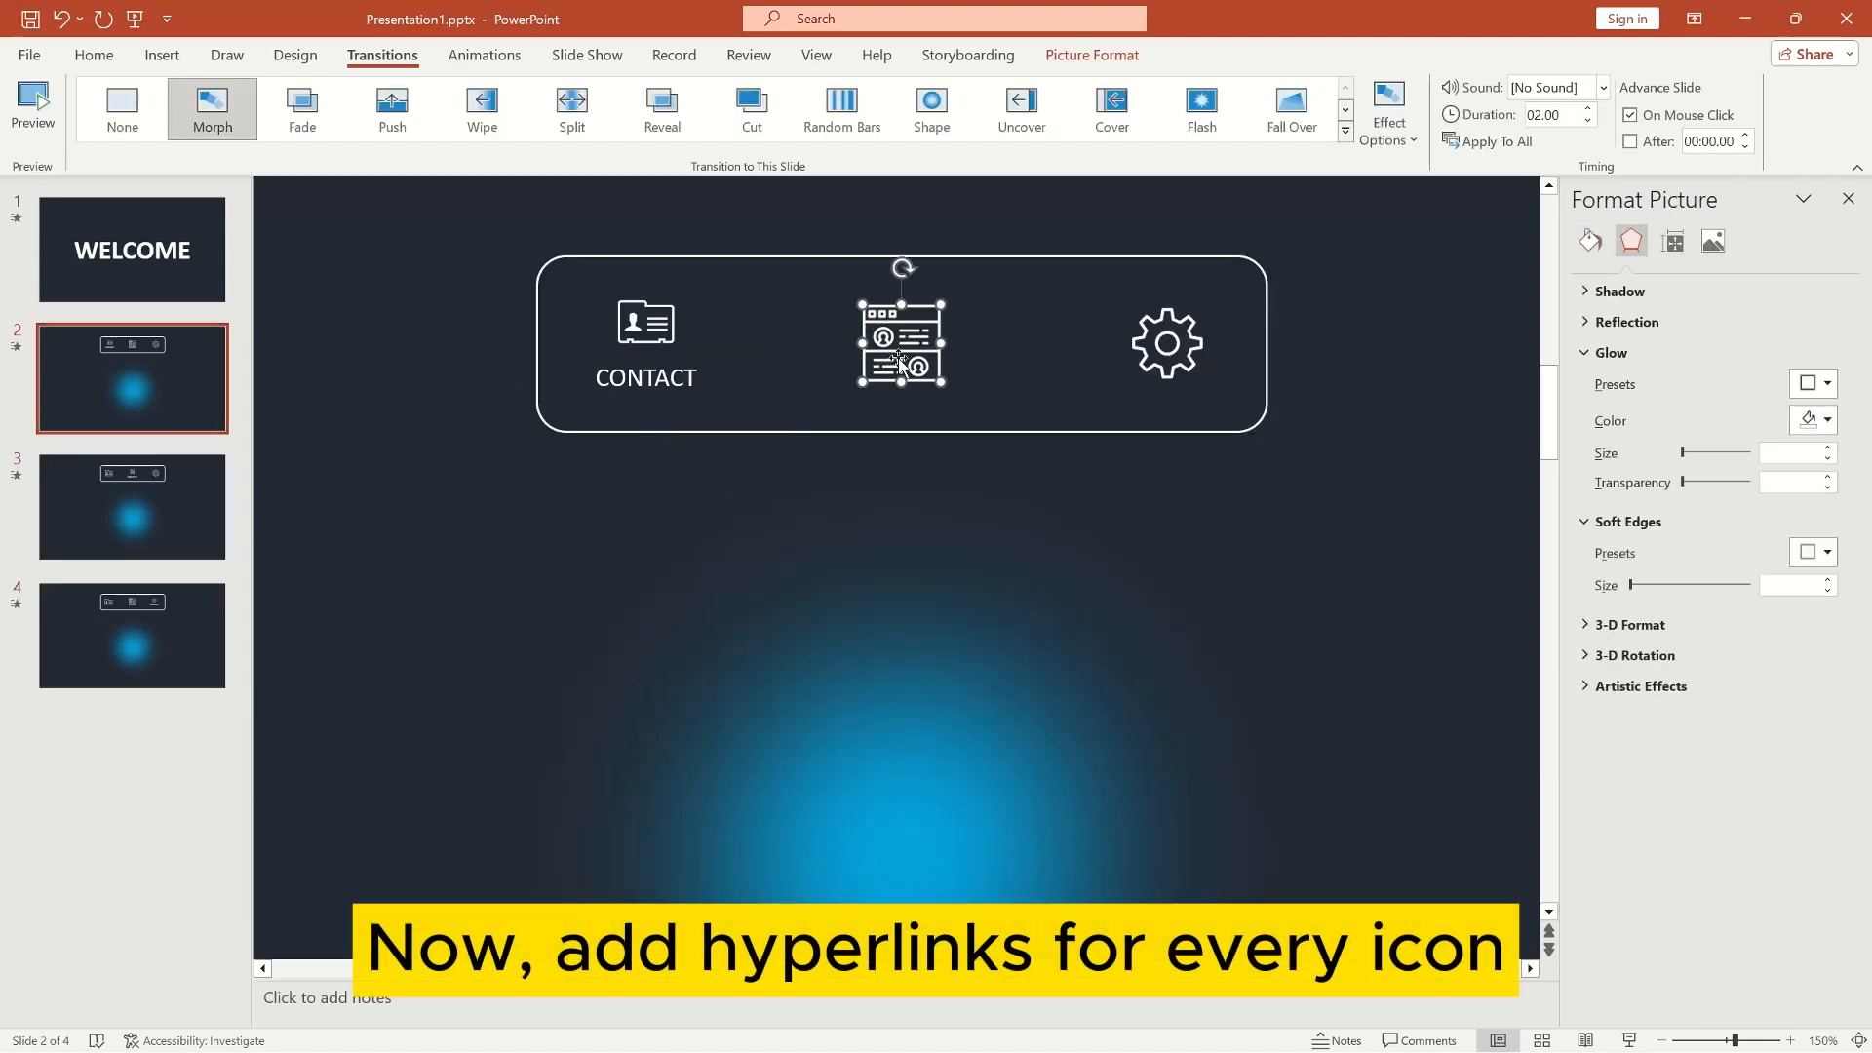
Hyperlink slide 2's middle icon and gear icon to their matching slides in this presentation.
{"action": "right_click", "coordinate": [901, 342]}
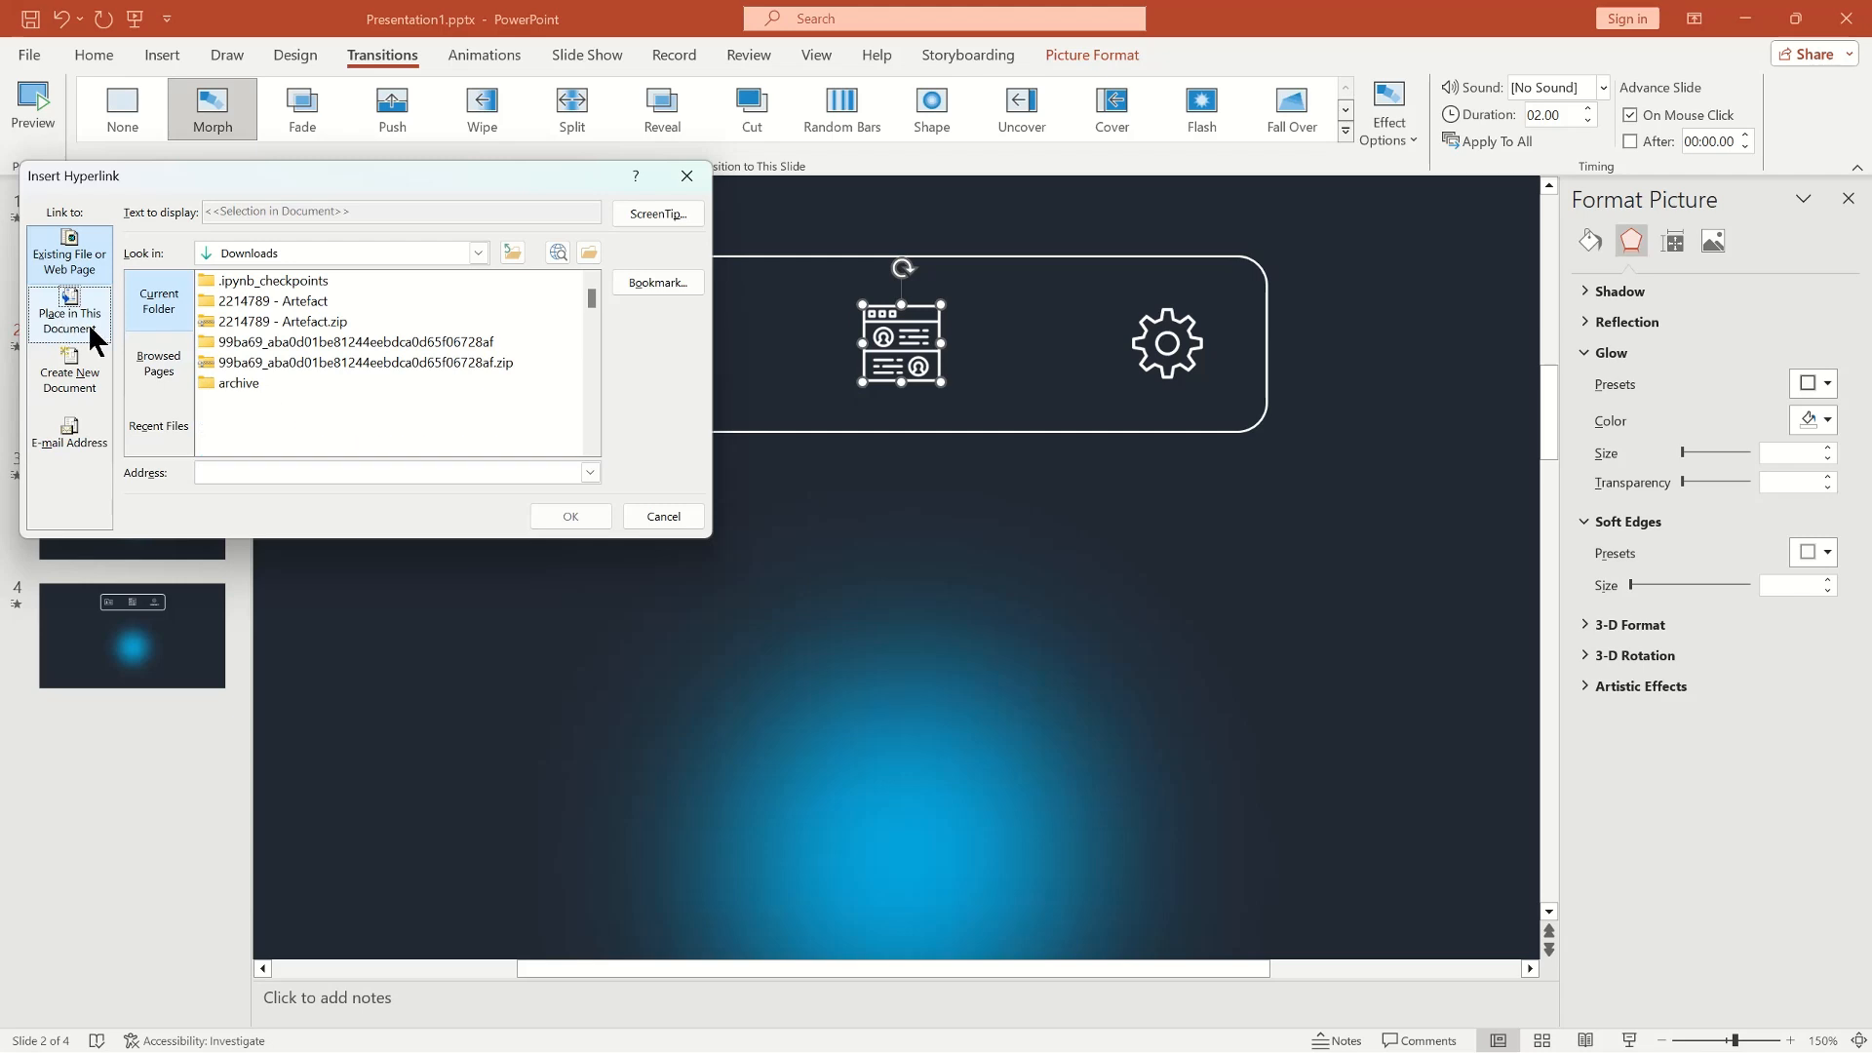
{"action": "left_click", "coordinate": [69, 314]}
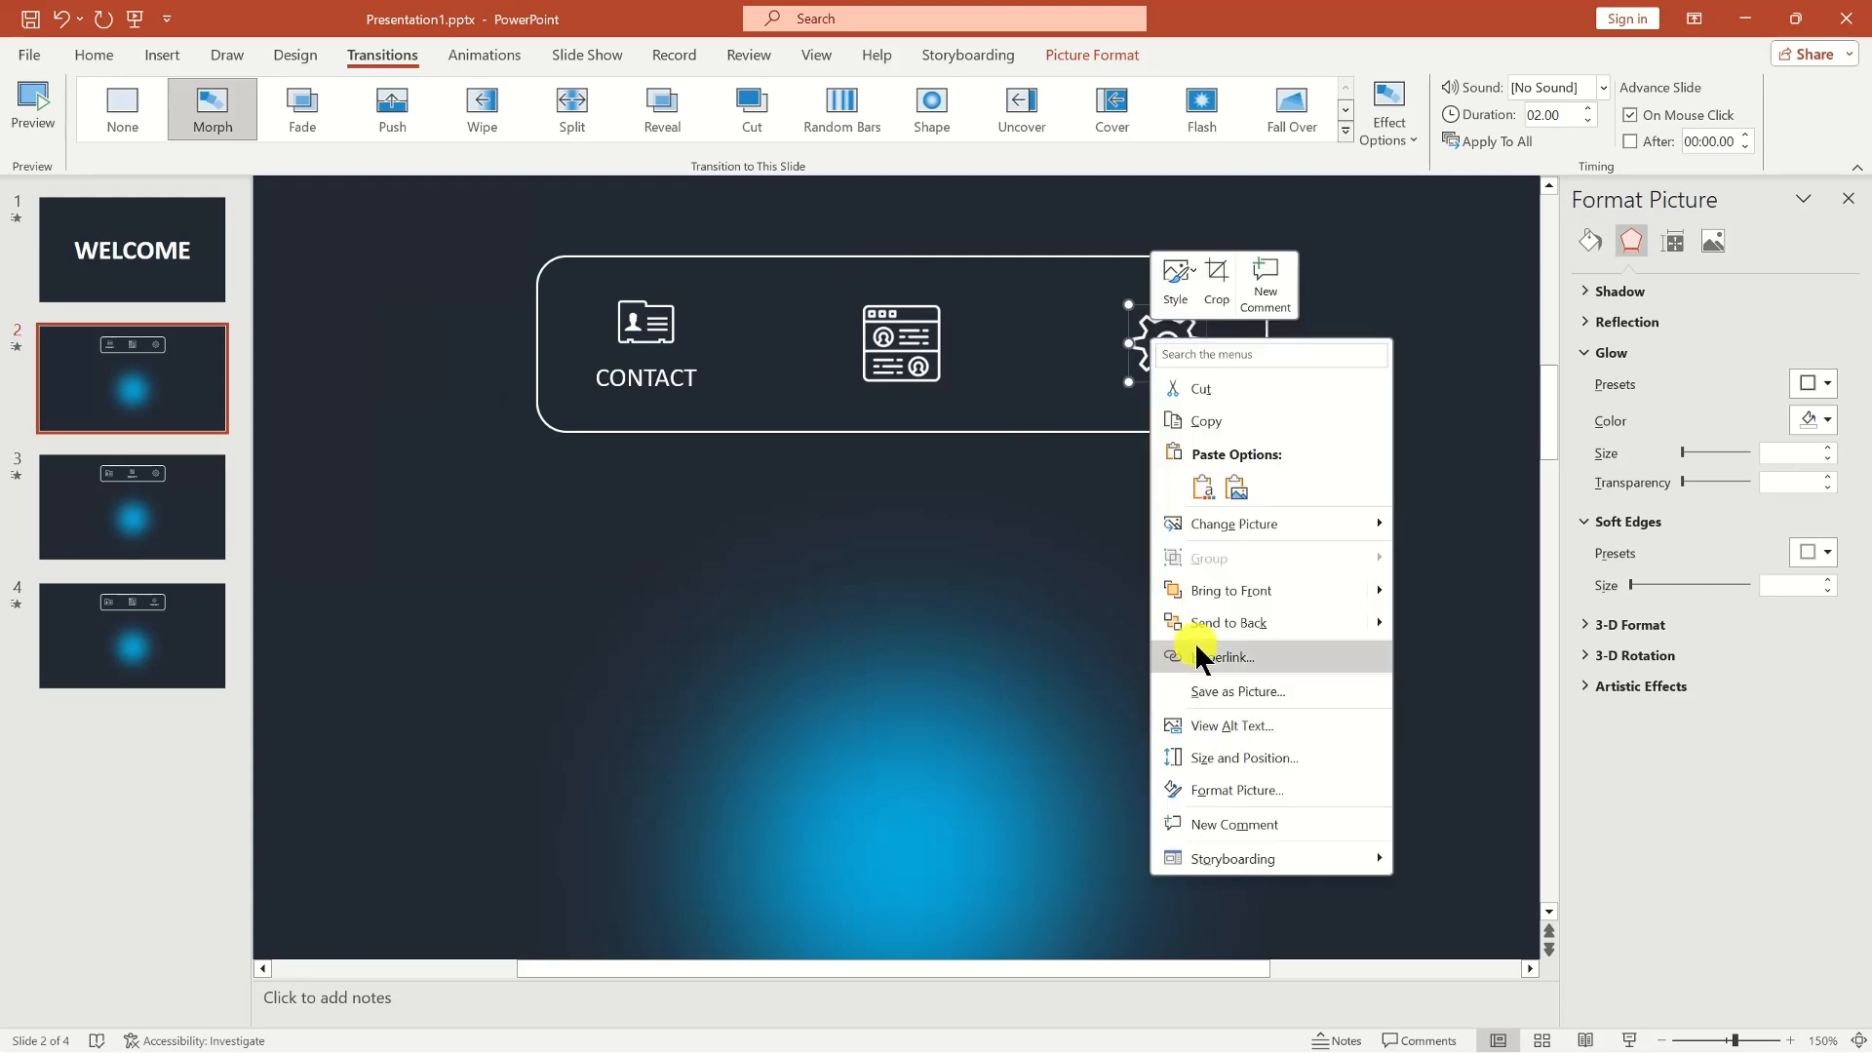
{"action": "left_click", "coordinate": [1220, 656]}
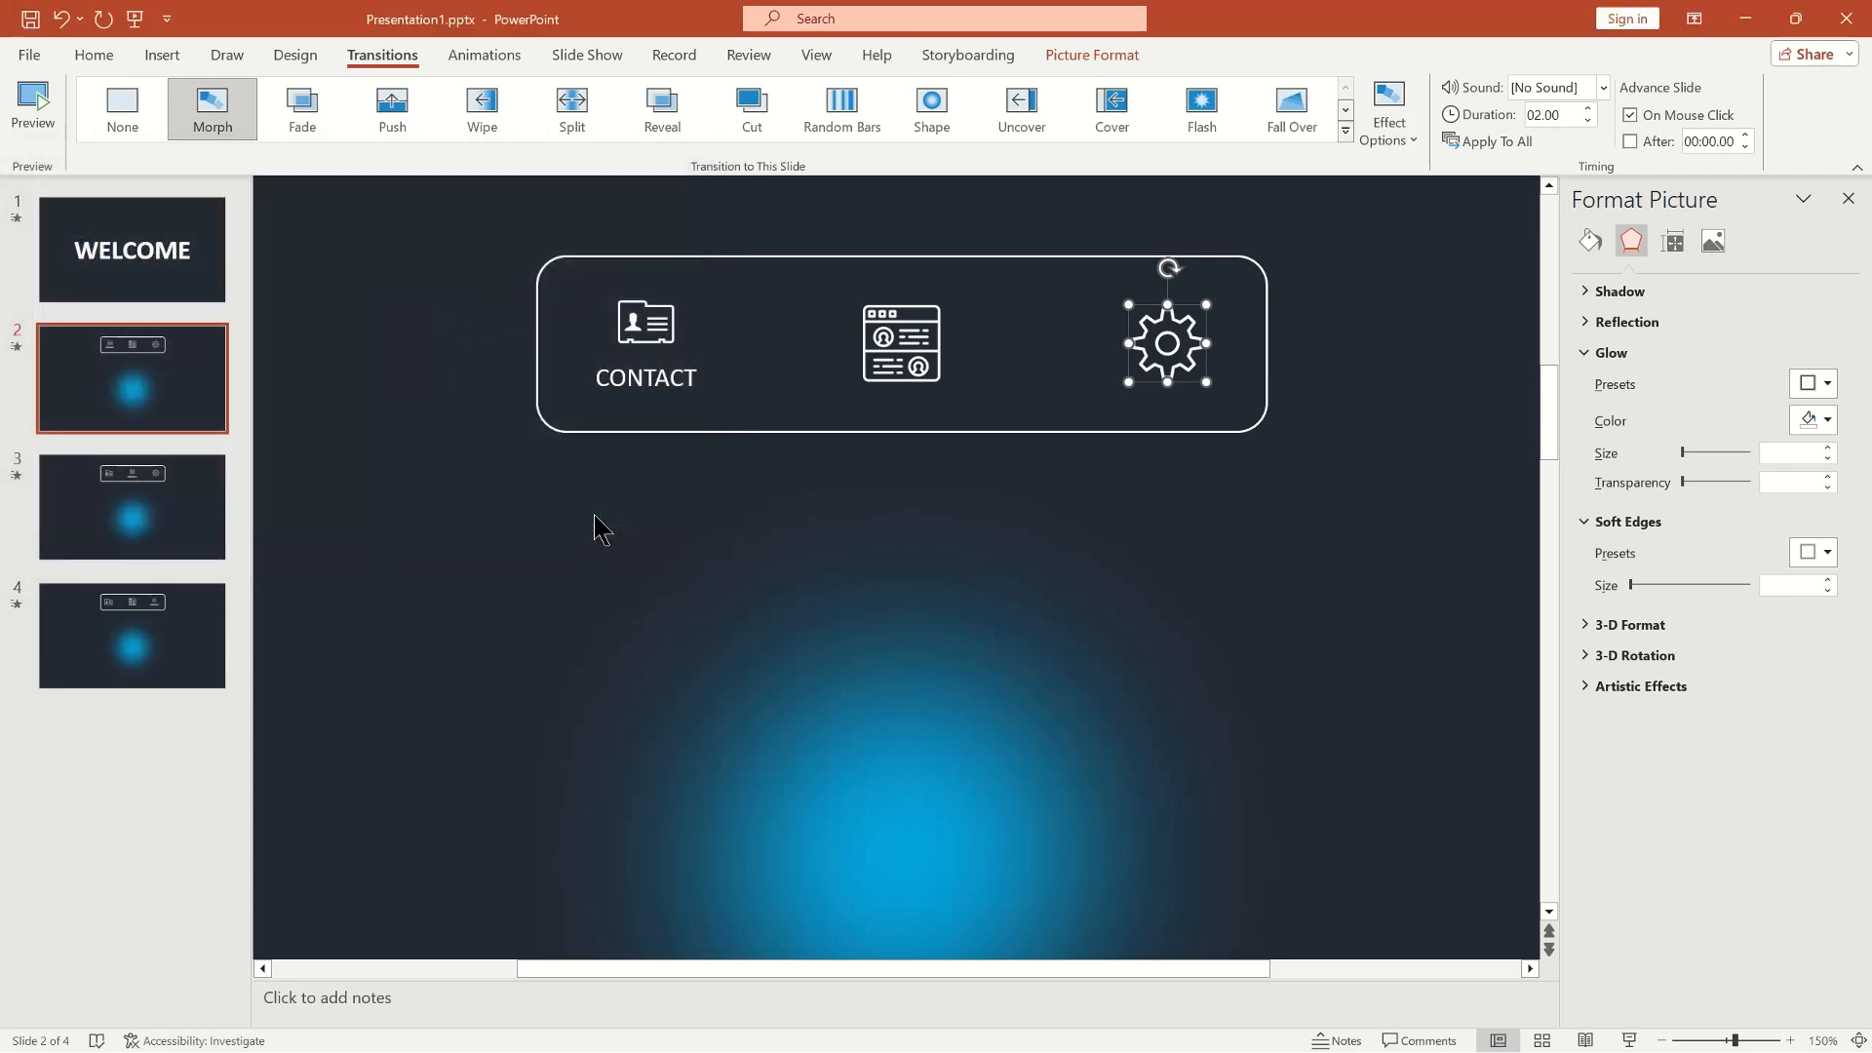
{"action": "right_click", "coordinate": [1168, 345]}
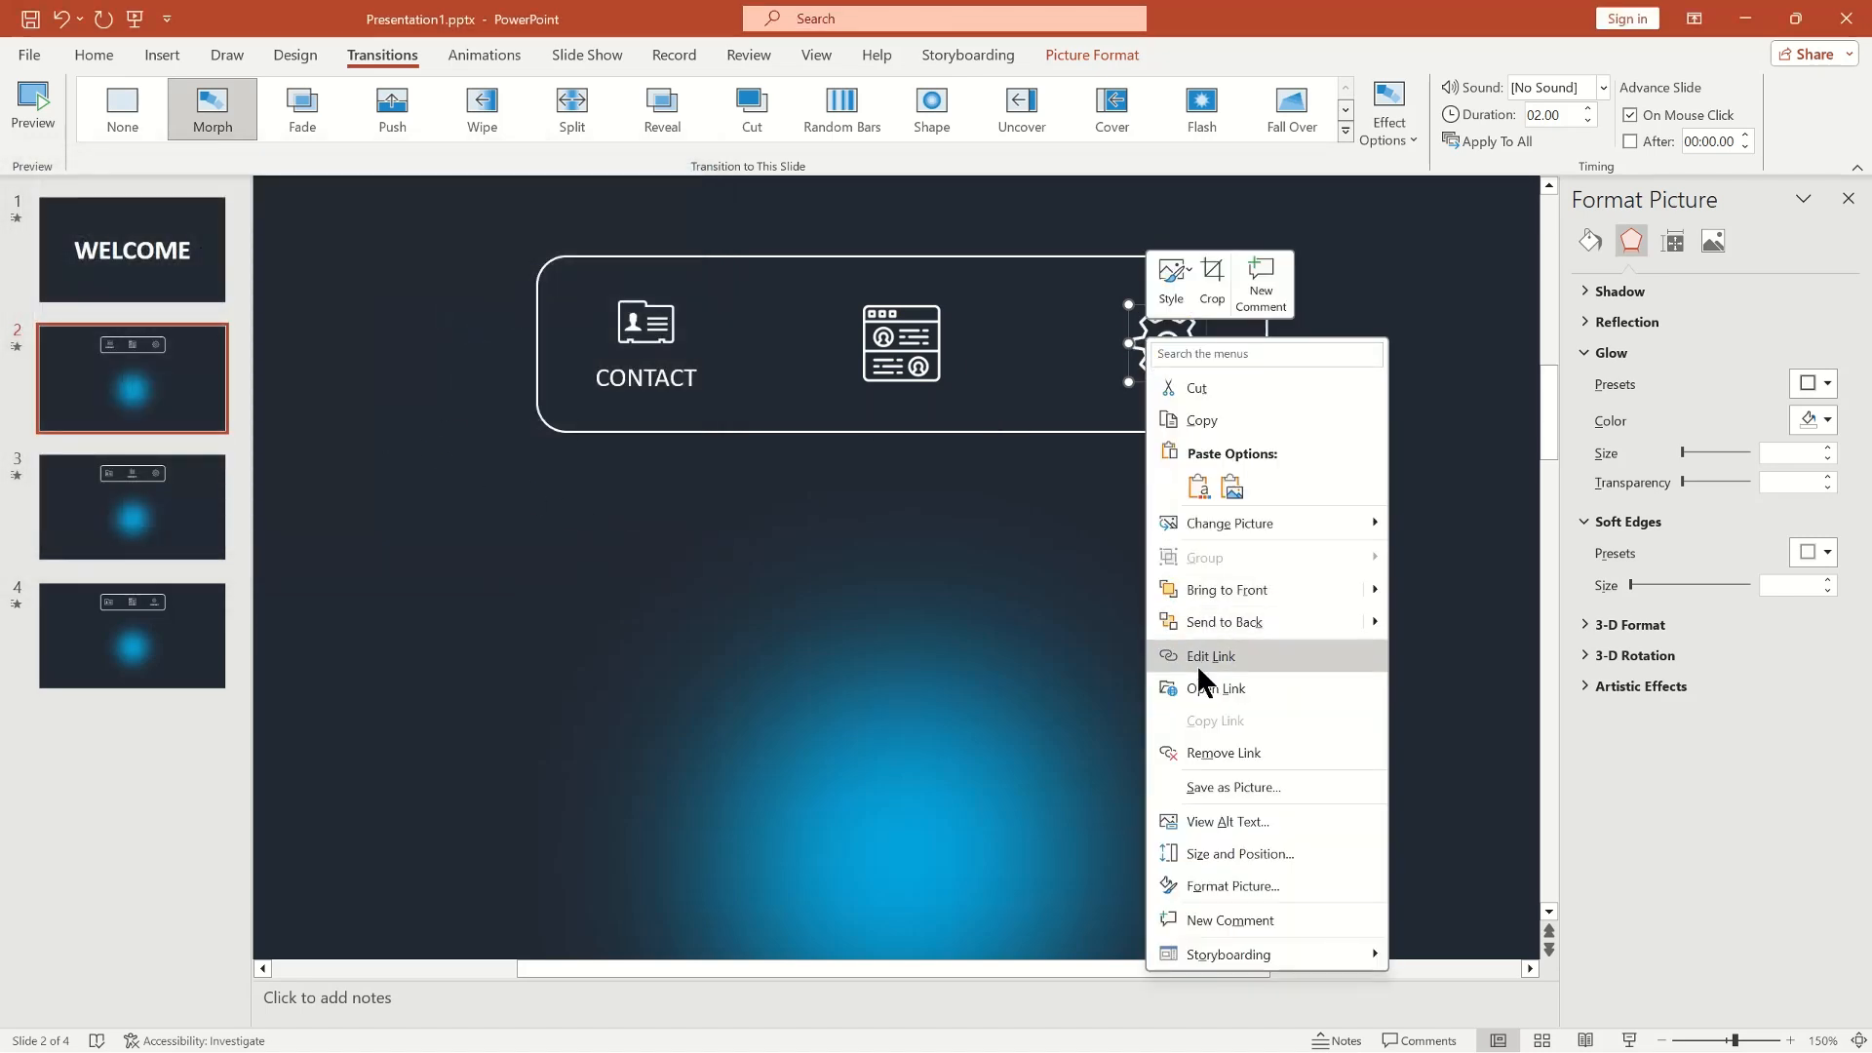
{"action": "mouse_move", "coordinate": [1223, 829]}
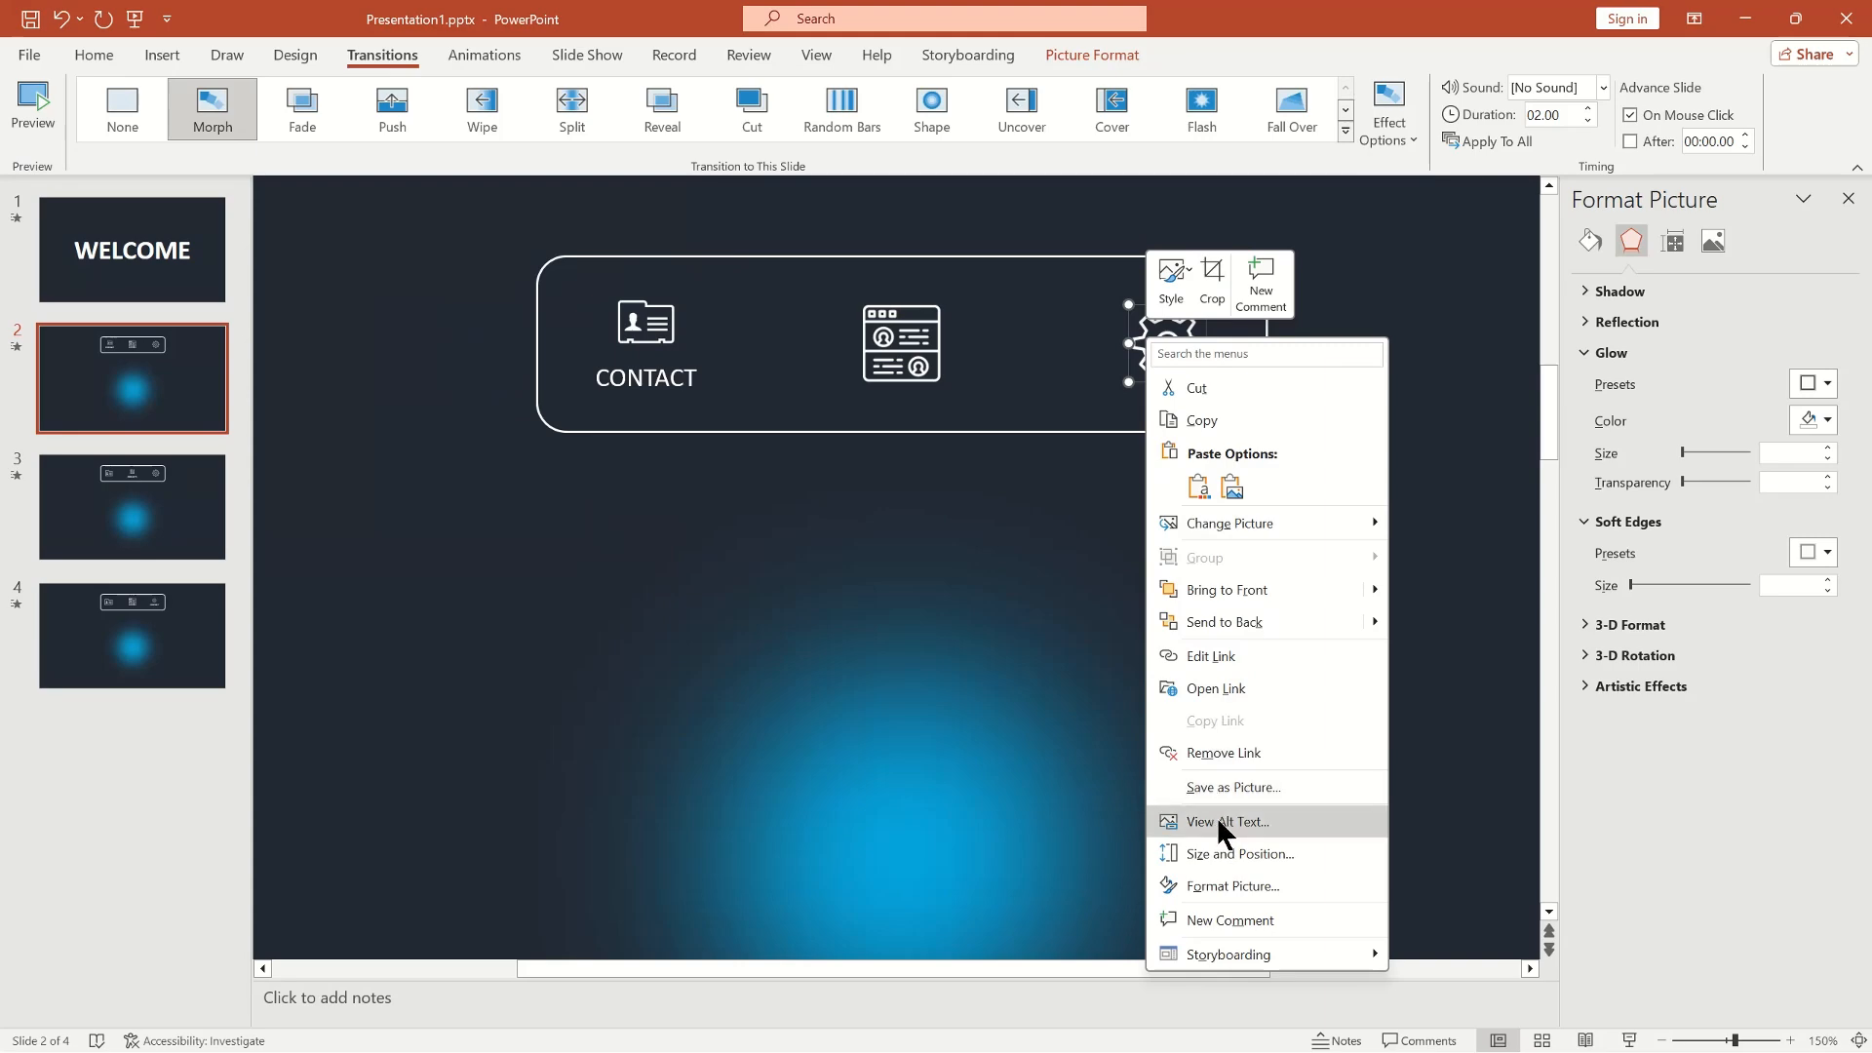
{"action": "left_click", "coordinate": [1212, 655]}
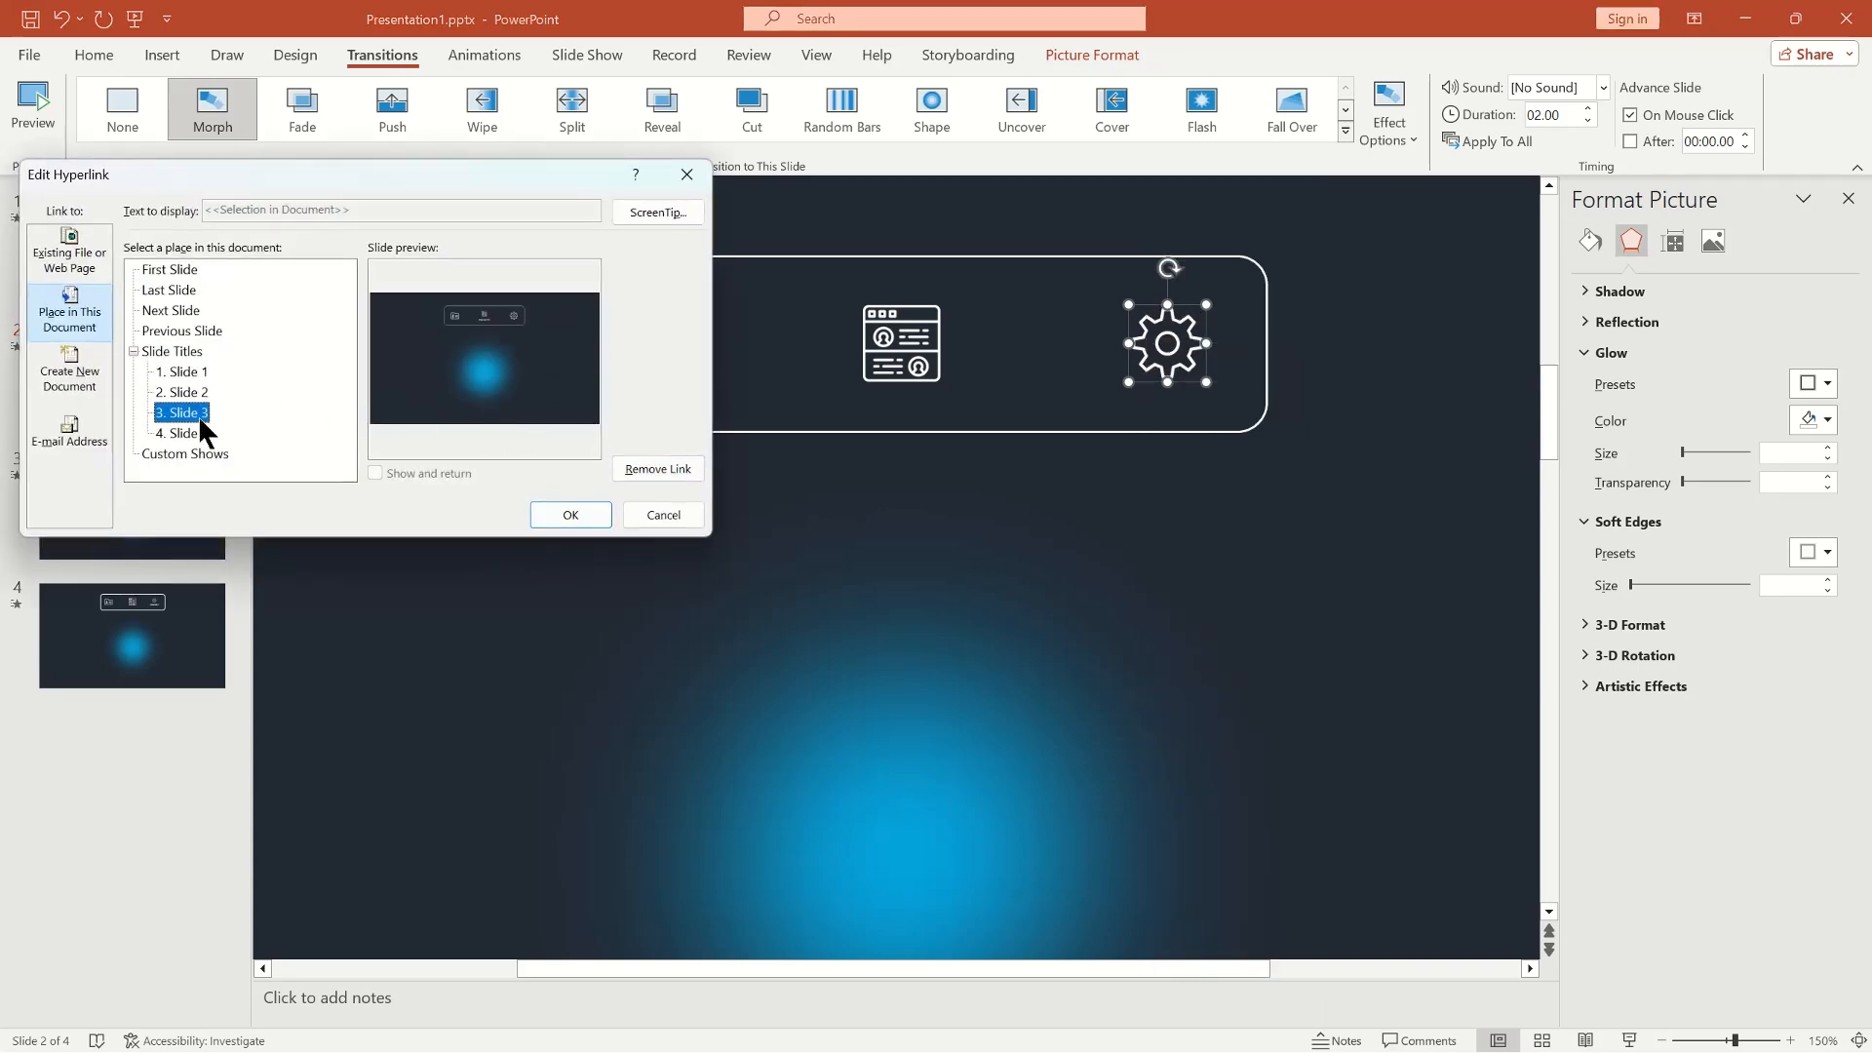
{"action": "left_click", "coordinate": [570, 515]}
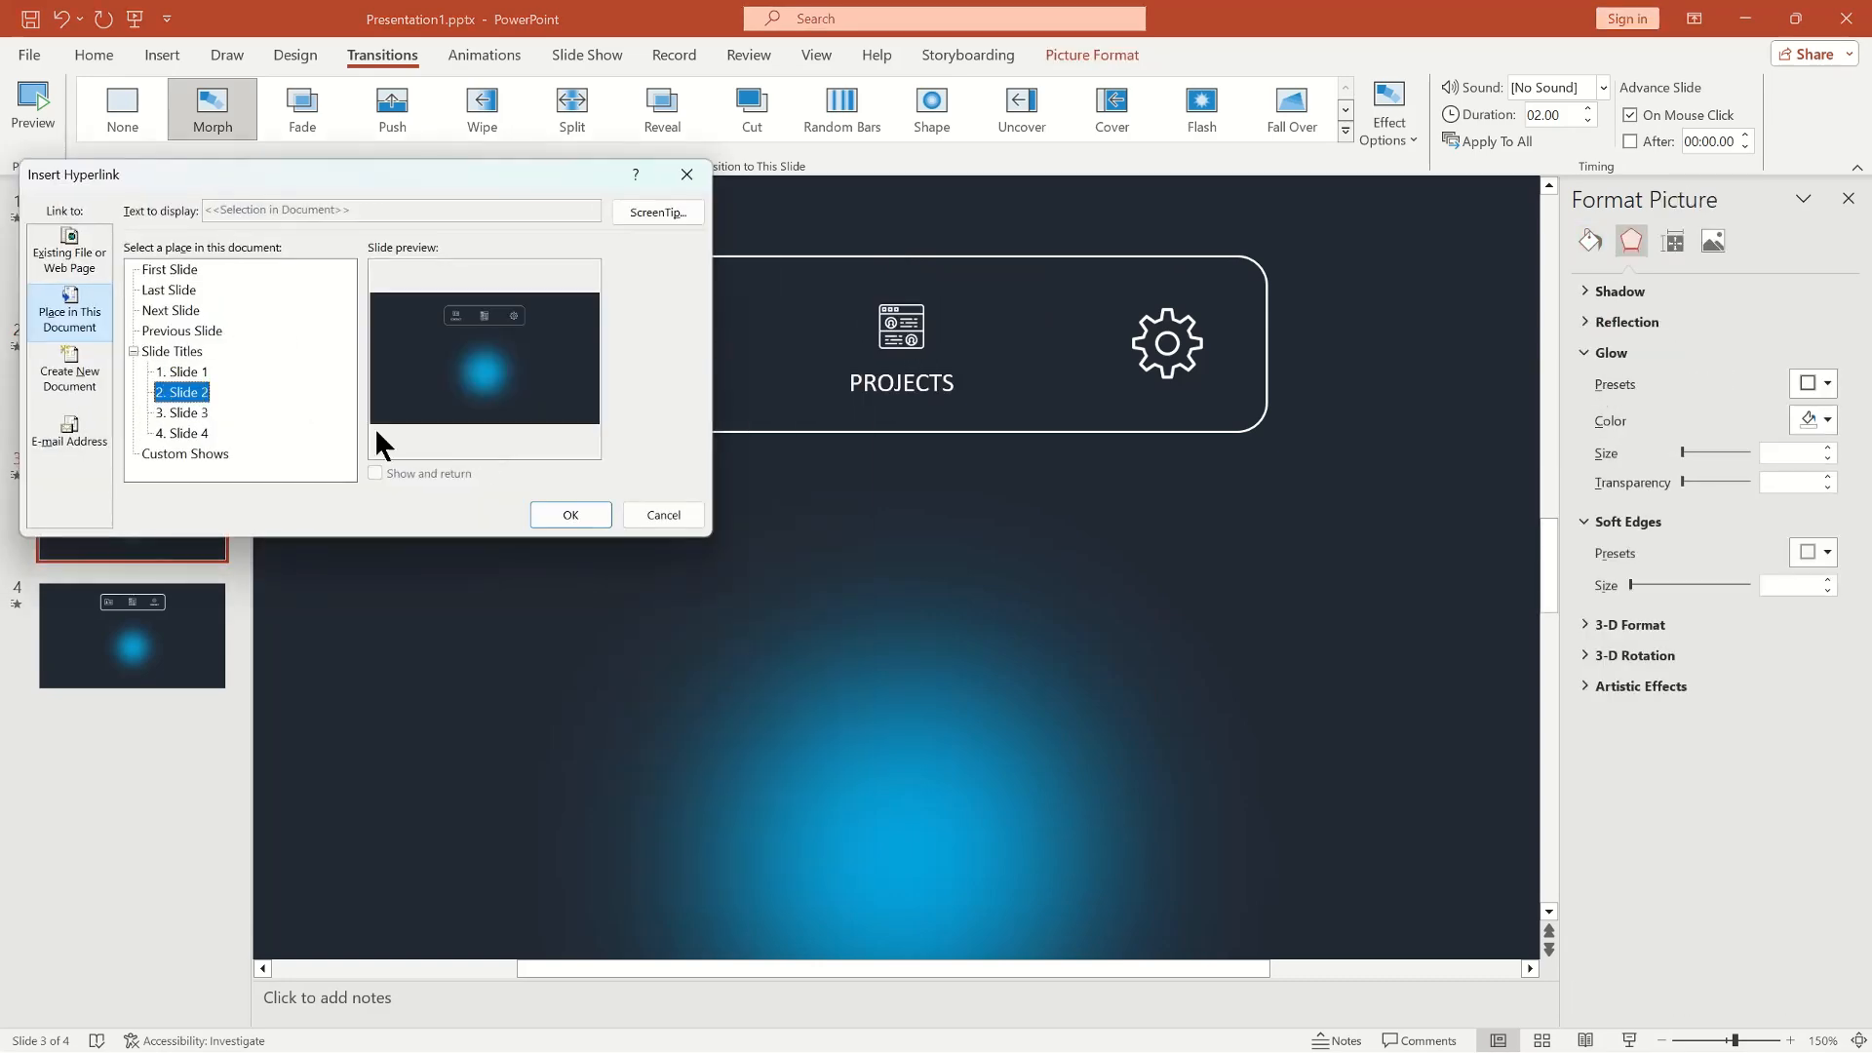
{"action": "left_click", "coordinate": [188, 411]}
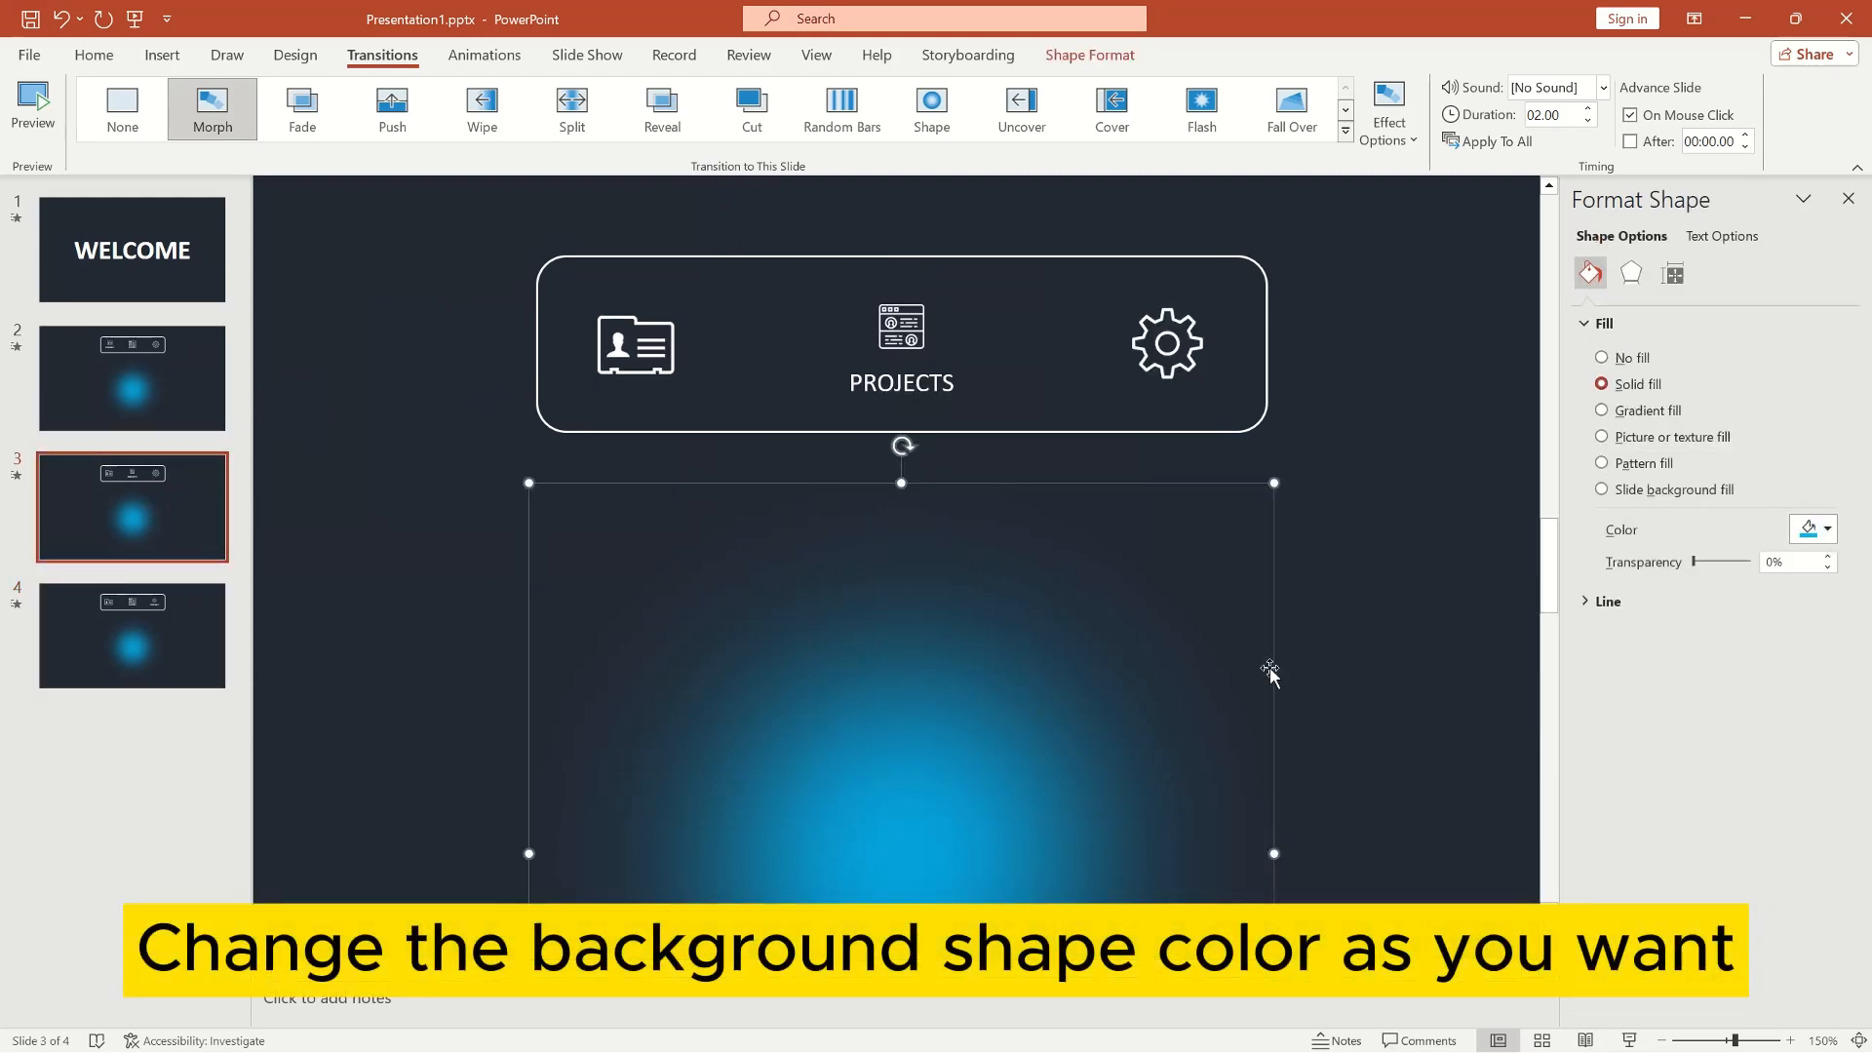
Fill slide 3's glowing circle with green.
{"action": "left_click", "coordinate": [1828, 528]}
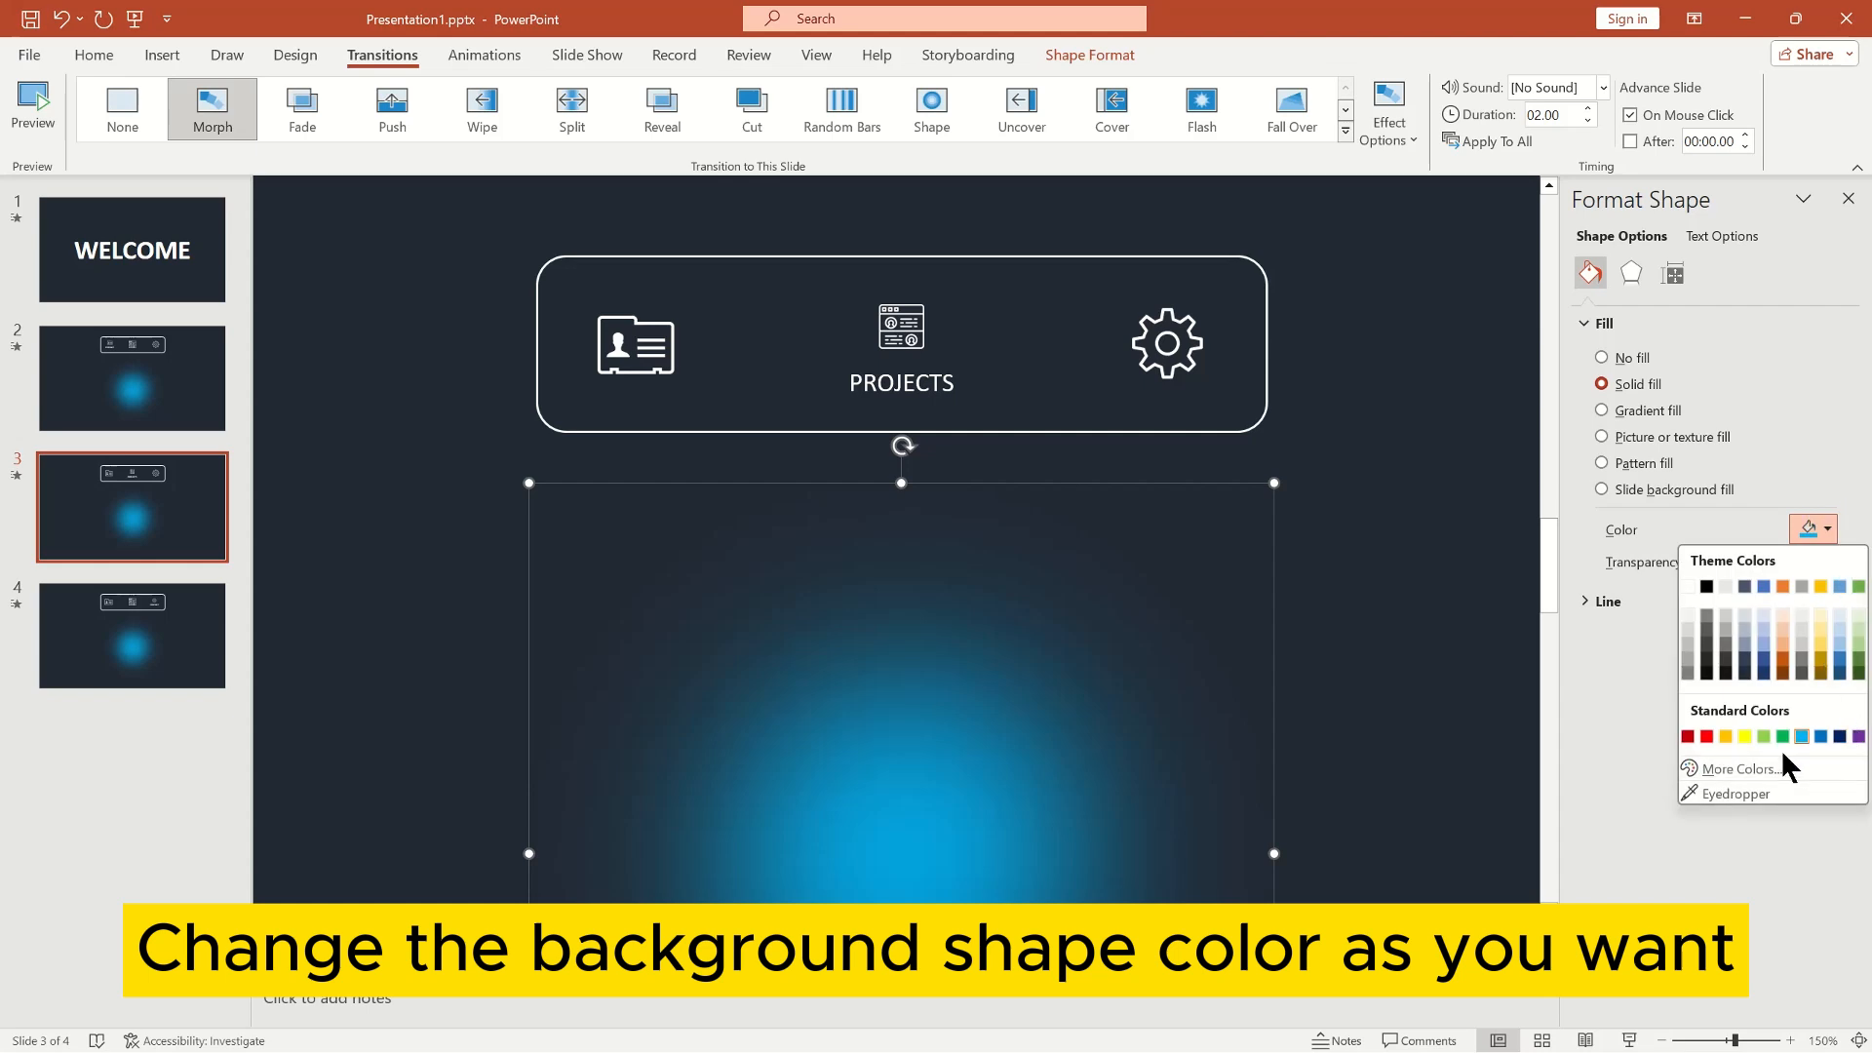
{"action": "left_click", "coordinate": [1782, 735]}
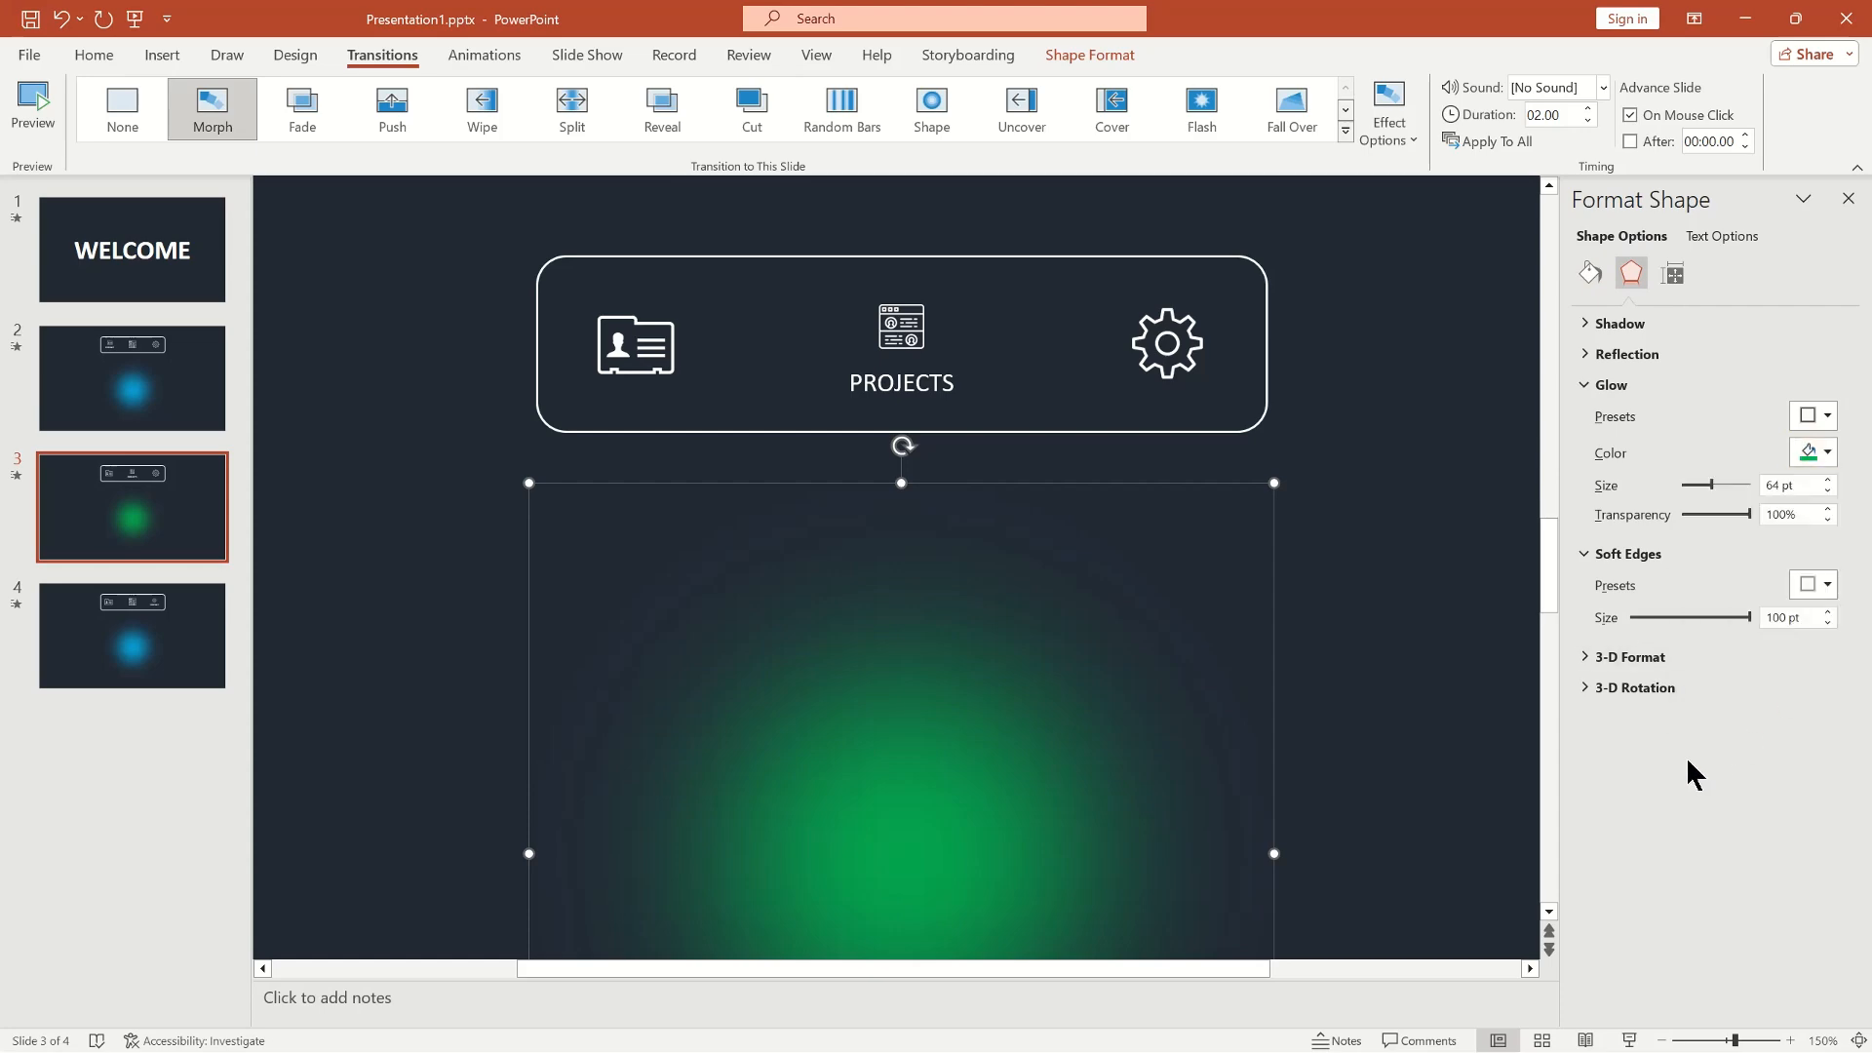
{"action": "left_click", "coordinate": [132, 634]}
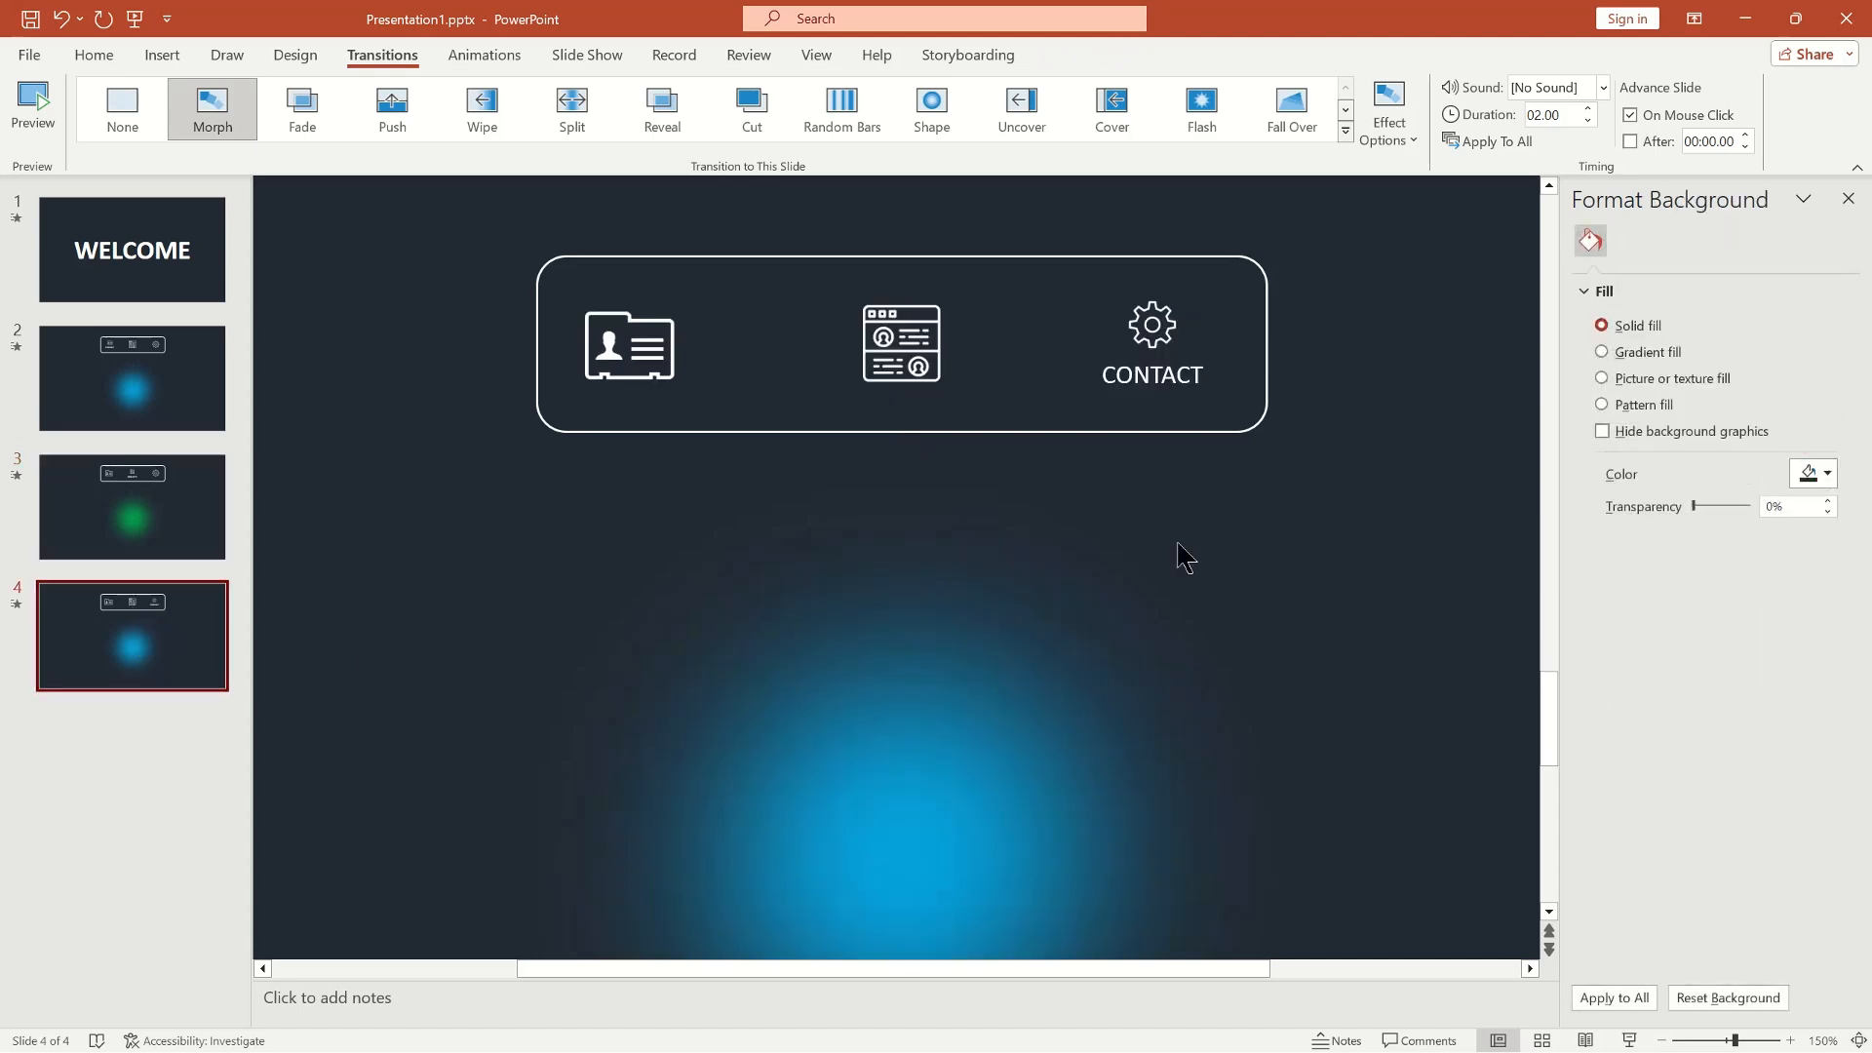
Recolour slide 4's glowing circle yellow, then return to slide 2.
{"action": "left_click", "coordinate": [1828, 474]}
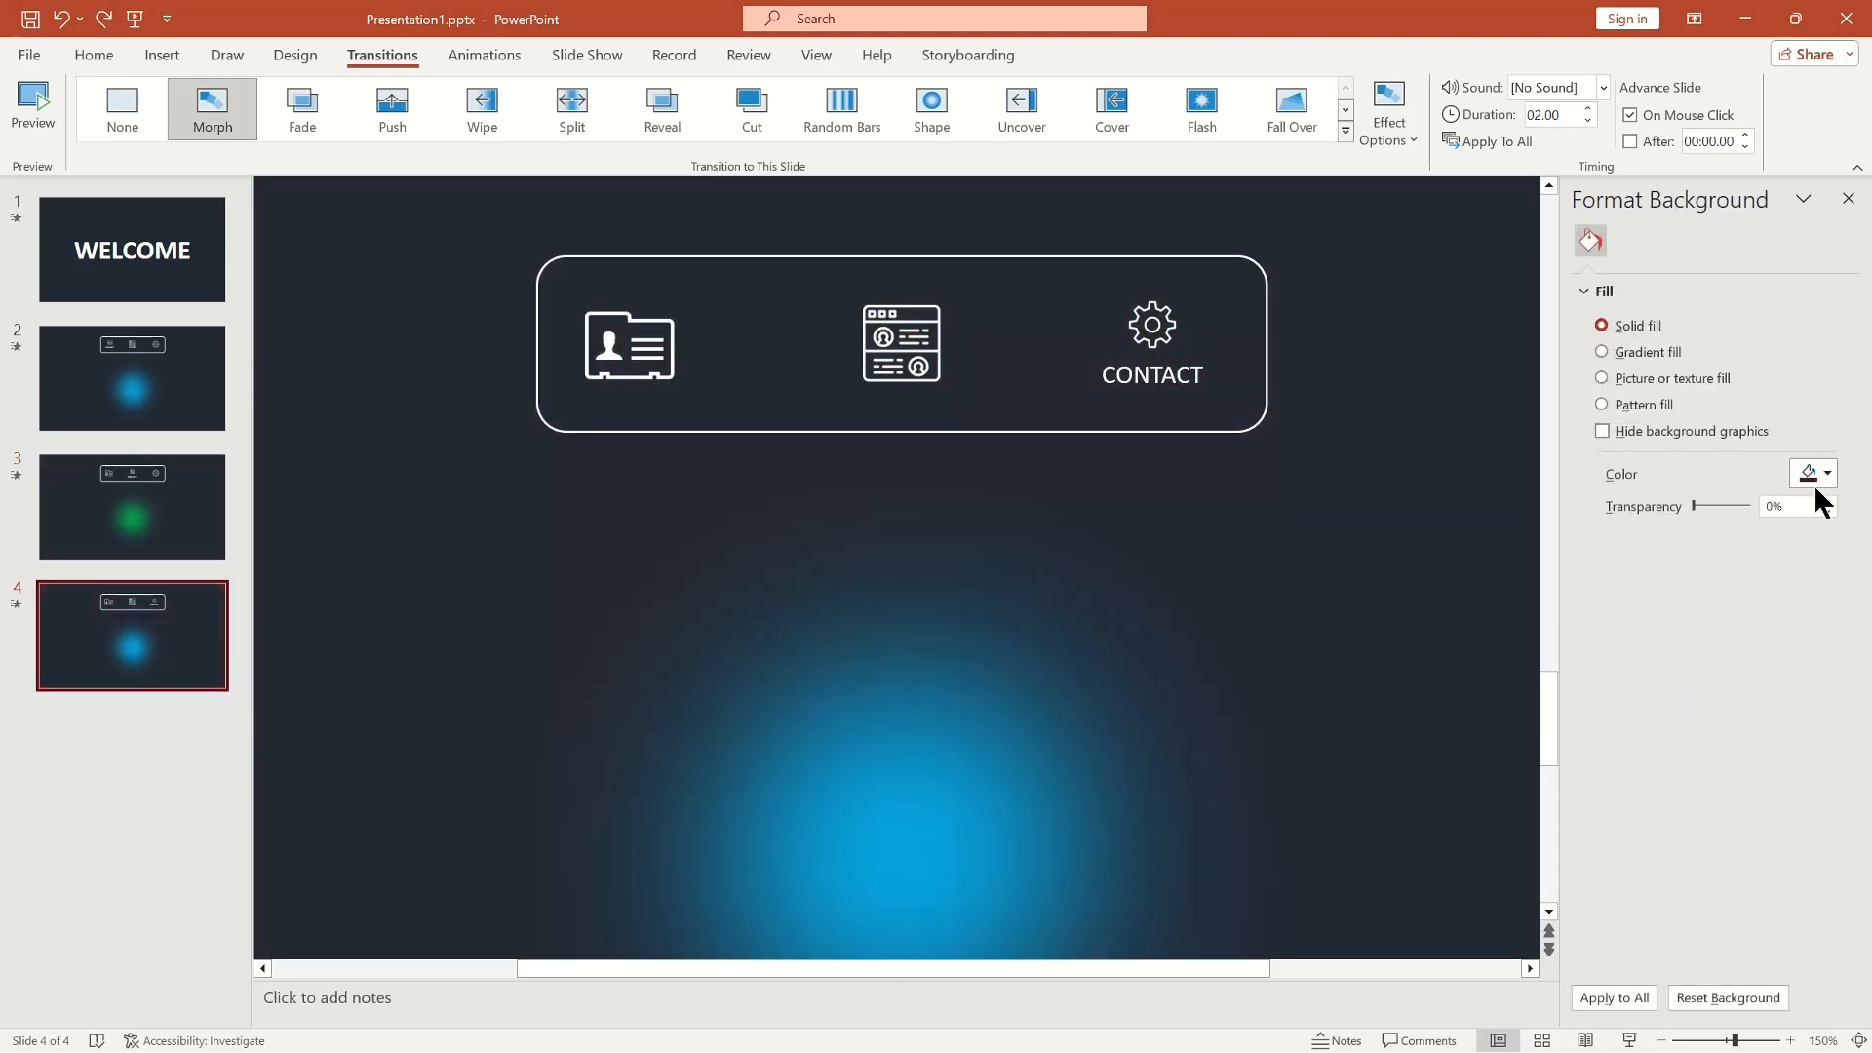
{"action": "left_click", "coordinate": [899, 716]}
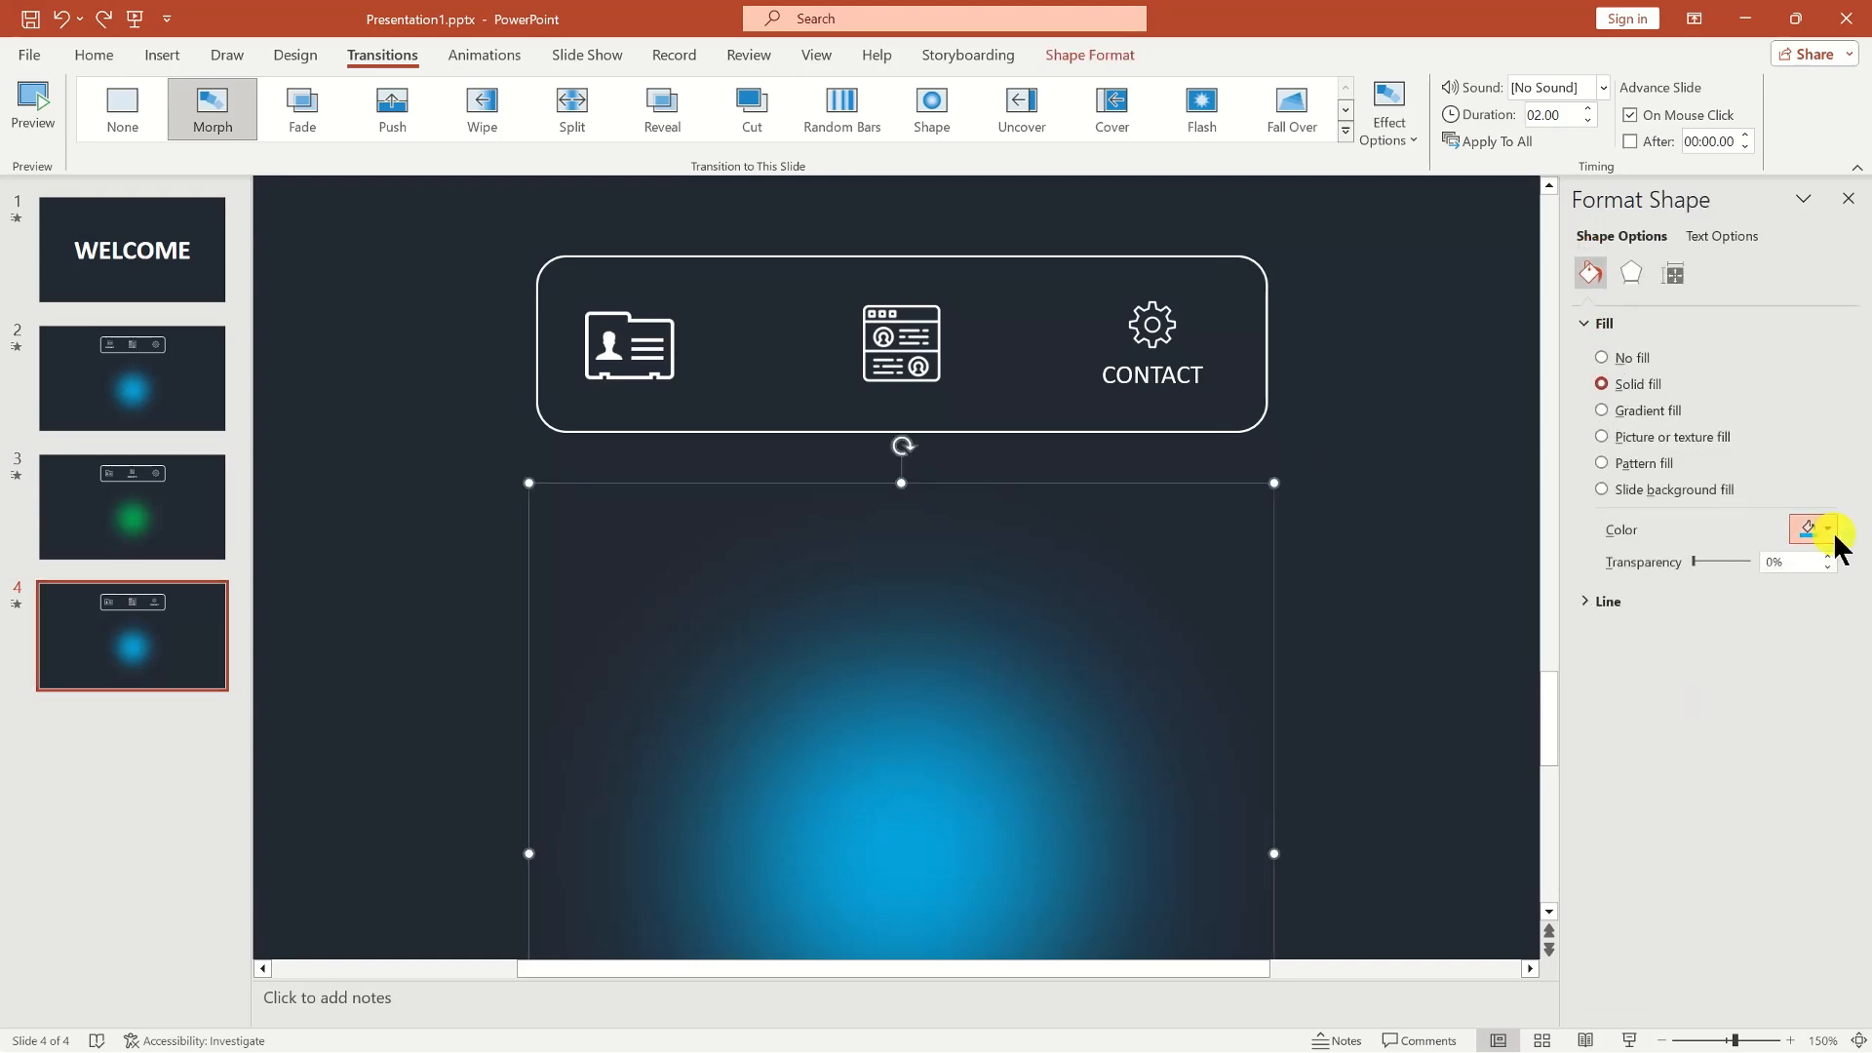
{"action": "left_click", "coordinate": [1823, 529]}
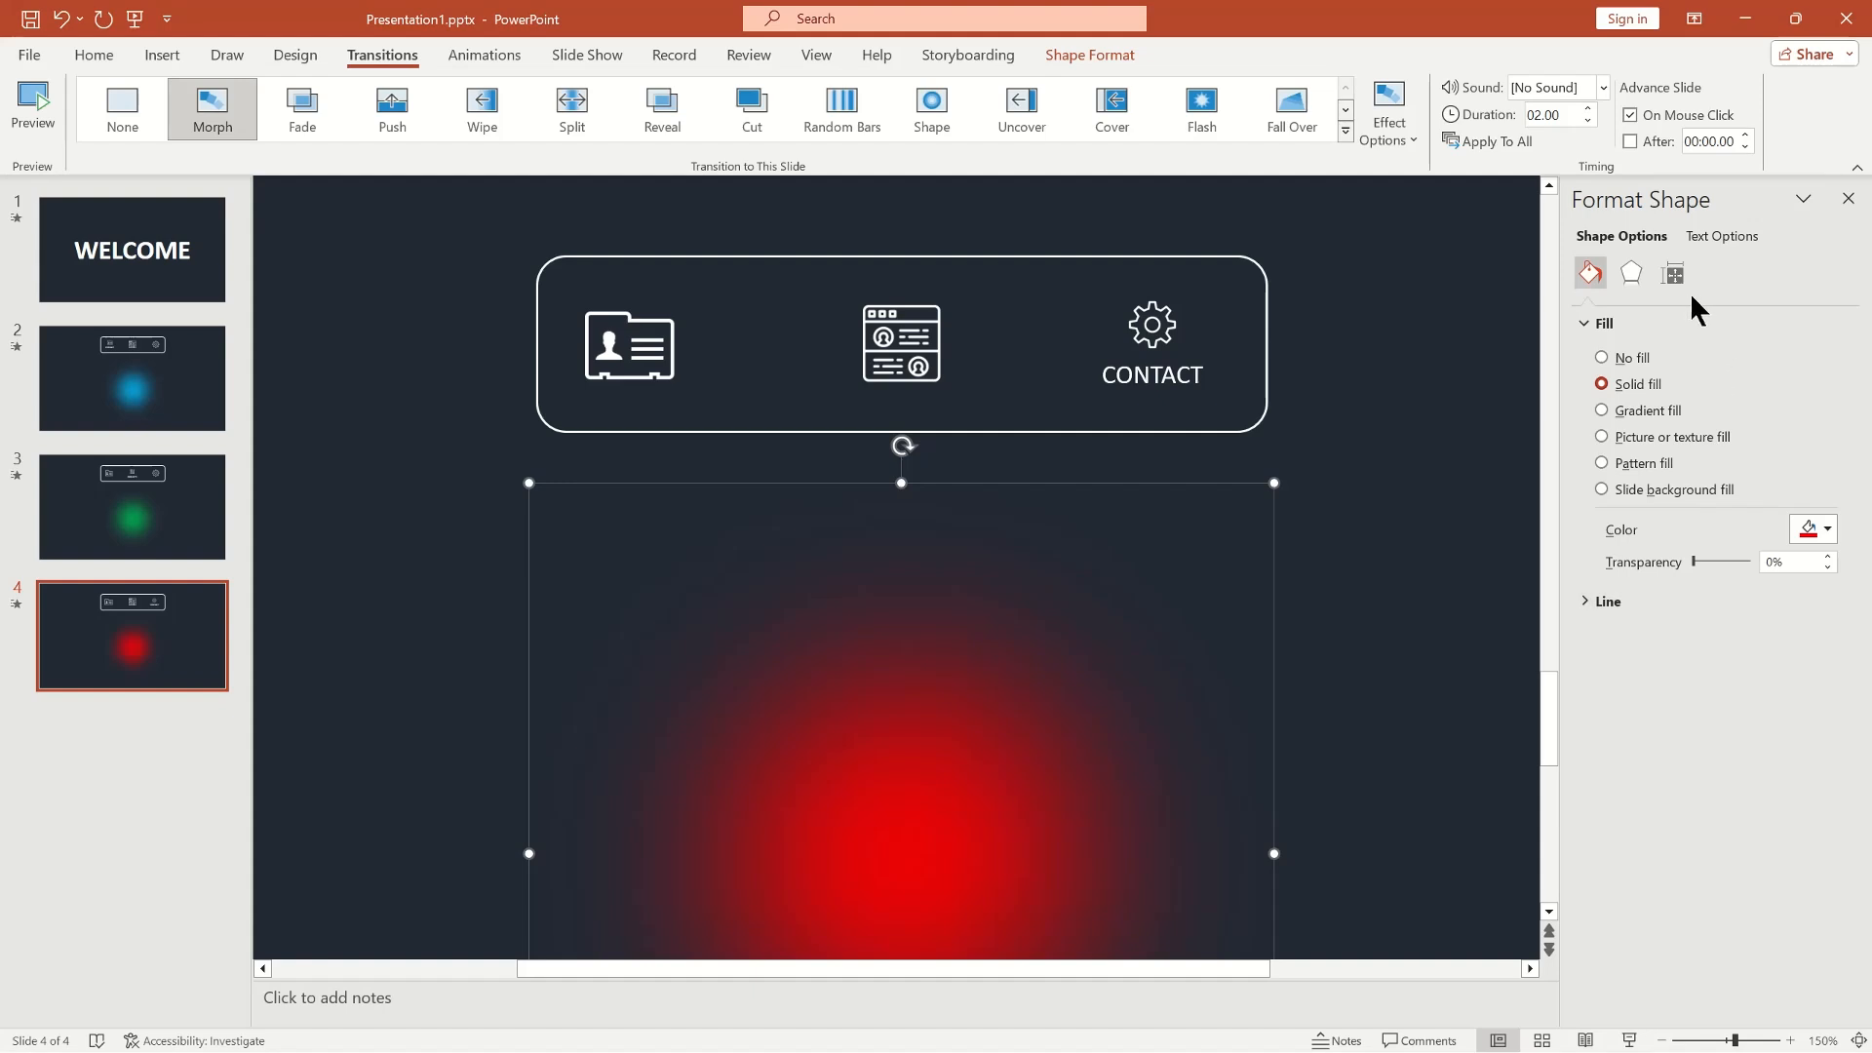
{"action": "left_click", "coordinate": [1820, 528]}
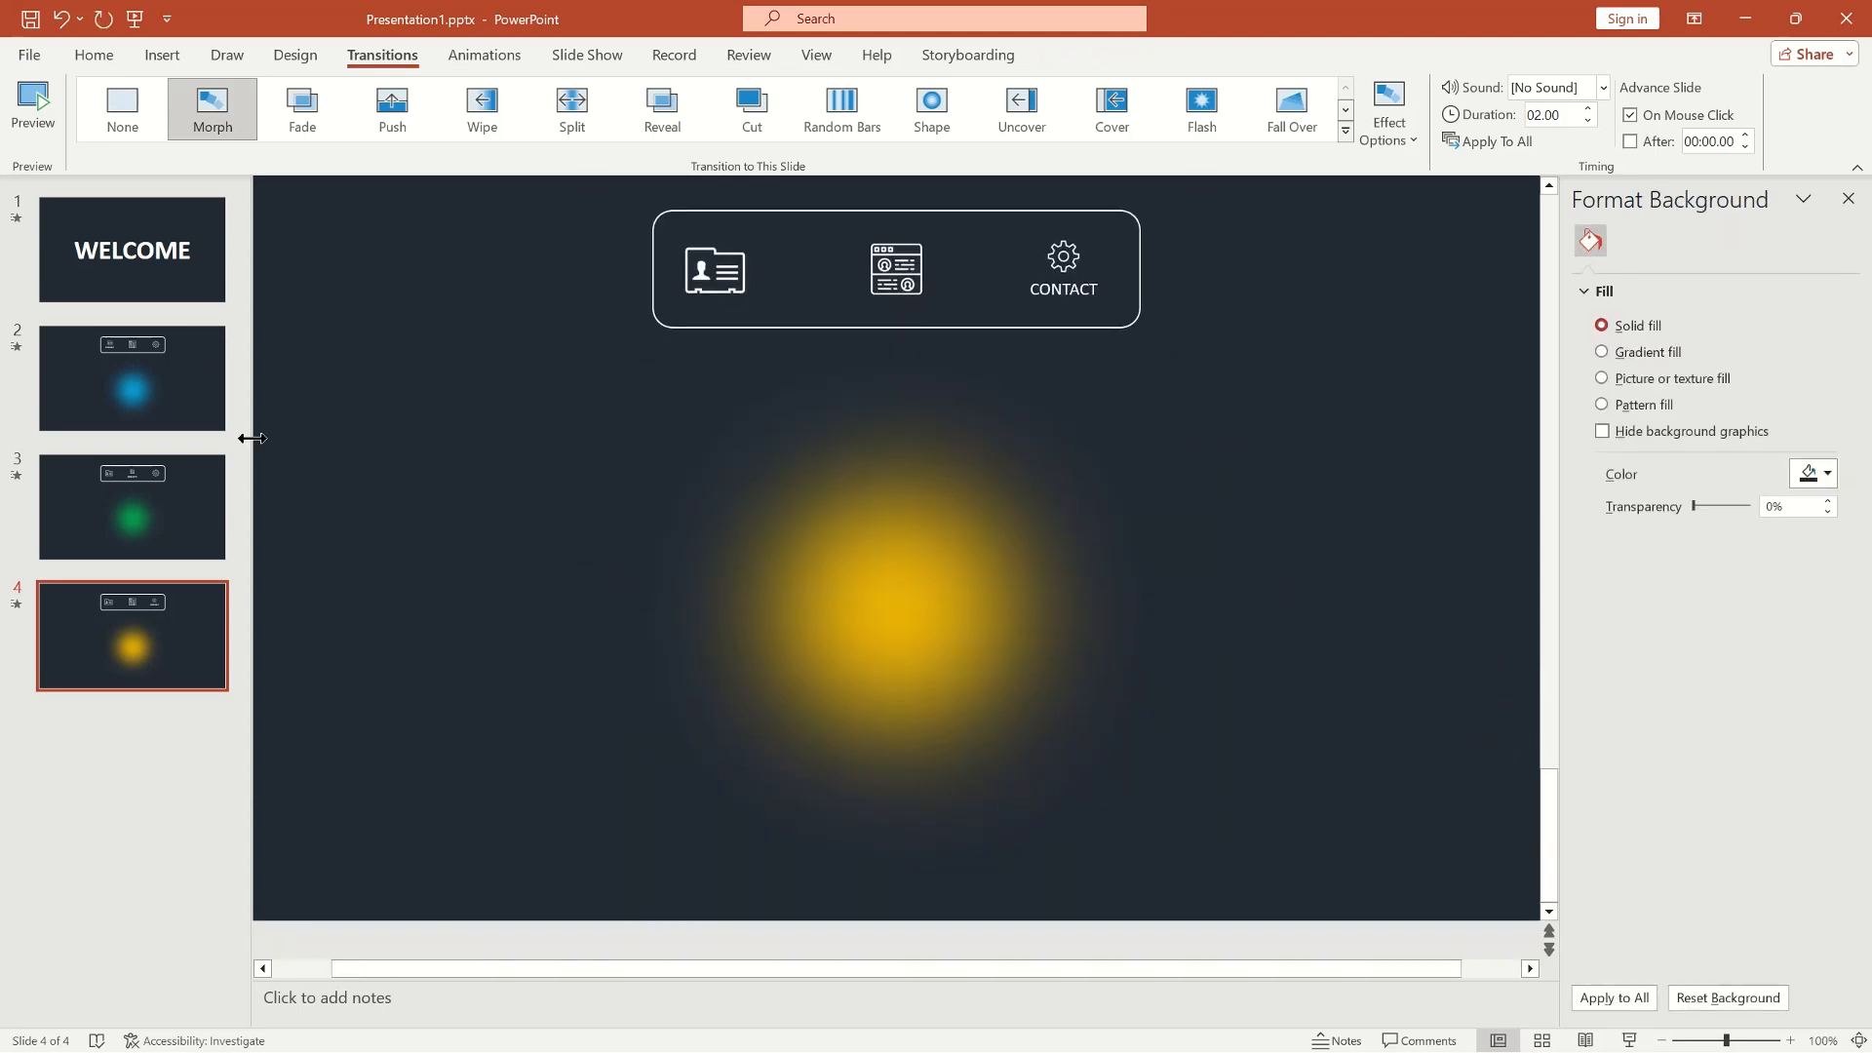
{"action": "mouse_move", "coordinate": [224, 414]}
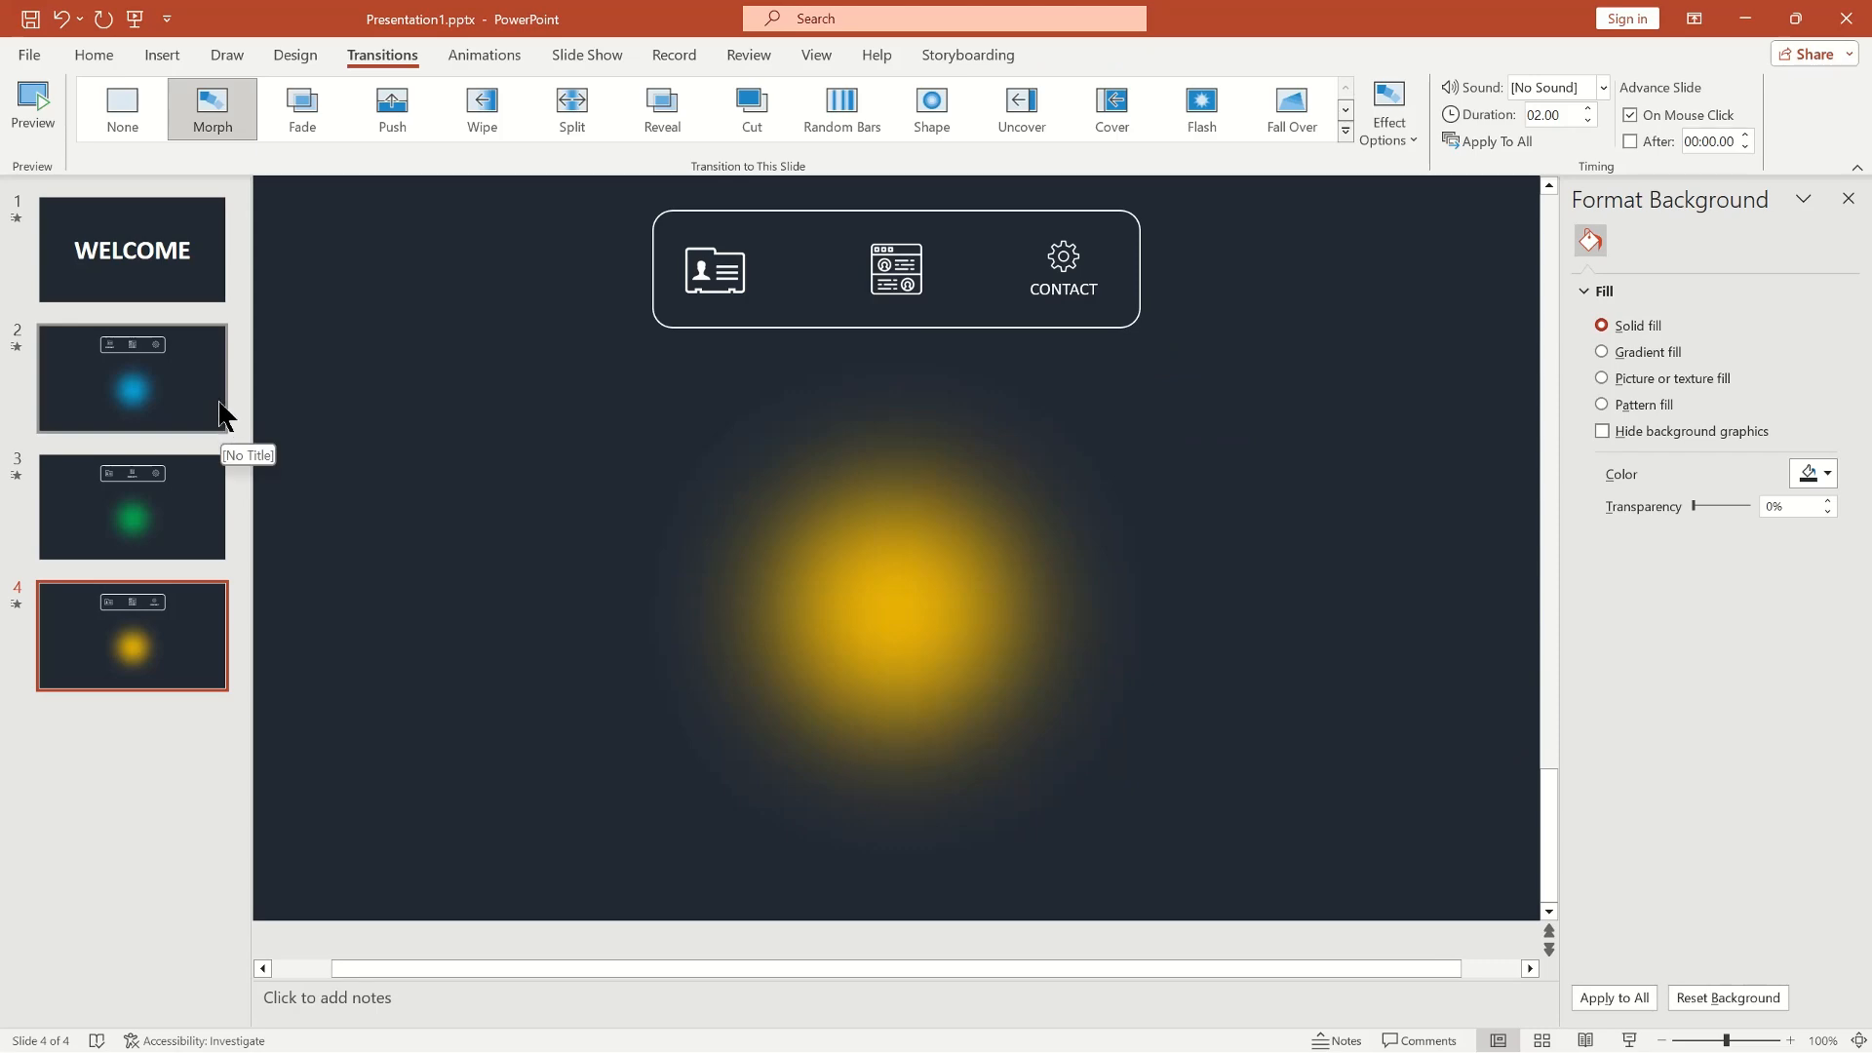
{"action": "left_click", "coordinate": [131, 377]}
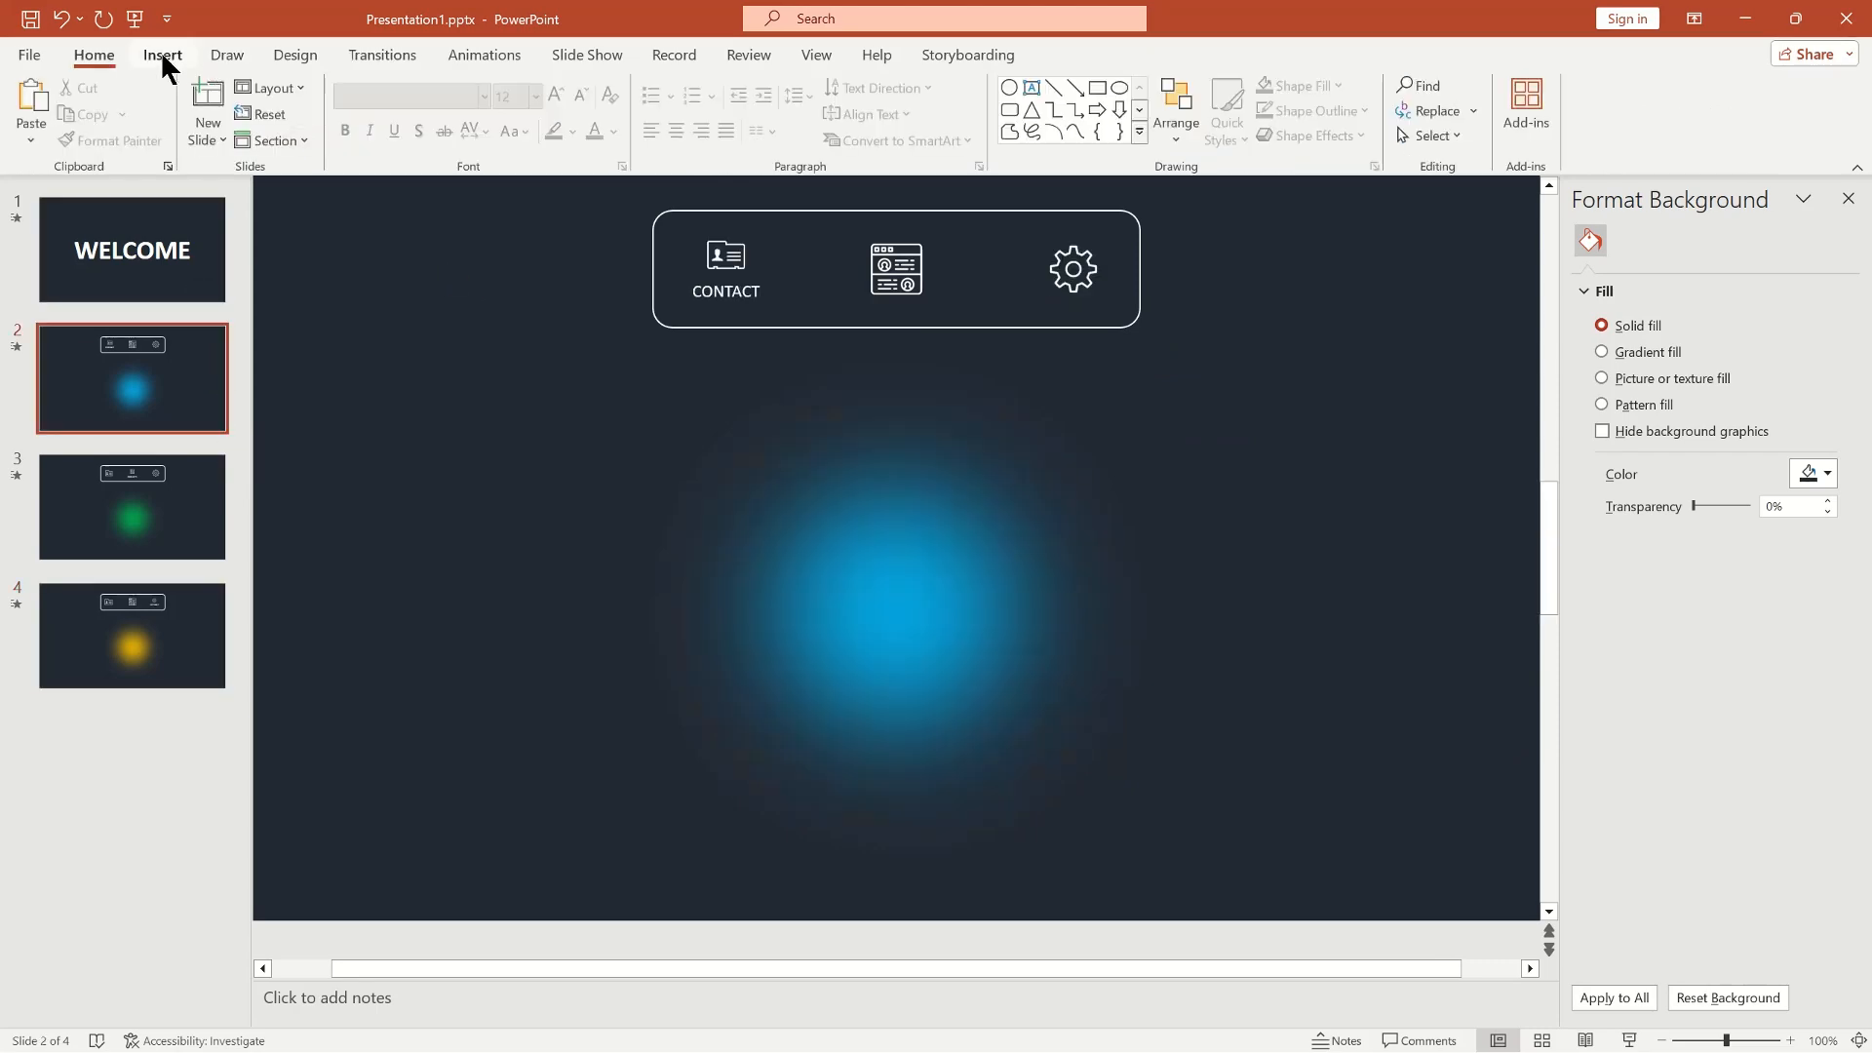
{"action": "left_click", "coordinate": [162, 55]}
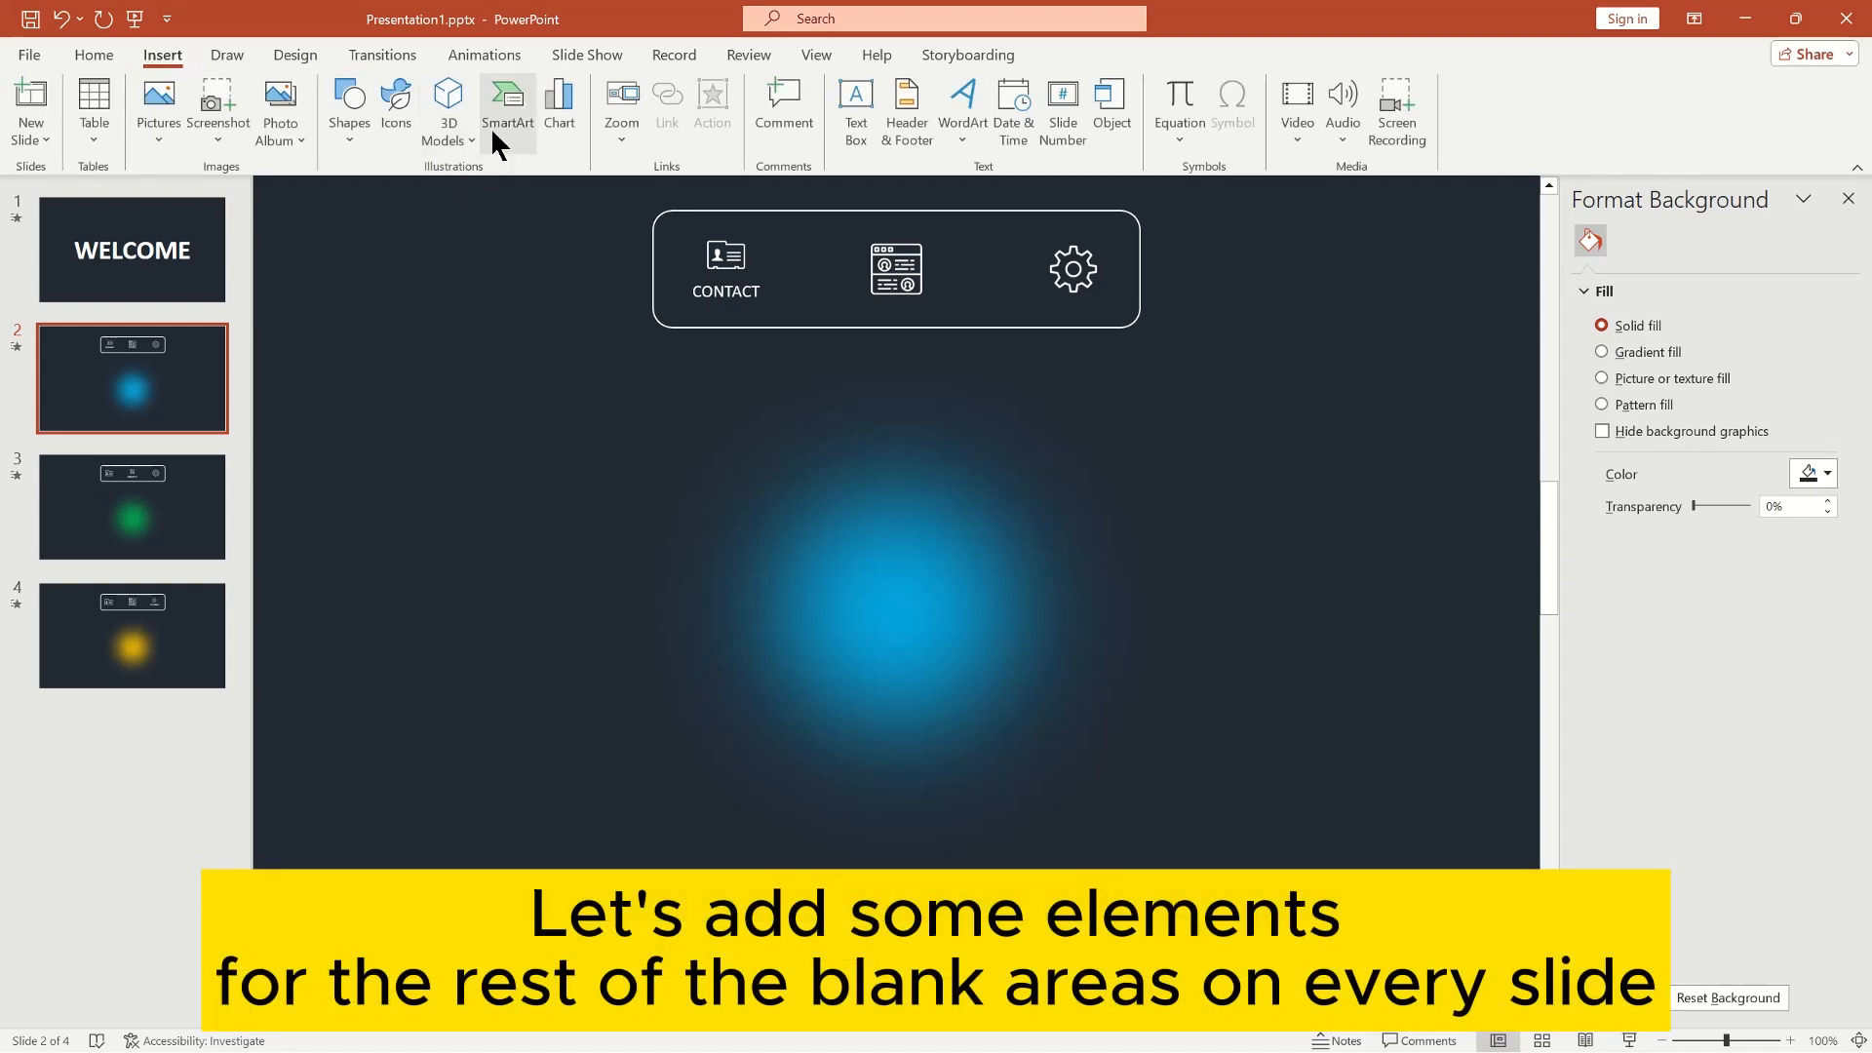
Insert a Grouped List SmartArt diagram from the List category onto slide 2.
{"action": "left_click", "coordinate": [506, 107]}
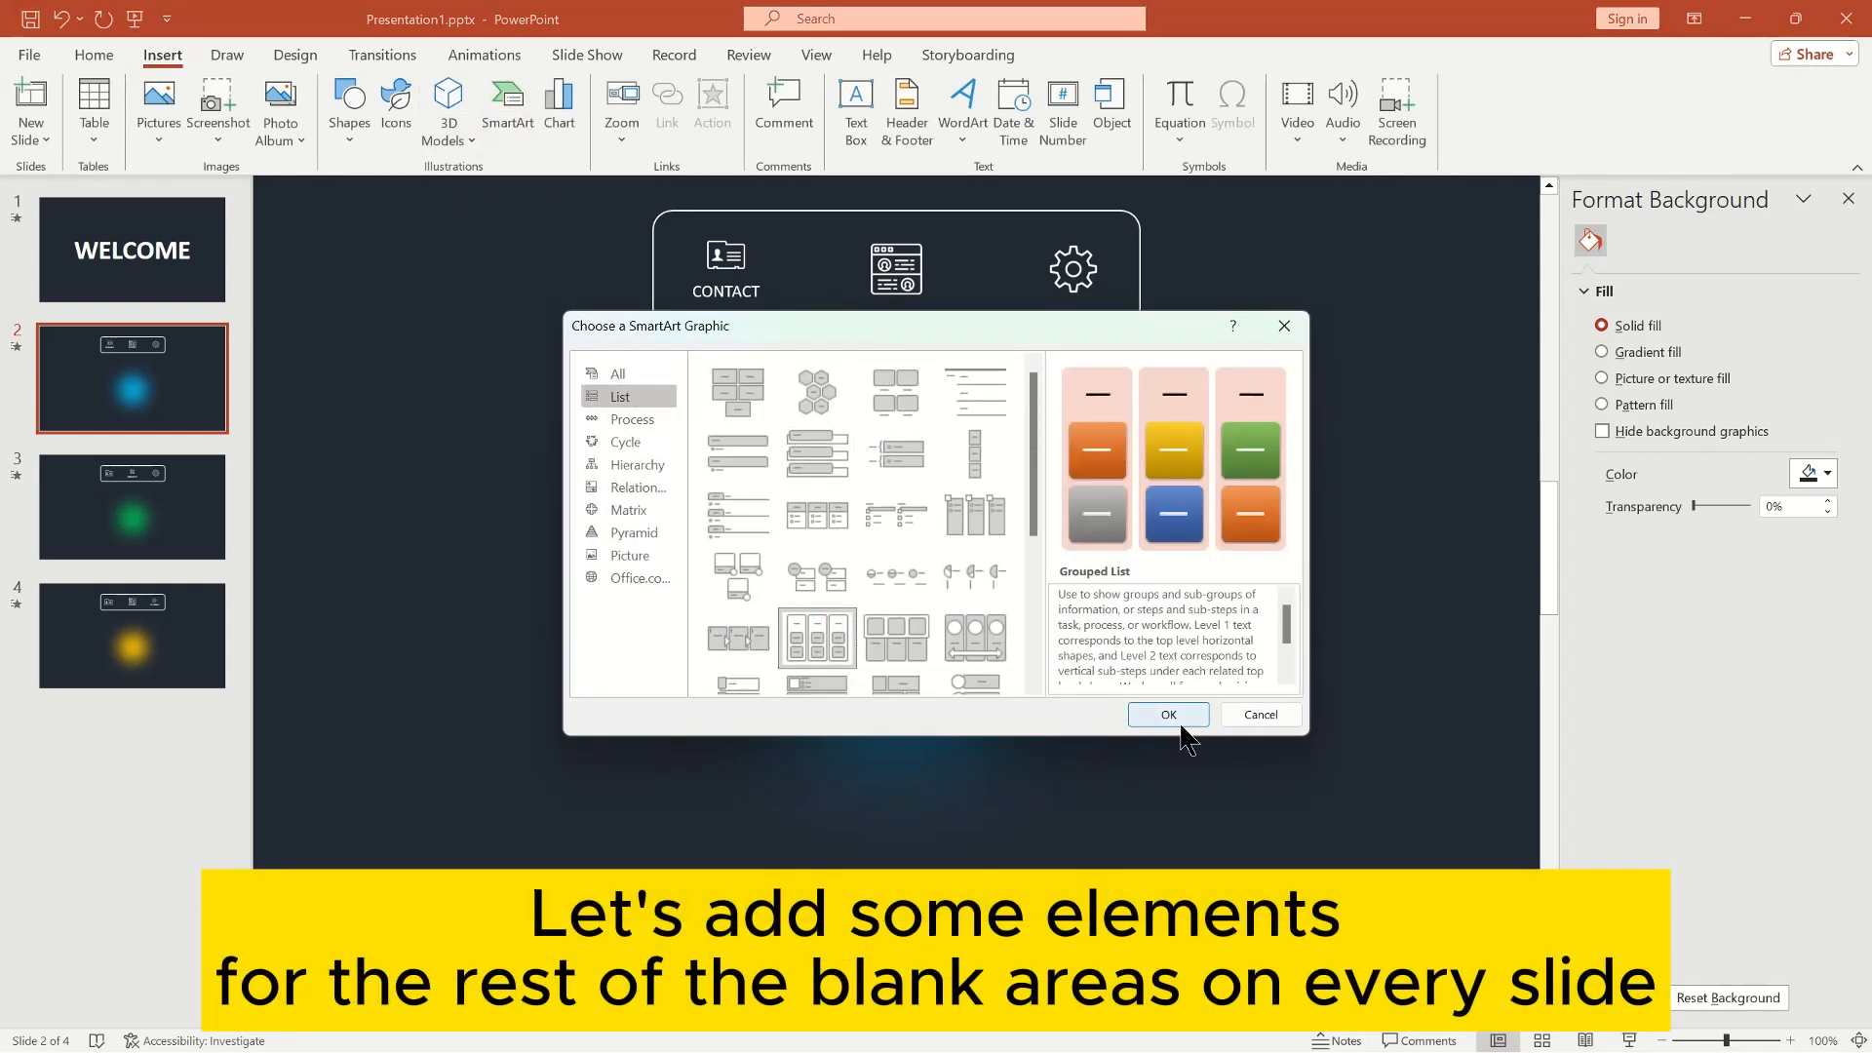
{"action": "left_click", "coordinate": [1166, 713]}
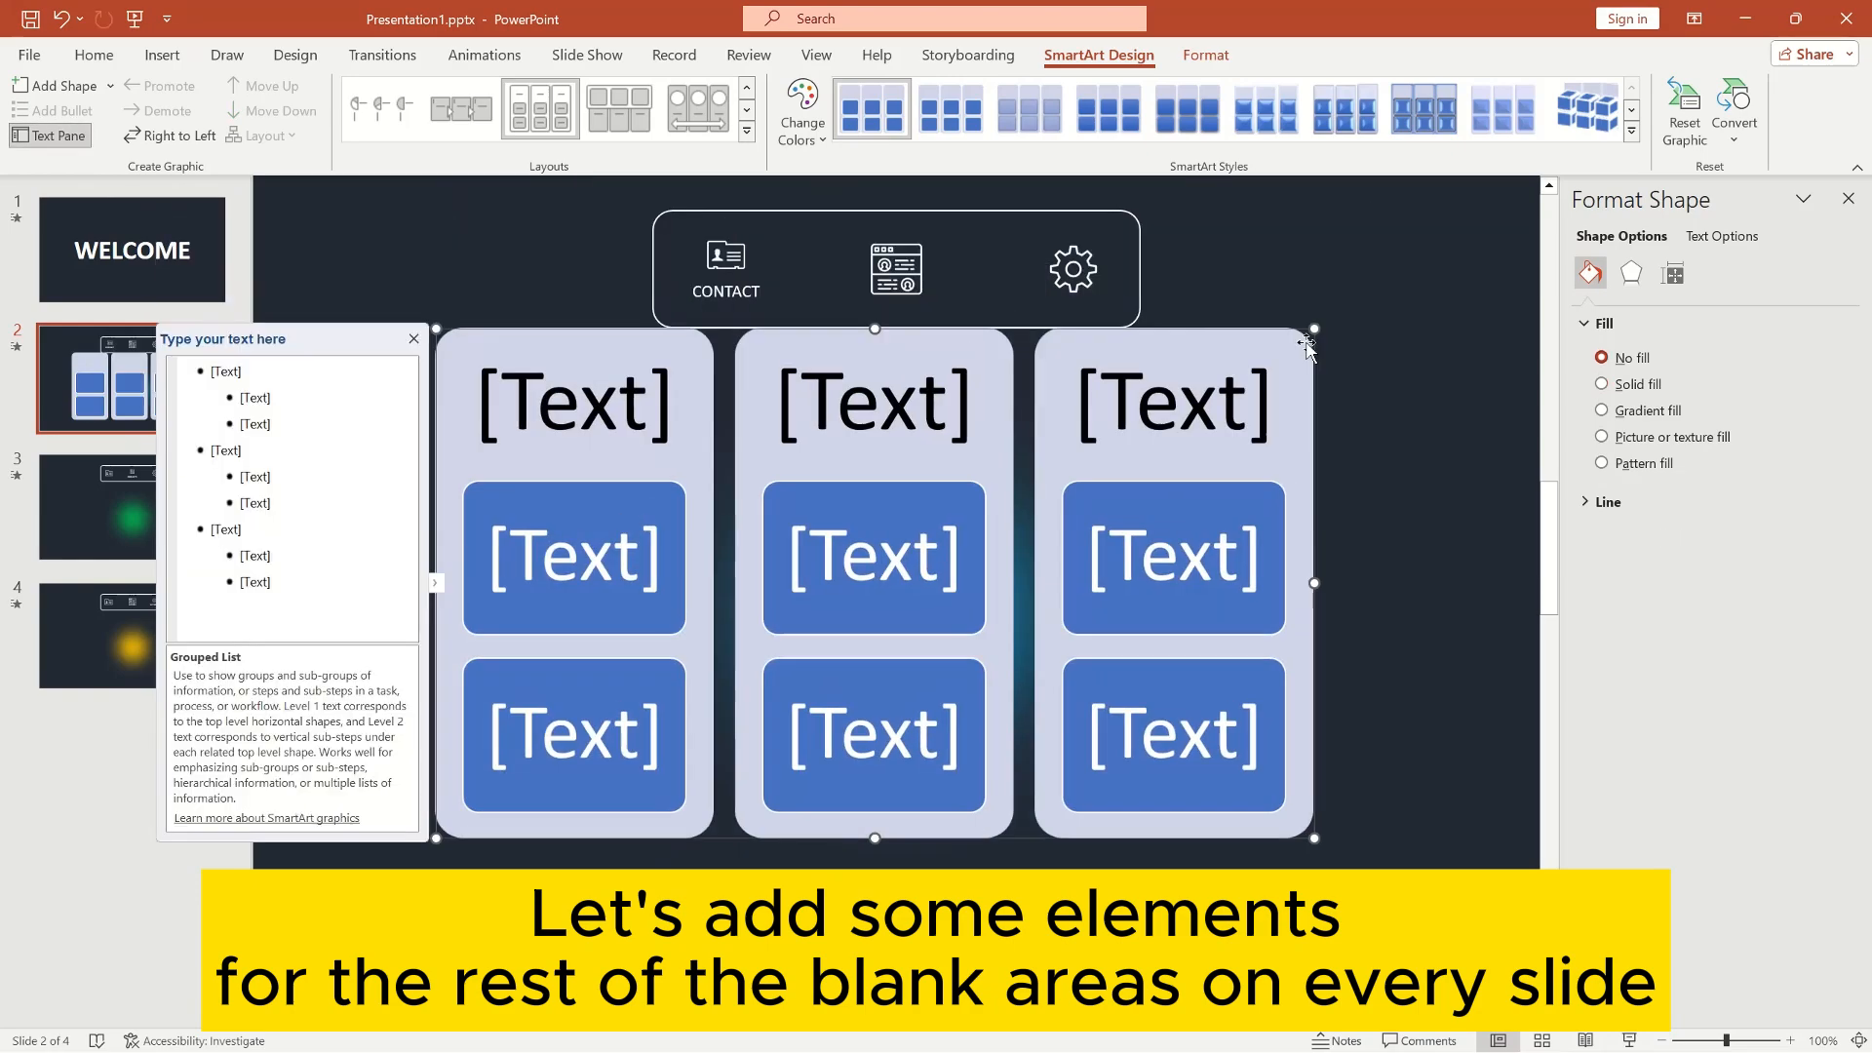